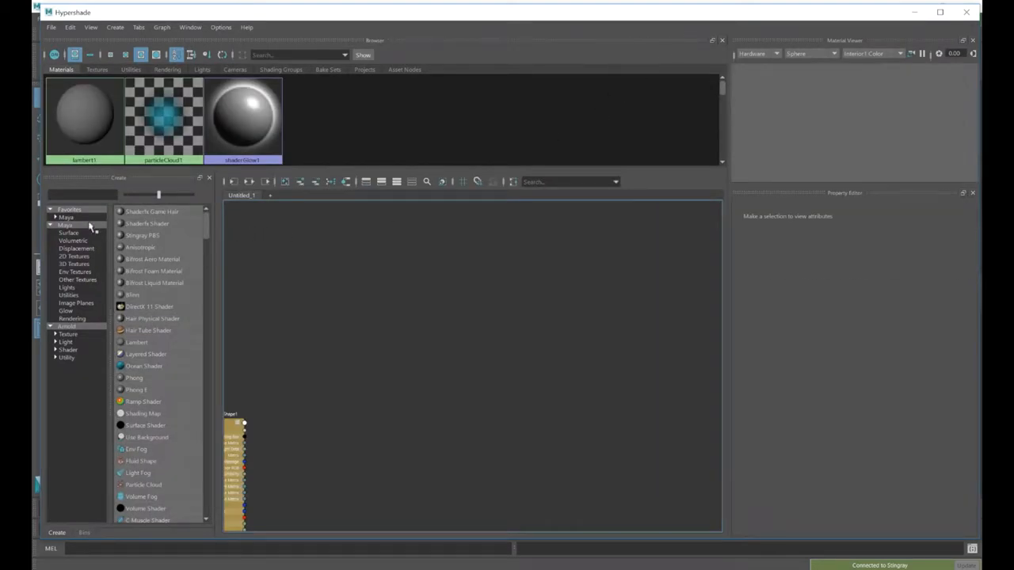
Create a Stingray PBS material, push Metallic to full and adjust Roughness
{"action": "type", "text": "pbs"}
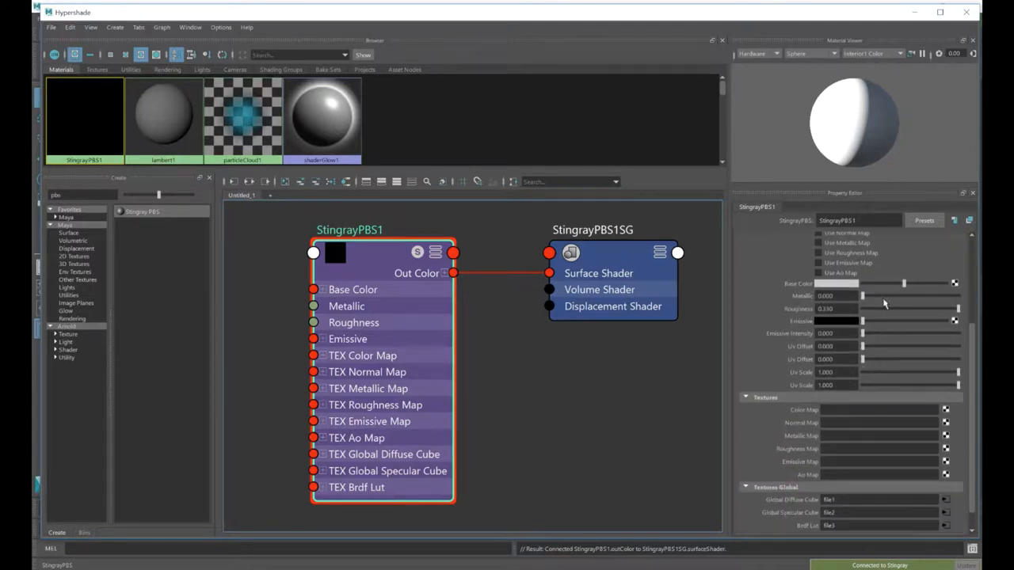
{"action": "left_click_drag", "start_coordinate": [862, 296], "coordinate": [920, 295]}
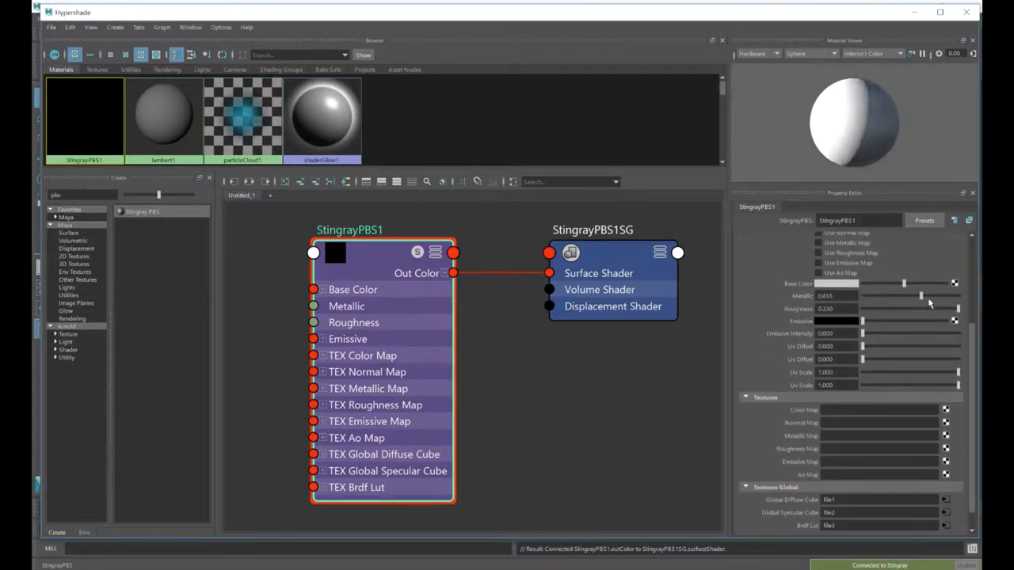
{"action": "left_click_drag", "start_coordinate": [919, 296], "coordinate": [939, 296]}
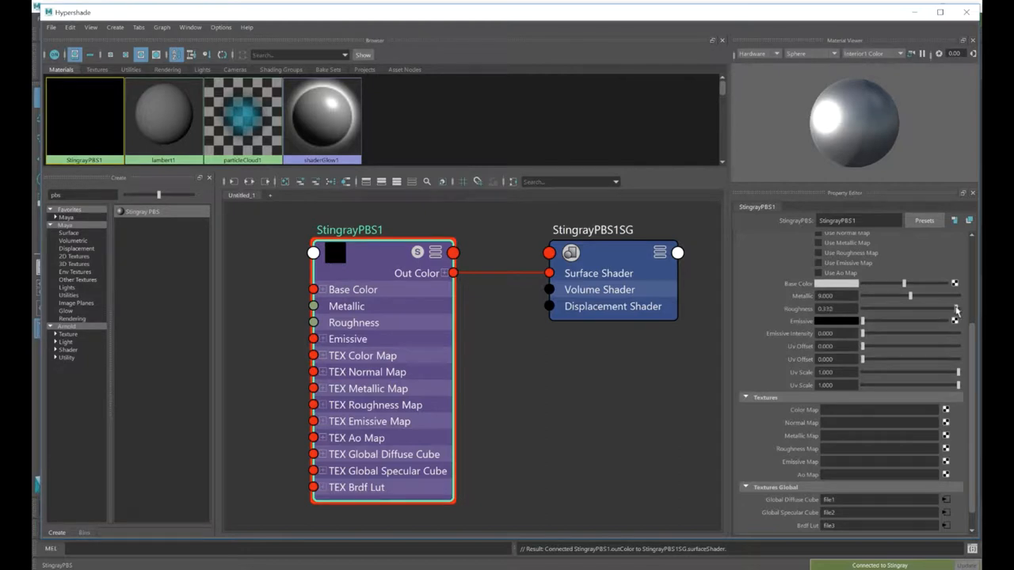
{"action": "left_click_drag", "start_coordinate": [903, 308], "coordinate": [891, 308]}
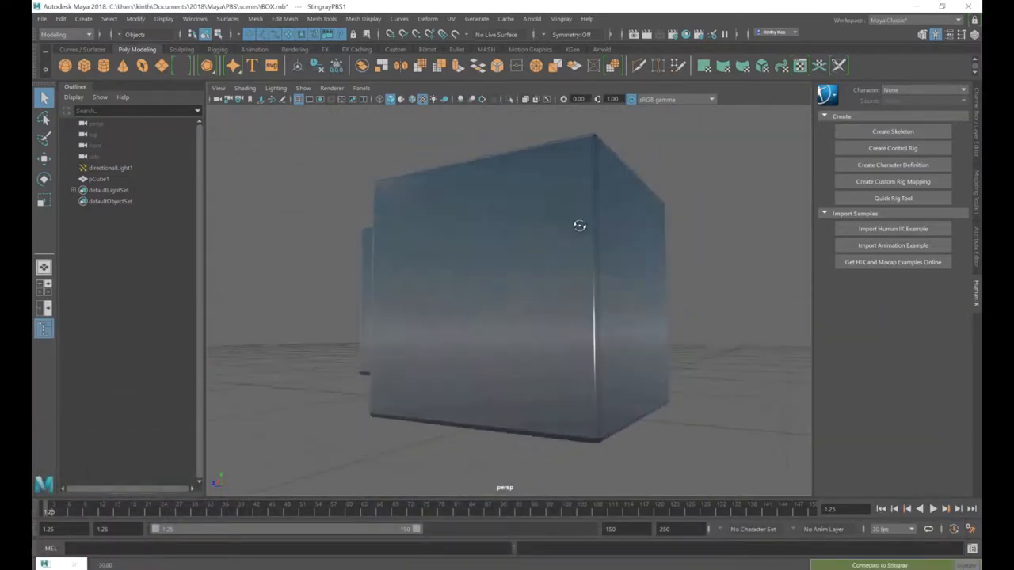
Orbit the viewport around the metallic box to inspect it
{"action": "left_click_drag", "start_coordinate": [579, 227], "coordinate": [628, 228]}
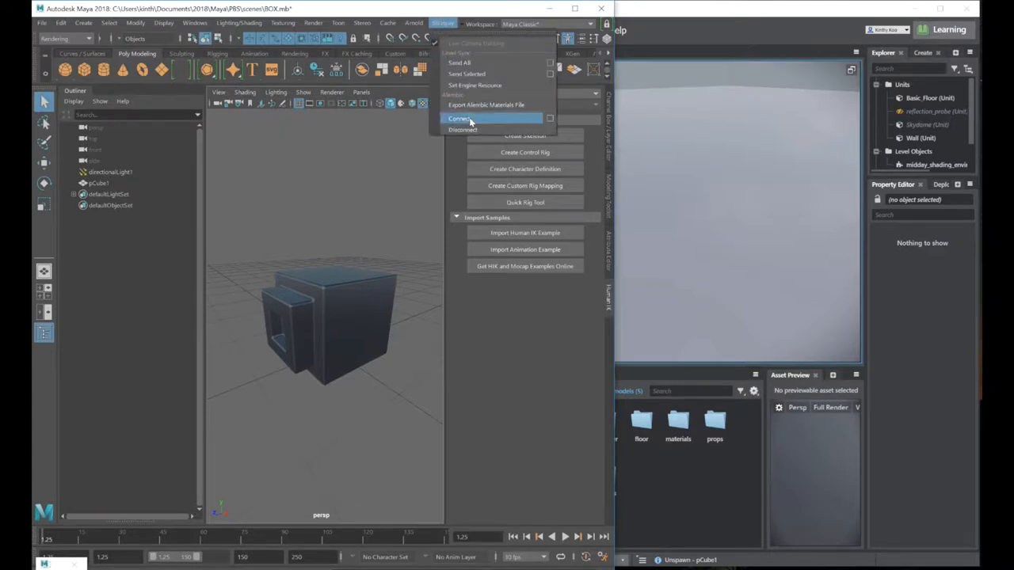
{"action": "mouse_move", "coordinate": [475, 43]}
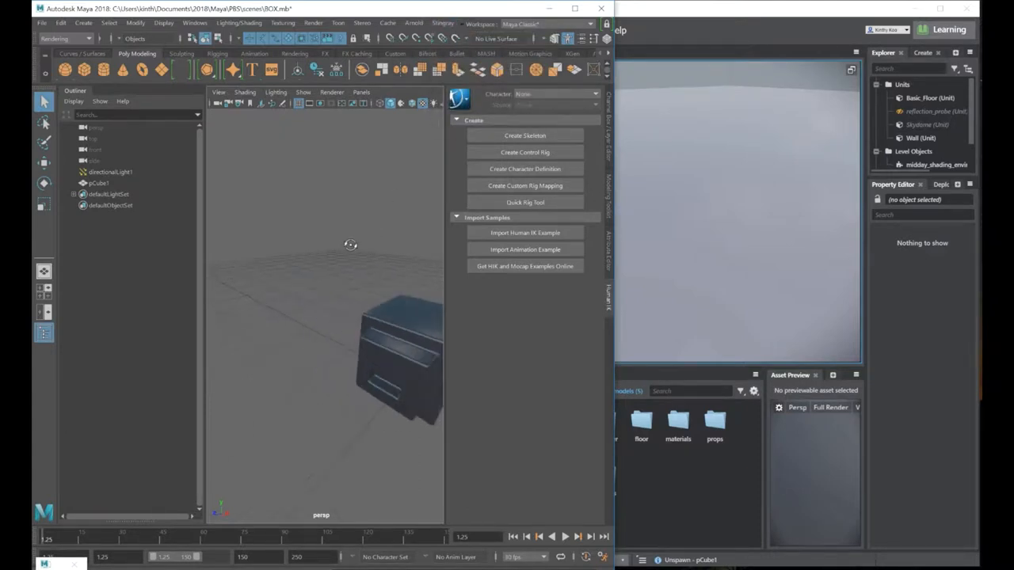
Connect Maya to the Stingray editor and select the pCube1 box
{"action": "left_click", "coordinate": [348, 324]}
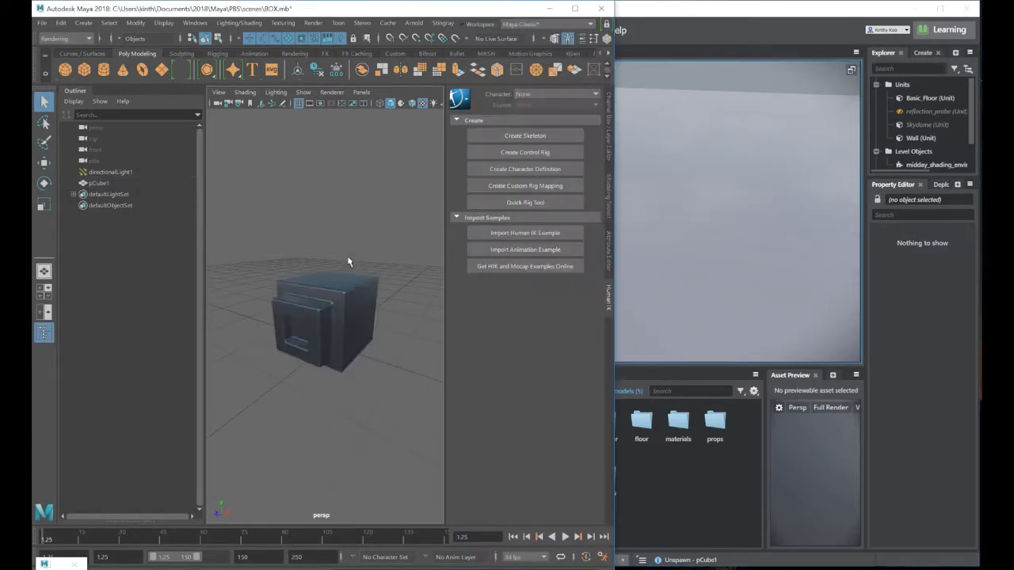
{"action": "left_click", "coordinate": [443, 23]}
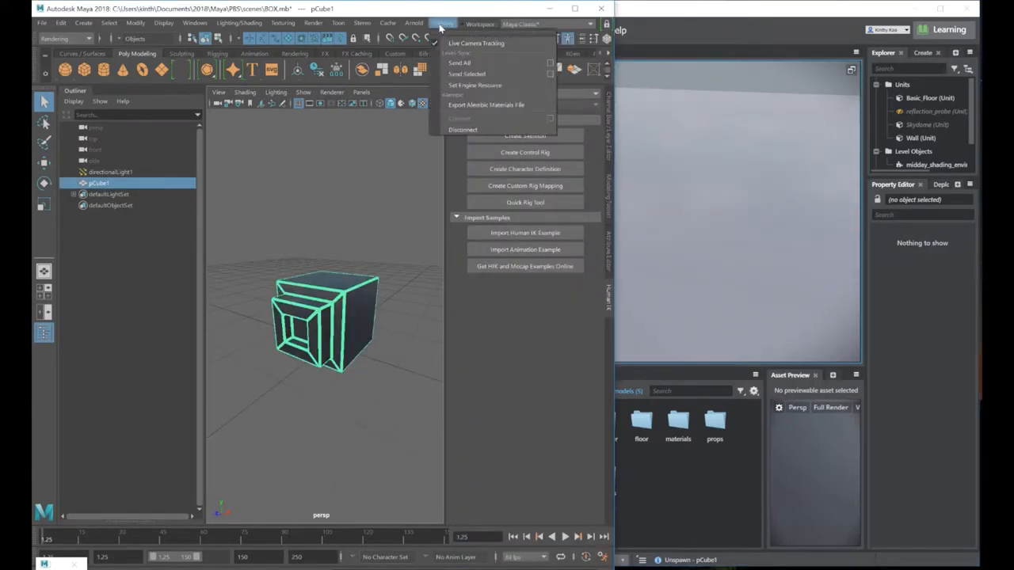
{"action": "mouse_move", "coordinate": [465, 74]}
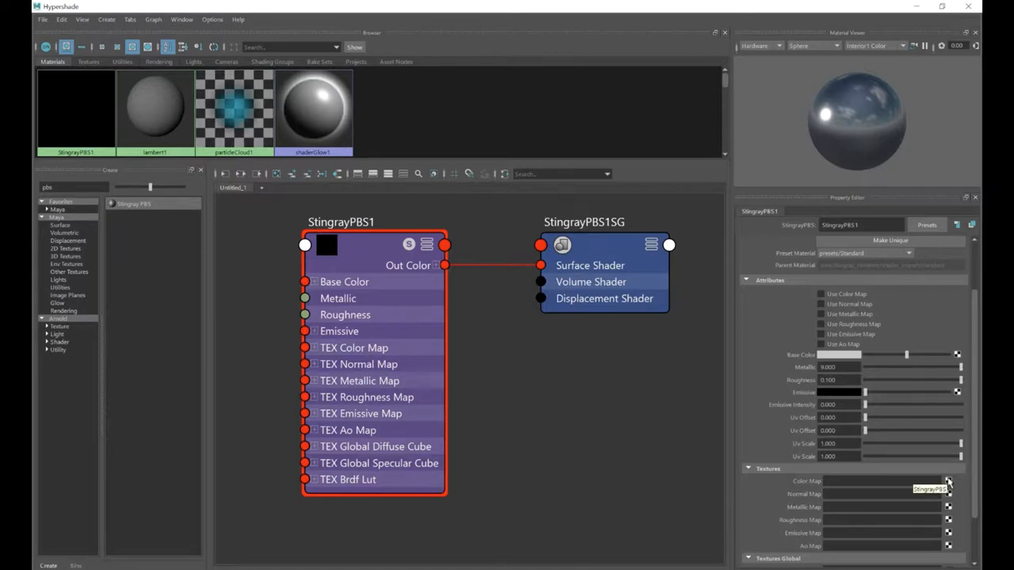
Load pixels-photo-172289.jpg as StingrayPBS1's colour map and enable Use Color Map
{"action": "left_click", "coordinate": [948, 481]}
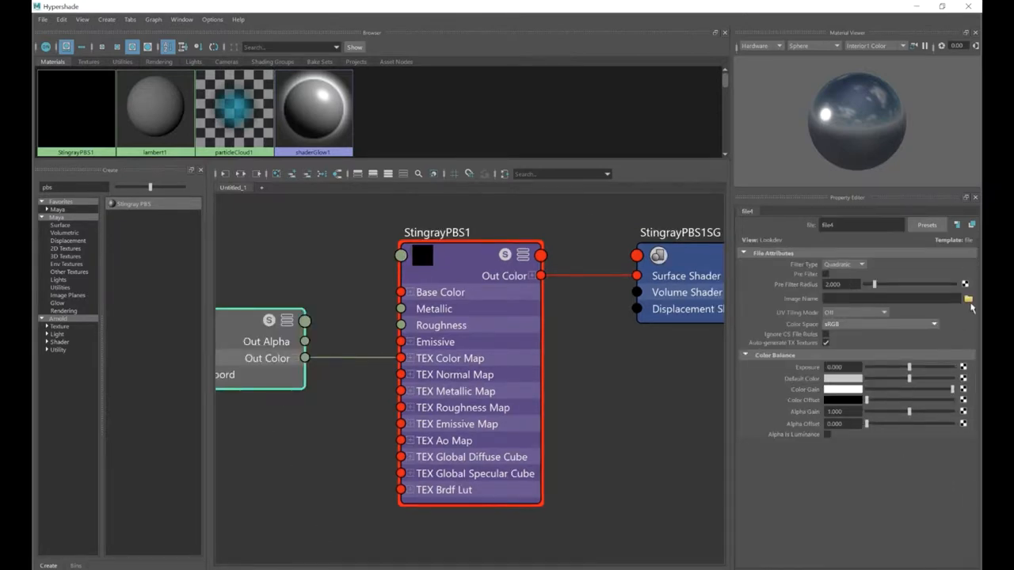
{"action": "left_click", "coordinate": [966, 298]}
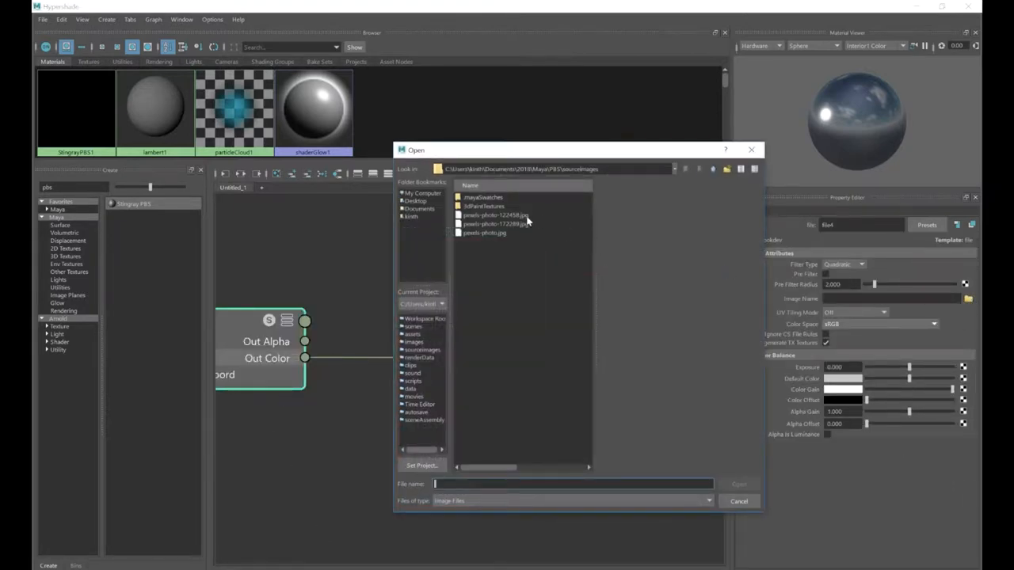
{"action": "left_click", "coordinate": [495, 224]}
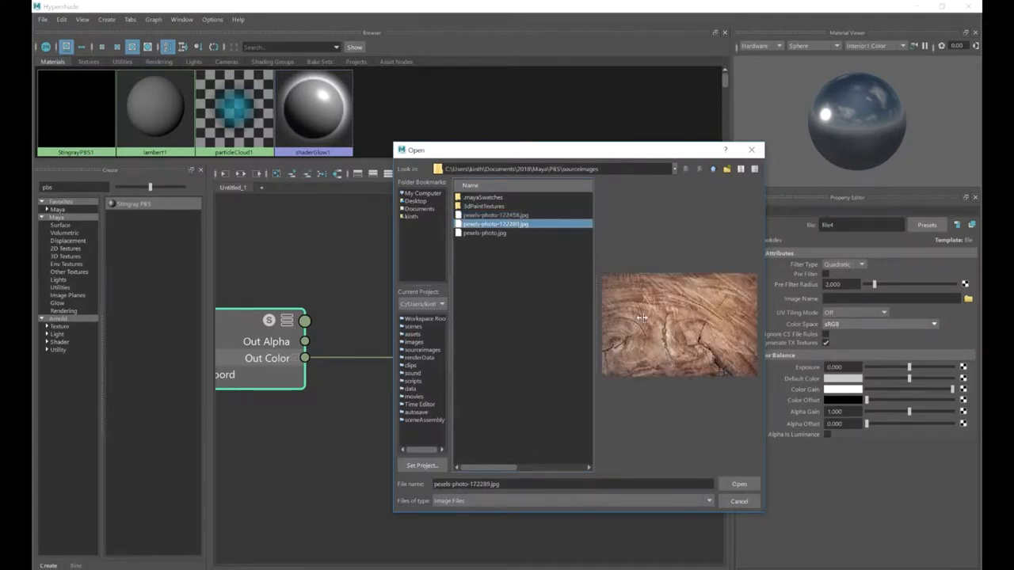
{"action": "left_click", "coordinate": [738, 484]}
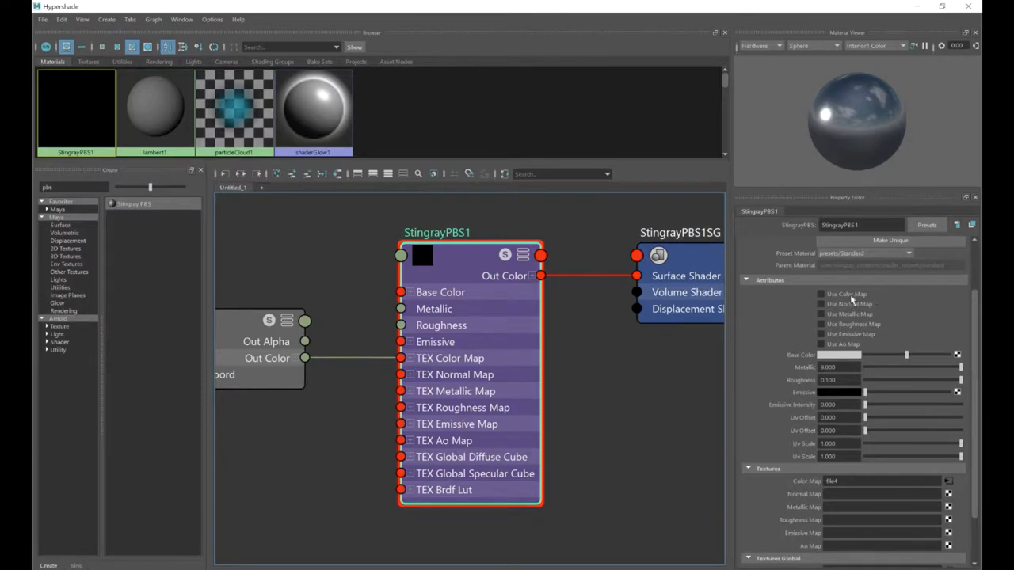
{"action": "left_click", "coordinate": [821, 294]}
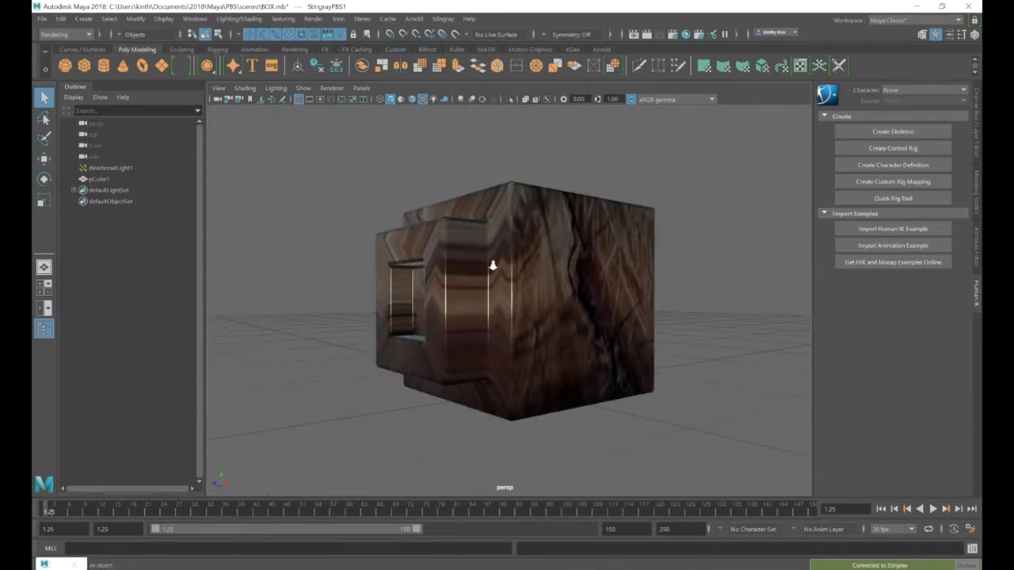
Orbit the wood-textured box from above, then switch to the UV Editing workspace
{"action": "left_click_drag", "start_coordinate": [491, 265], "coordinate": [522, 241]}
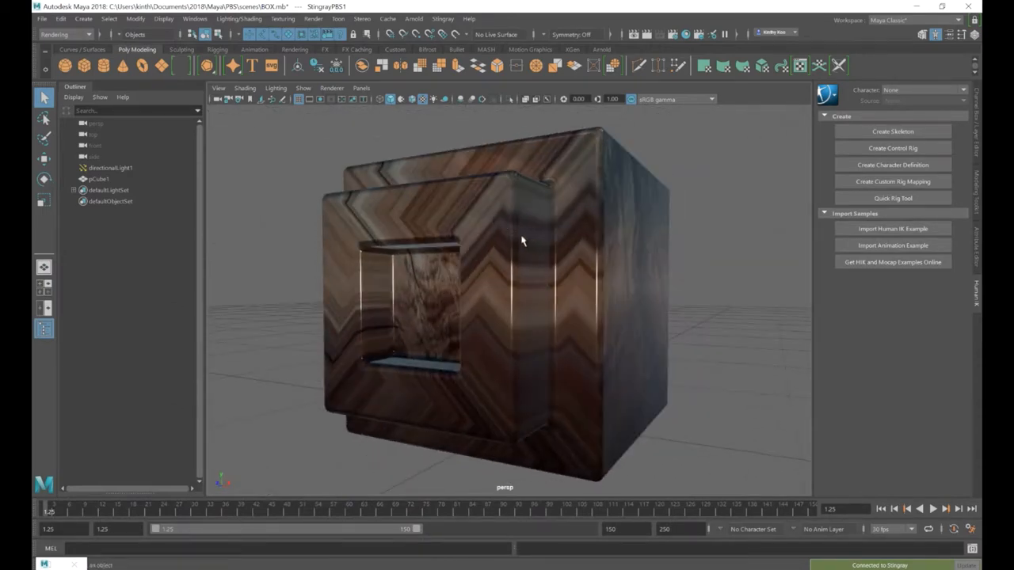
{"action": "left_click_drag", "start_coordinate": [523, 242], "coordinate": [448, 297]}
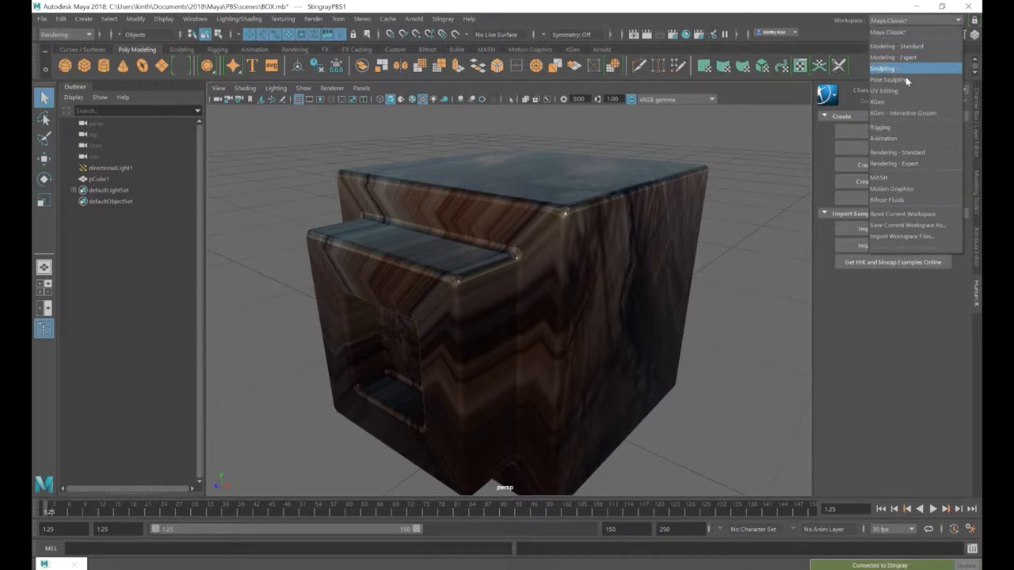
{"action": "left_click", "coordinate": [882, 90]}
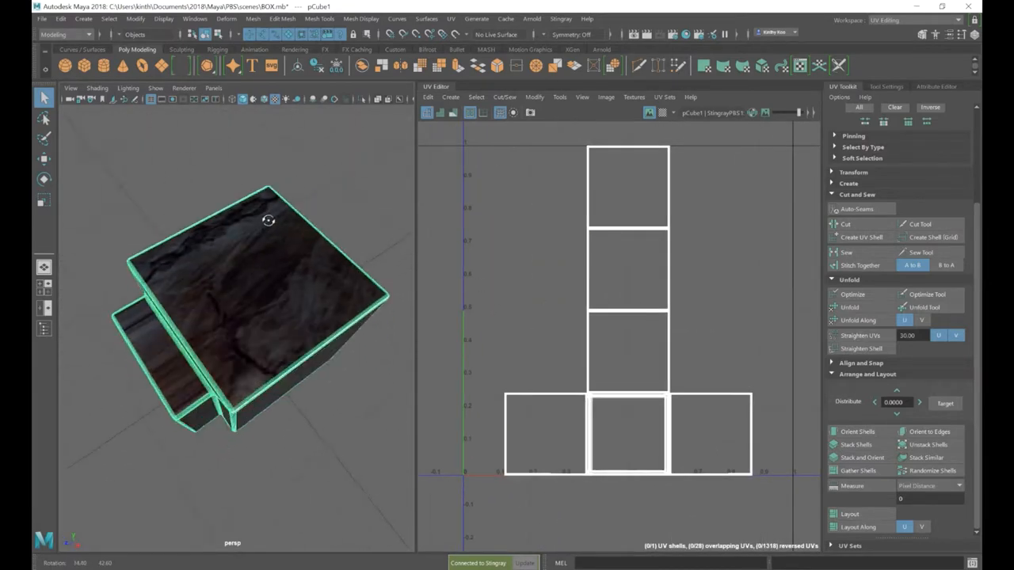
Select all box faces and run Auto-Seams, Unfold and Layout on the UVs
{"action": "right_click", "coordinate": [237, 222]}
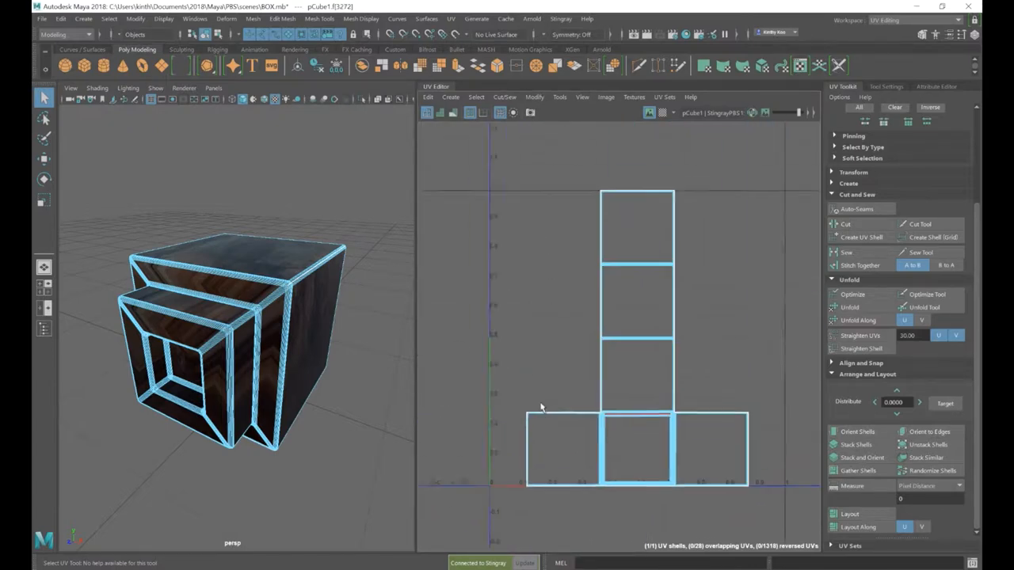
{"action": "right_click", "coordinate": [590, 190]}
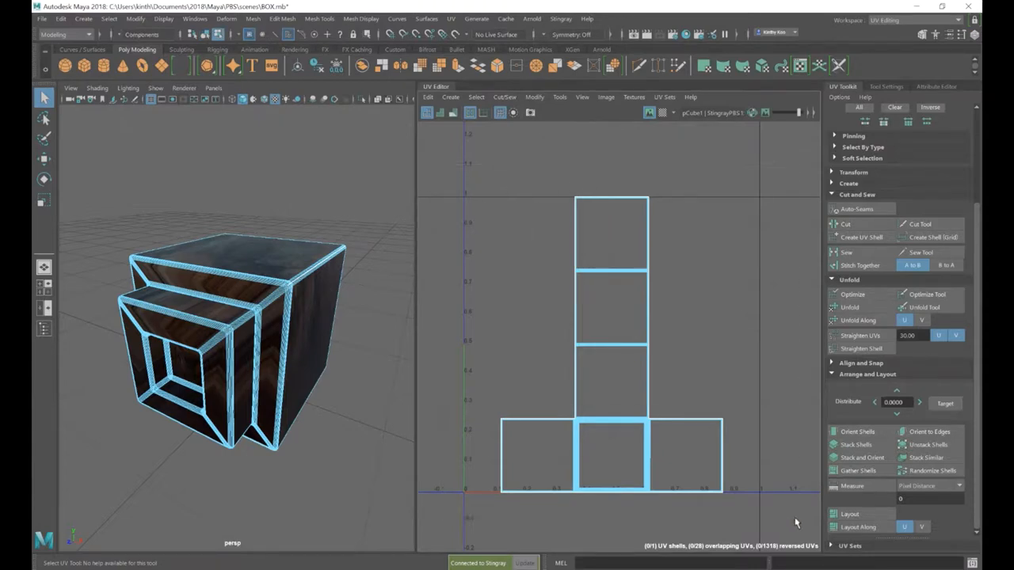
{"action": "left_click", "coordinate": [857, 208]}
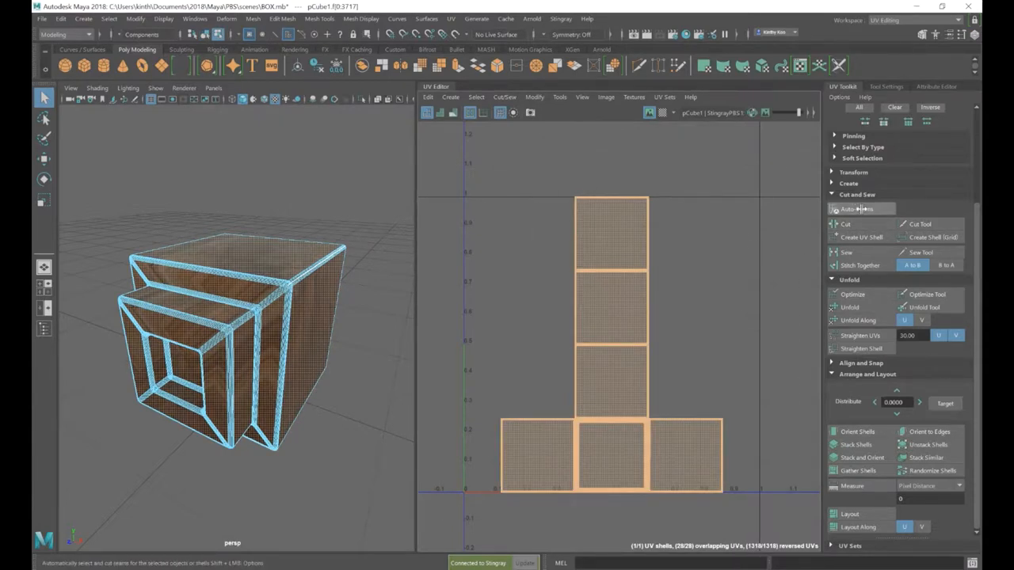
{"action": "left_click", "coordinate": [856, 208]}
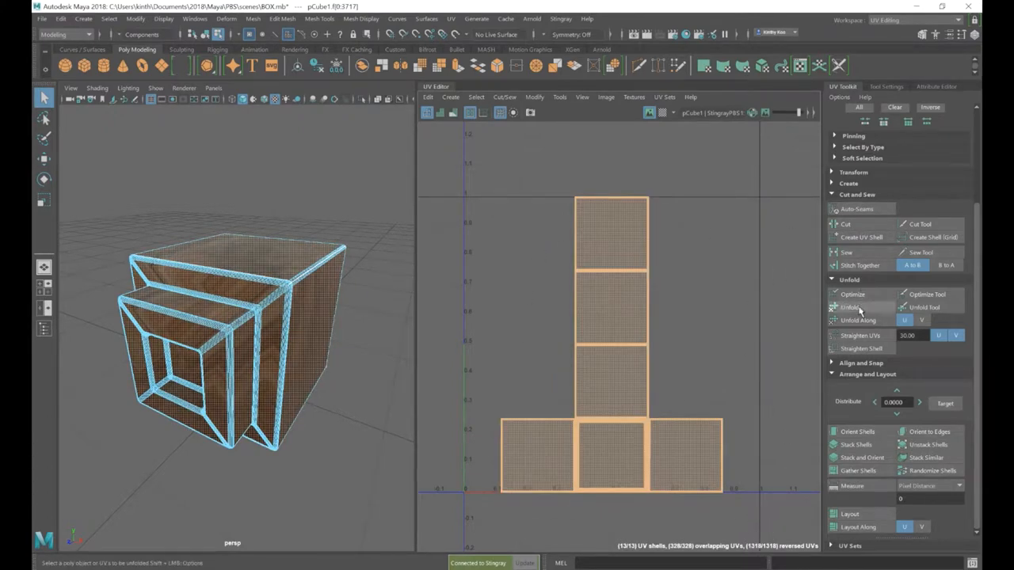
{"action": "left_click", "coordinate": [851, 307]}
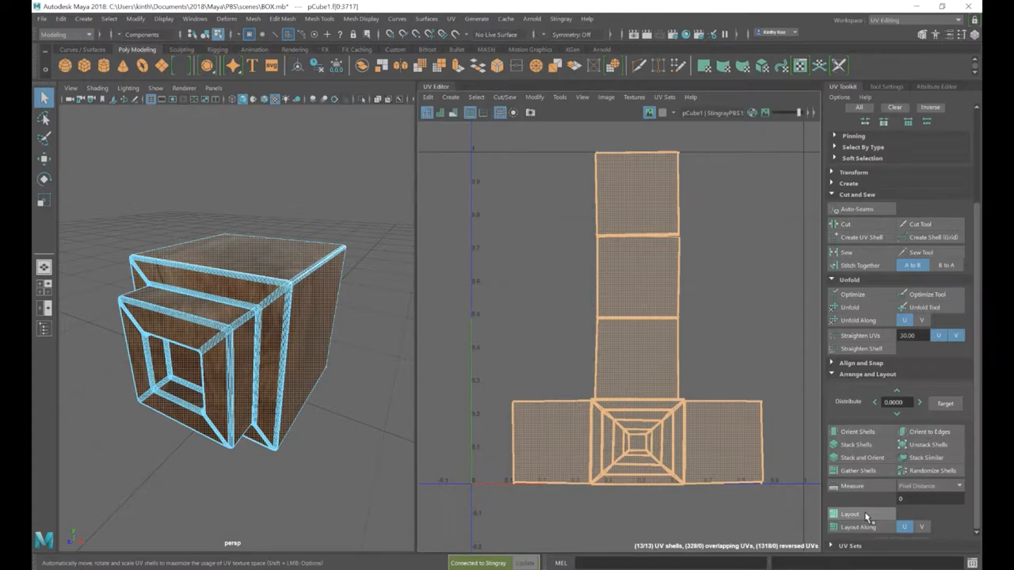
{"action": "left_click", "coordinate": [850, 513]}
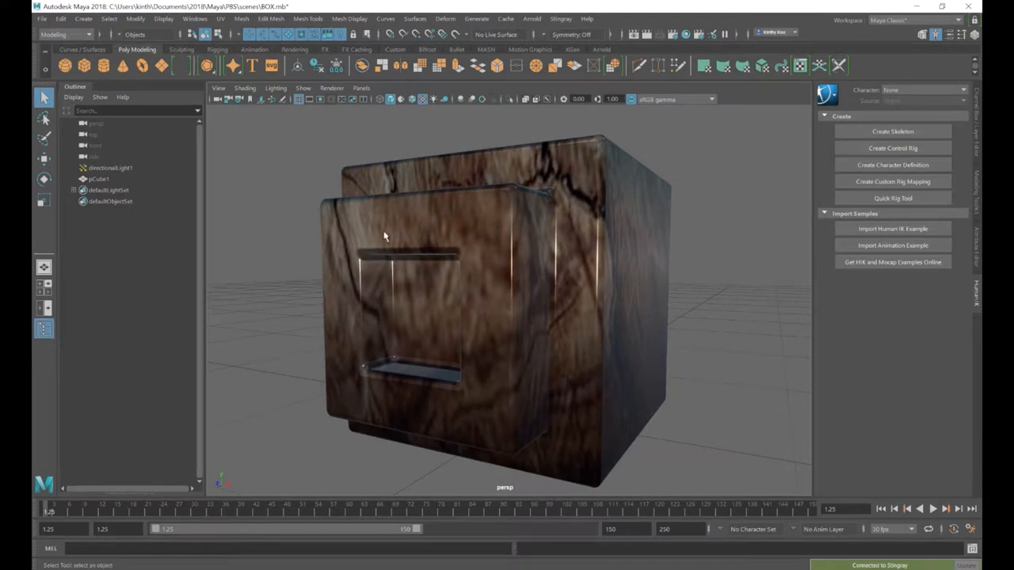
{"action": "mouse_move", "coordinate": [539, 261]}
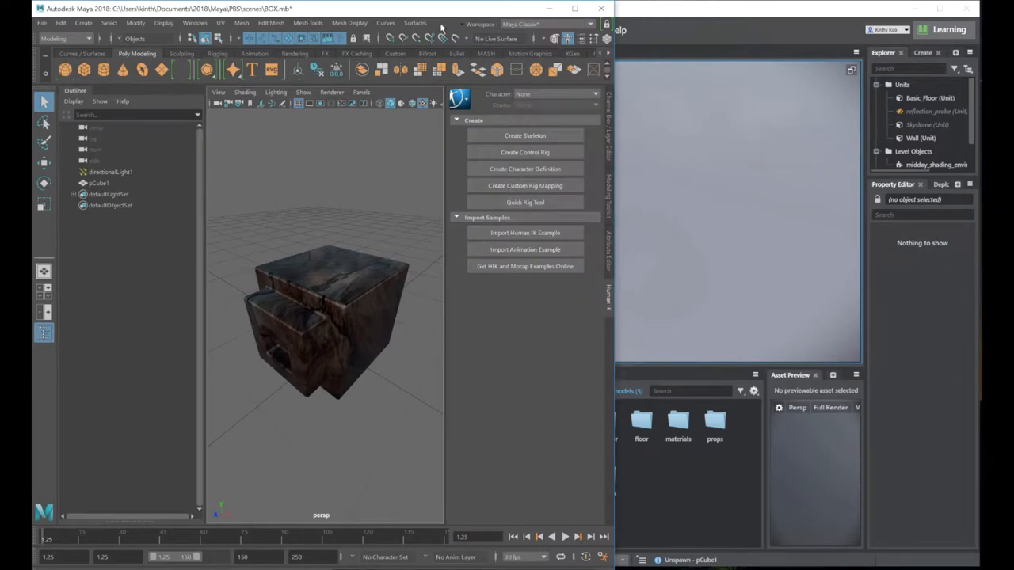
Switch to the Rendering menu set and send pCube1 to Stingray again
{"action": "left_click", "coordinate": [64, 39]}
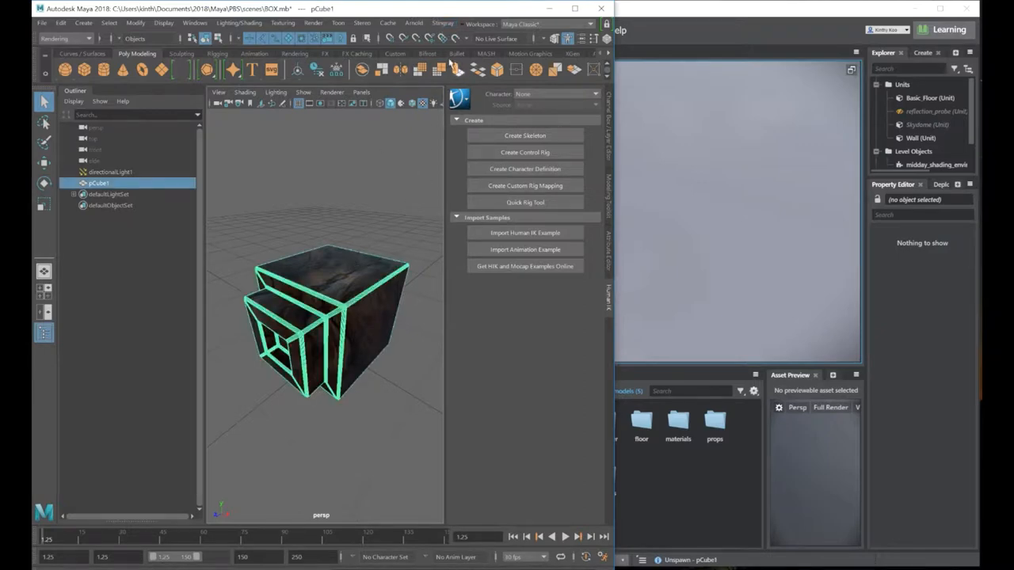
{"action": "left_click", "coordinate": [442, 23]}
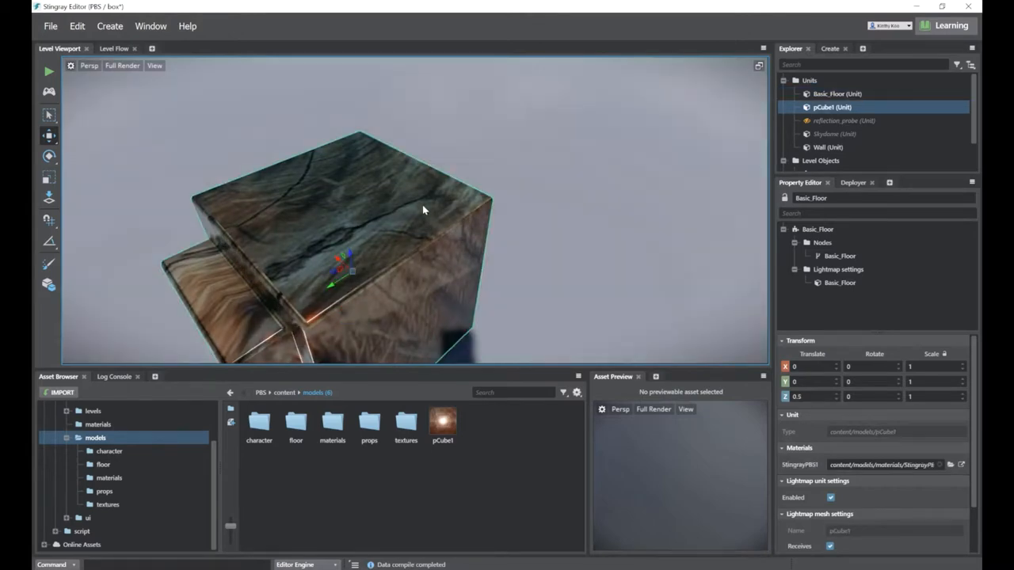
Select the pCube1 unit in the Level Viewport to check its wood material
{"action": "left_click", "coordinate": [837, 94]}
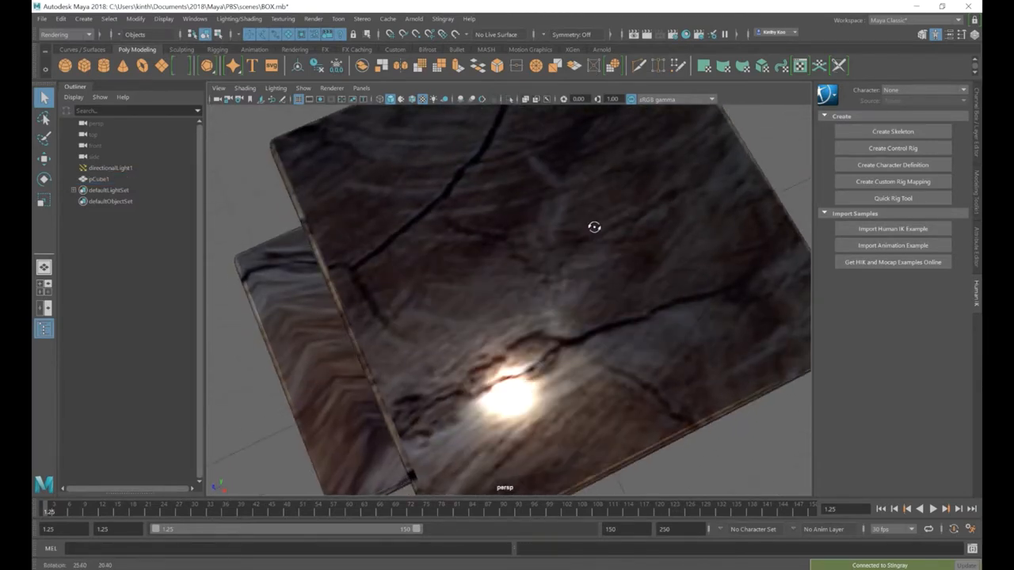
Orbit close to the box's wooden top and choose Lighting/Shading > Transfer Maps
{"action": "left_click_drag", "start_coordinate": [594, 228], "coordinate": [541, 322]}
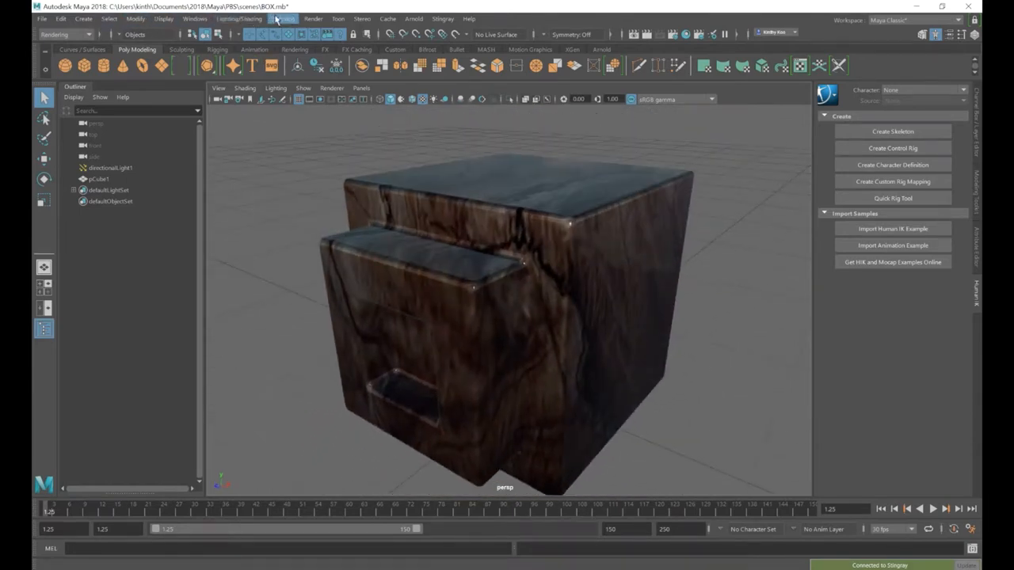
{"action": "left_click", "coordinate": [238, 19]}
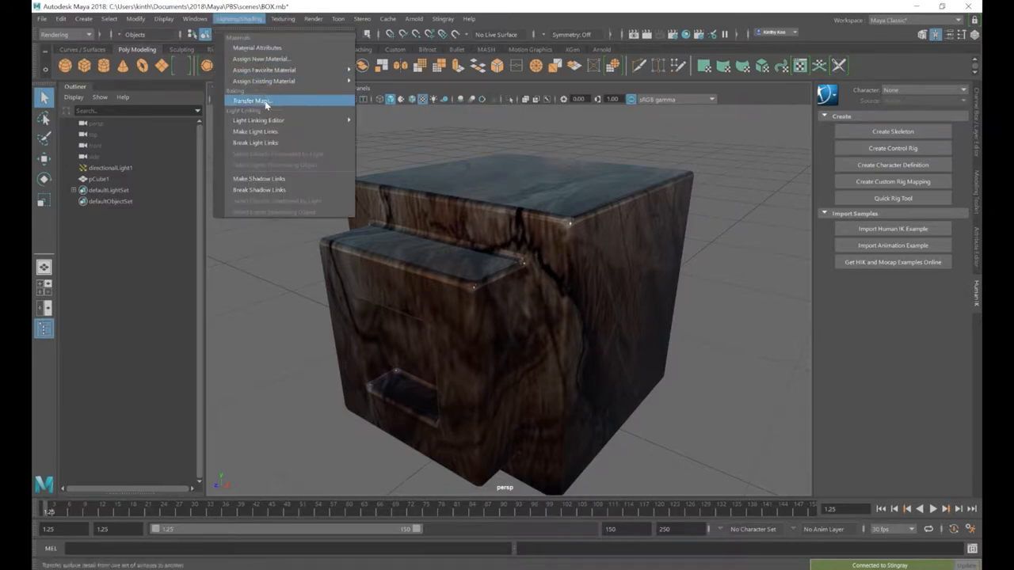
{"action": "left_click", "coordinate": [251, 99]}
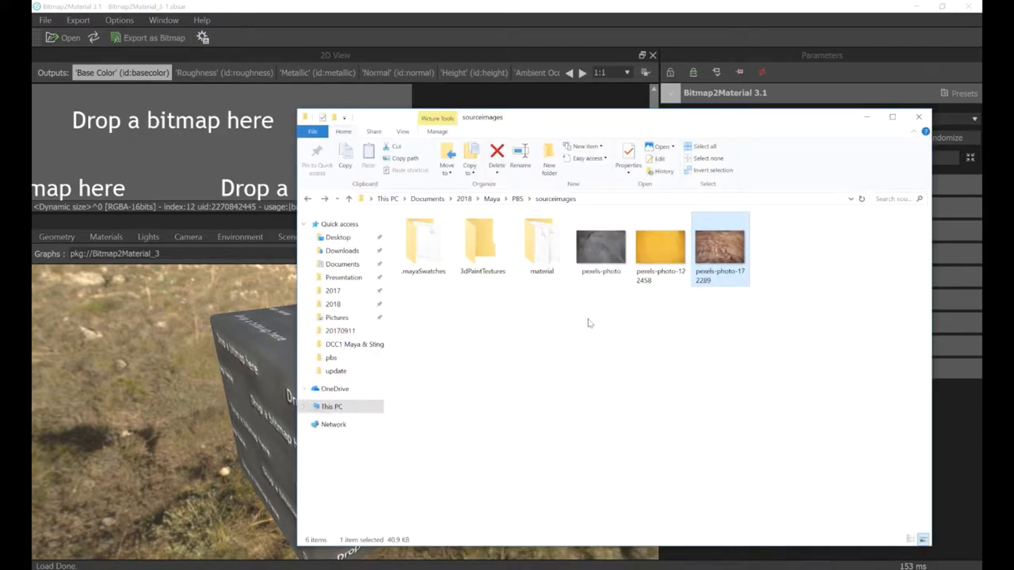
Drop the pexels-photo-172289 wood photo in as input and preview the roughness and base colour maps
{"action": "left_click_drag", "start_coordinate": [719, 246], "coordinate": [210, 158]}
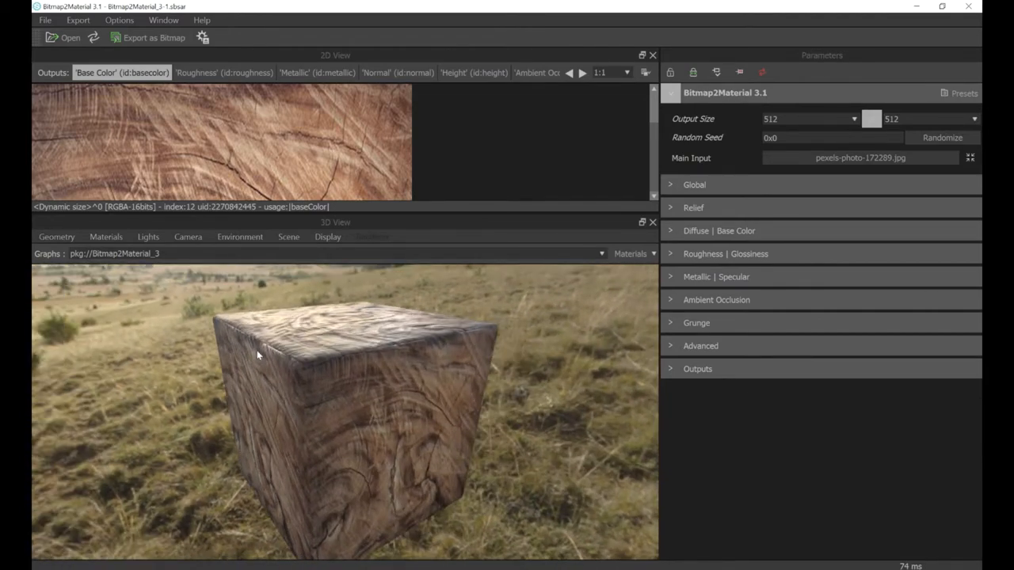
{"action": "left_click", "coordinate": [224, 72]}
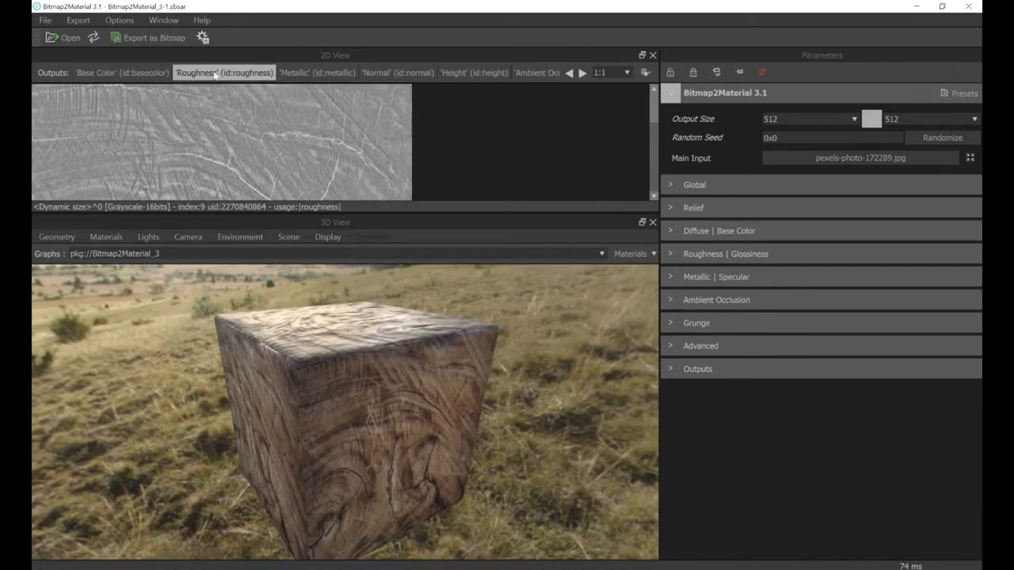
{"action": "left_click", "coordinate": [396, 73]}
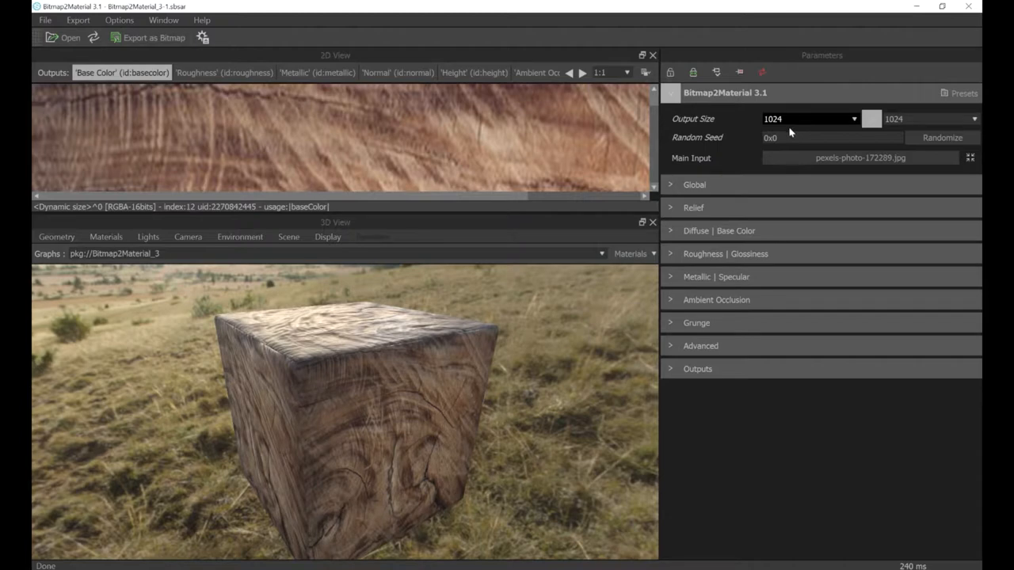
{"action": "mouse_move", "coordinate": [722, 170]}
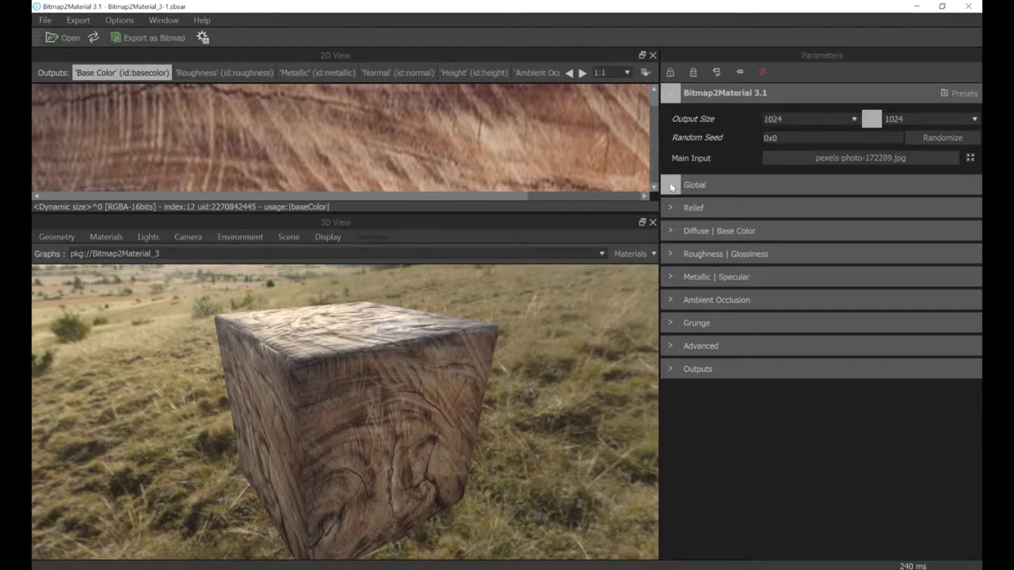
Set Make It Tile to Edges Quincunx with a tiling transition size of about 0.602
{"action": "left_click", "coordinate": [670, 185]}
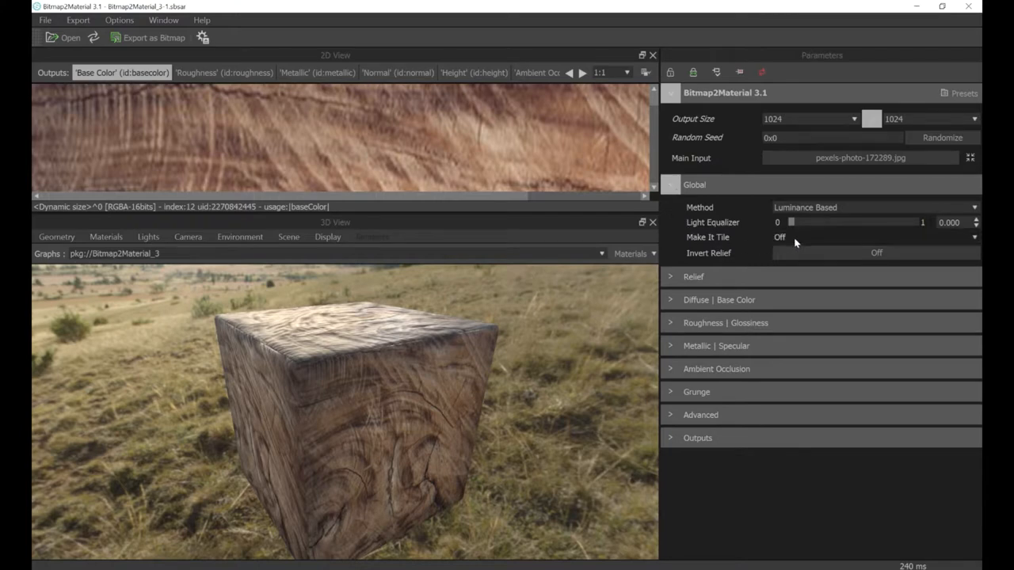
{"action": "left_click", "coordinate": [875, 237]}
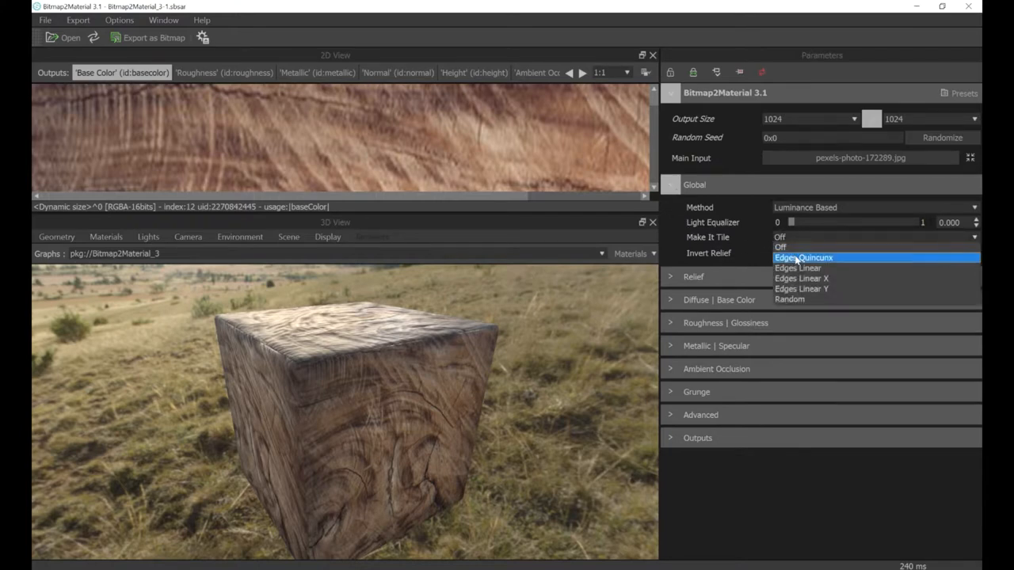
{"action": "left_click", "coordinate": [803, 257]}
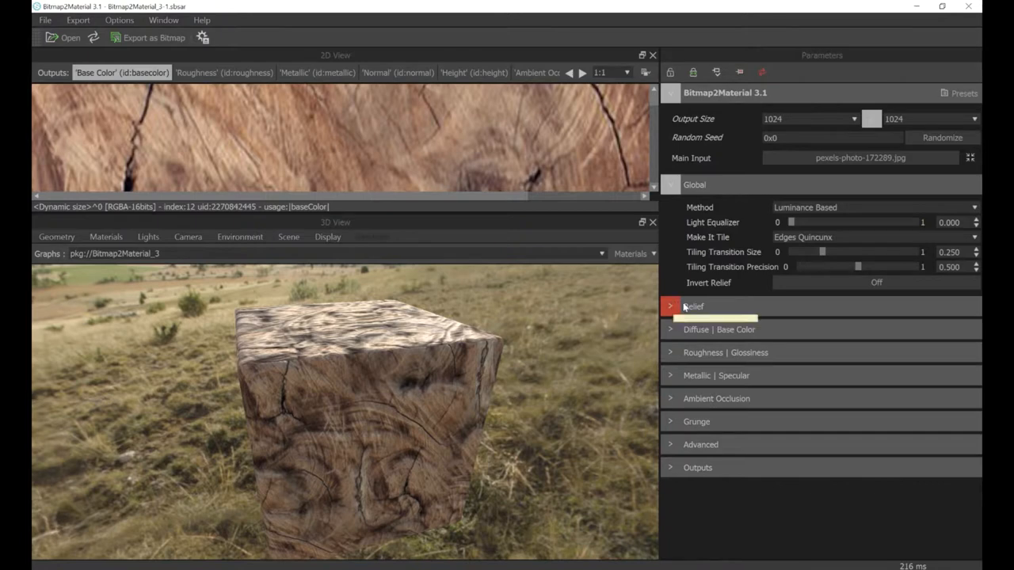
{"action": "left_click_drag", "start_coordinate": [822, 252], "coordinate": [818, 252]}
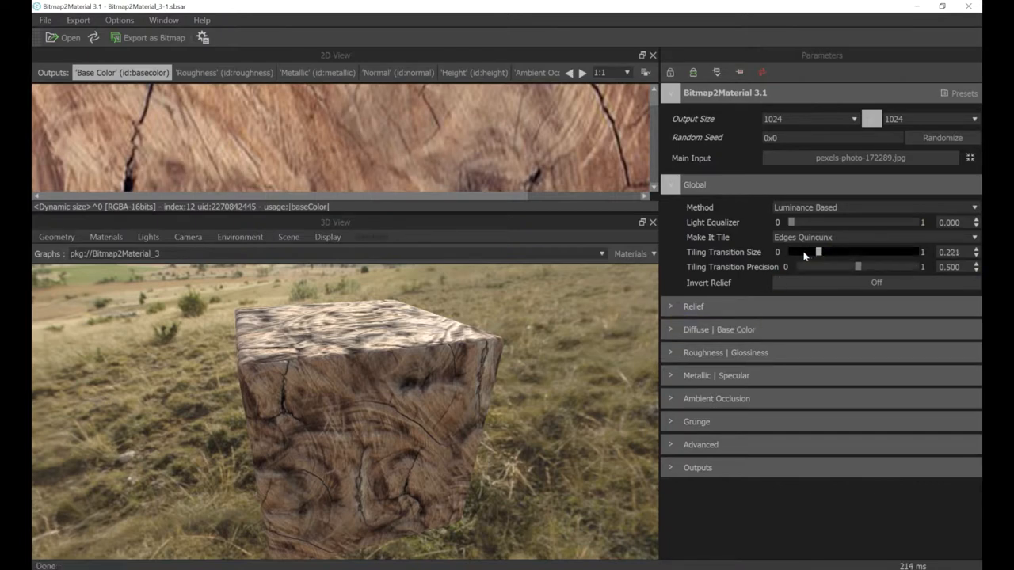
{"action": "left_click_drag", "start_coordinate": [818, 251], "coordinate": [805, 252]}
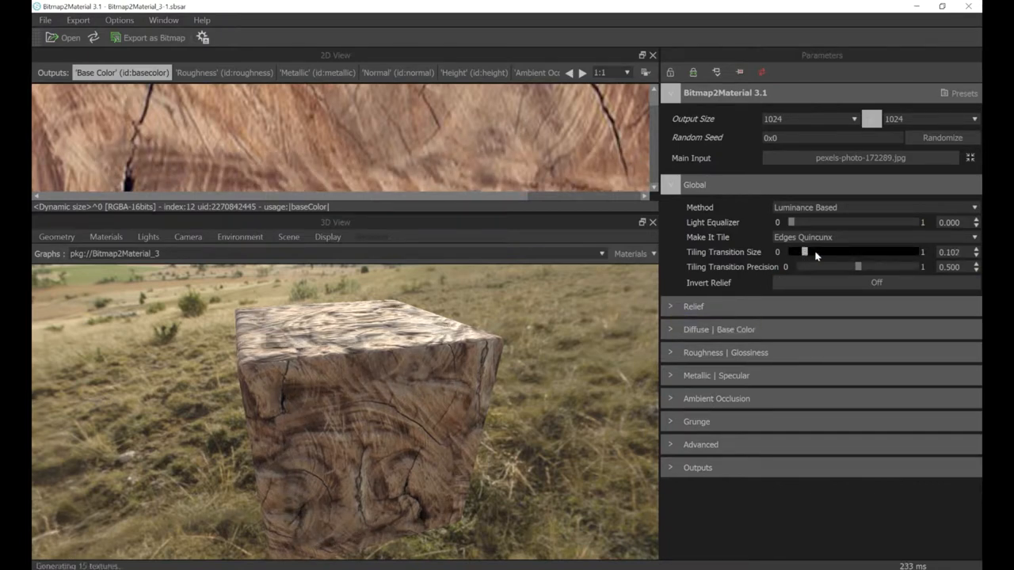
{"action": "left_click_drag", "start_coordinate": [803, 252], "coordinate": [853, 252]}
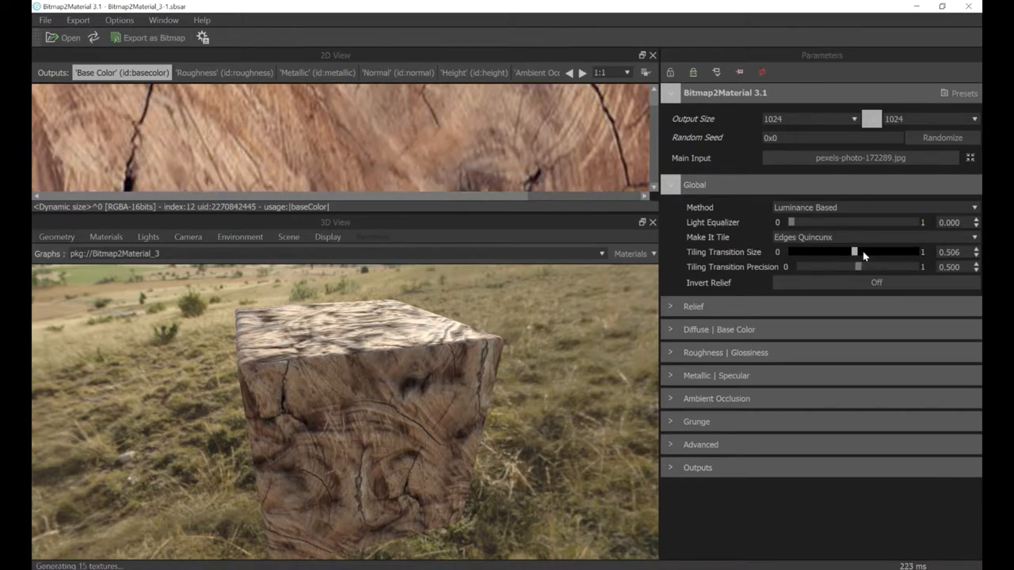
{"action": "left_click_drag", "start_coordinate": [854, 252], "coordinate": [865, 252]}
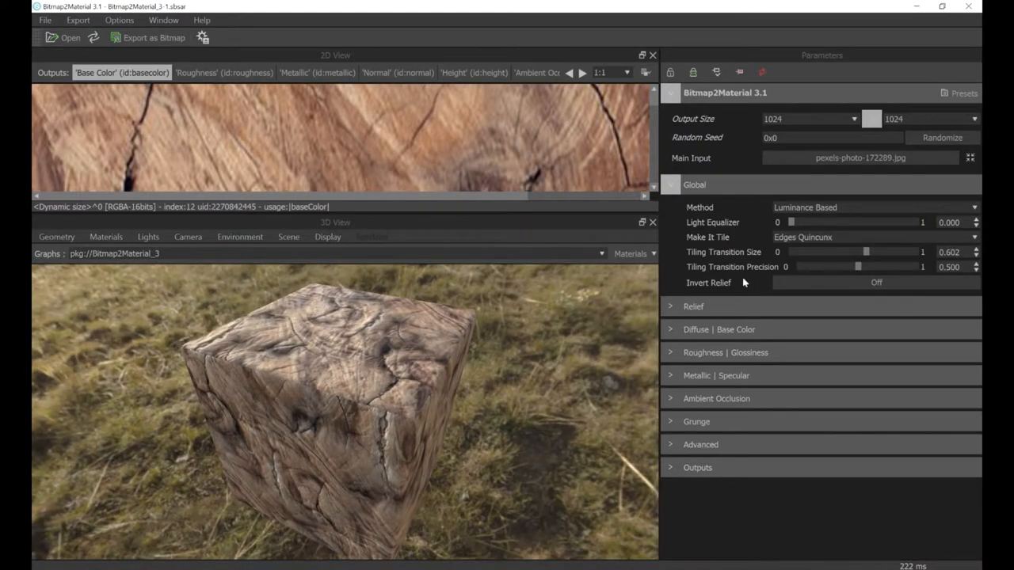
Lower the Roughness Value under Roughness | Glossiness to about 0.346
{"action": "left_click", "coordinate": [671, 184]}
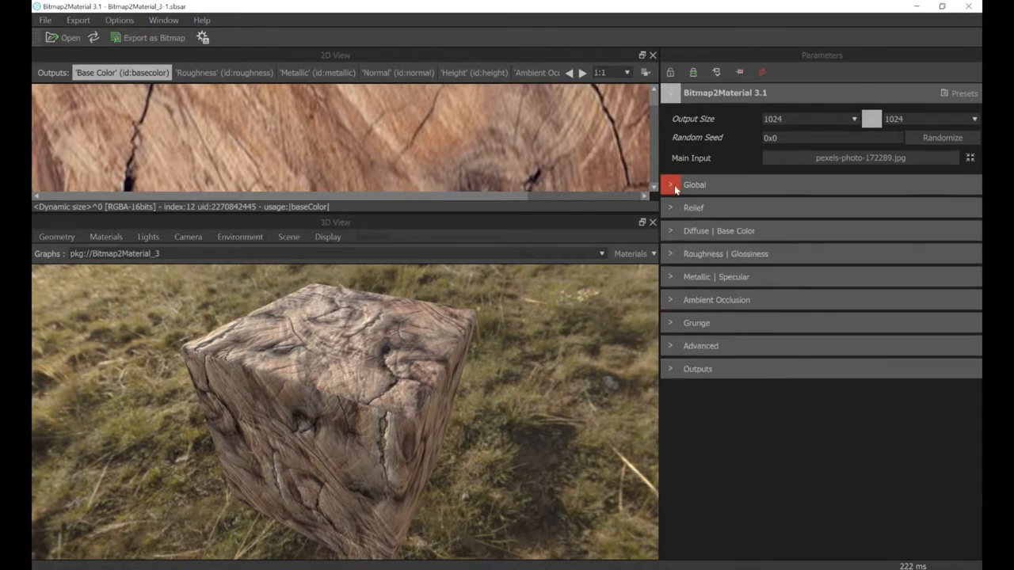
{"action": "left_click", "coordinate": [719, 231]}
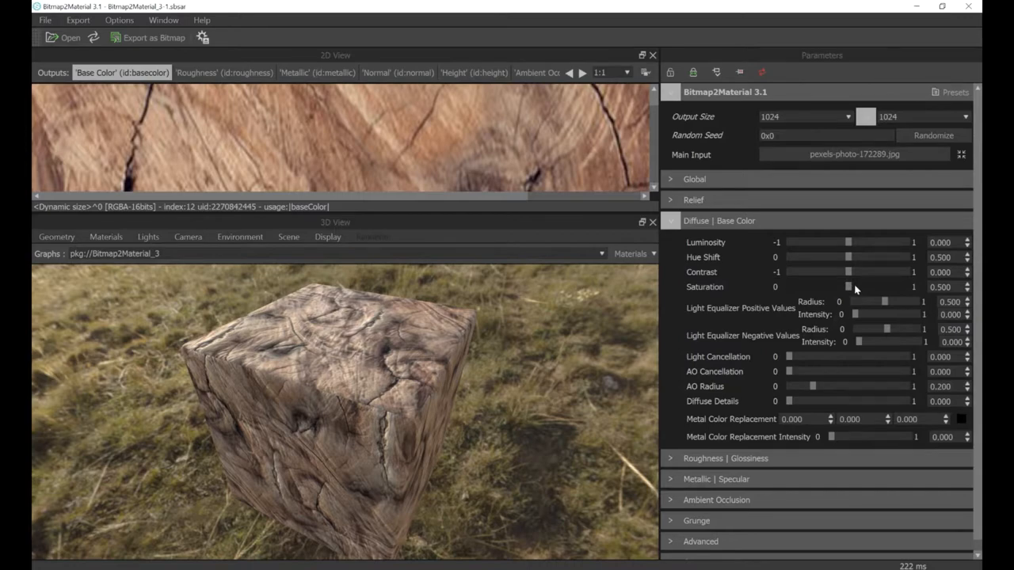
{"action": "left_click_drag", "start_coordinate": [848, 286], "coordinate": [855, 287]}
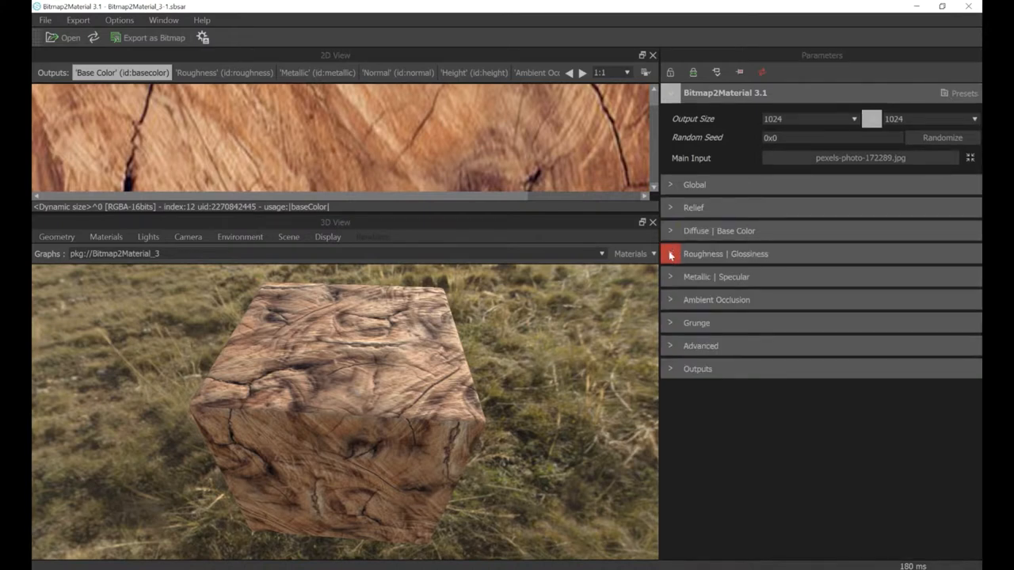
{"action": "left_click", "coordinate": [669, 254]}
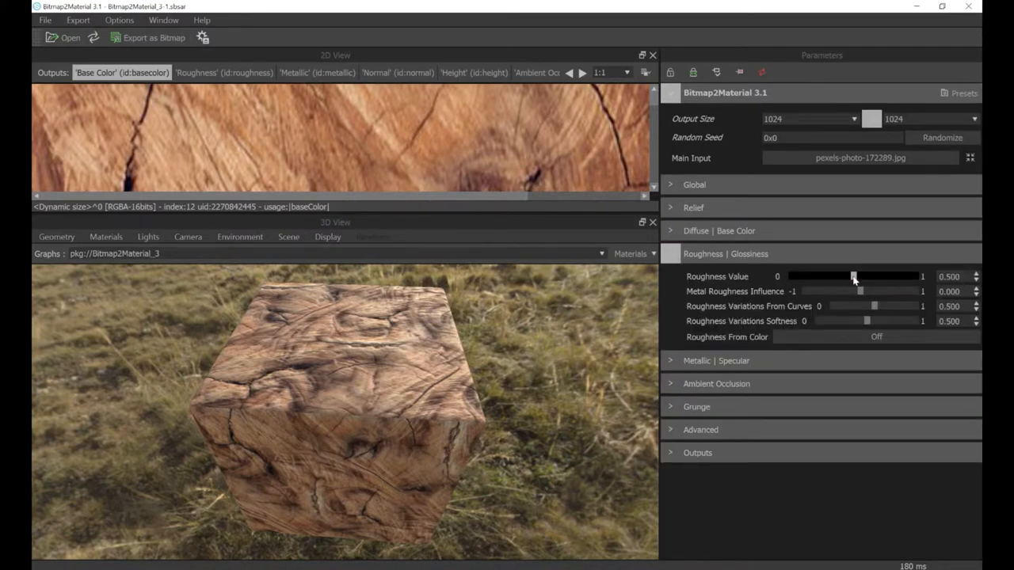
{"action": "left_click_drag", "start_coordinate": [852, 276], "coordinate": [810, 277]}
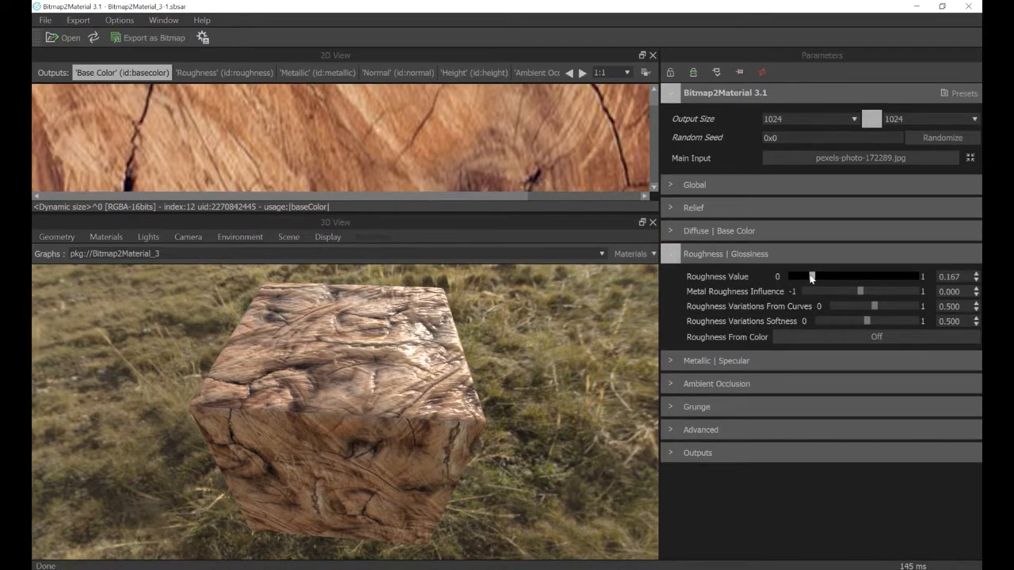
{"action": "left_click_drag", "start_coordinate": [810, 277], "coordinate": [824, 276]}
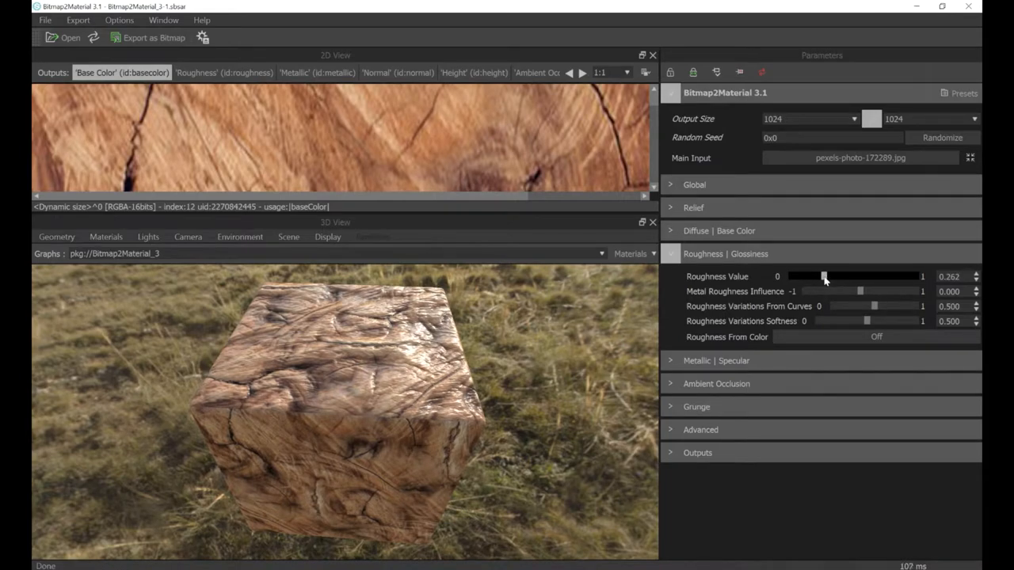
{"action": "left_click_drag", "start_coordinate": [824, 277], "coordinate": [834, 276]}
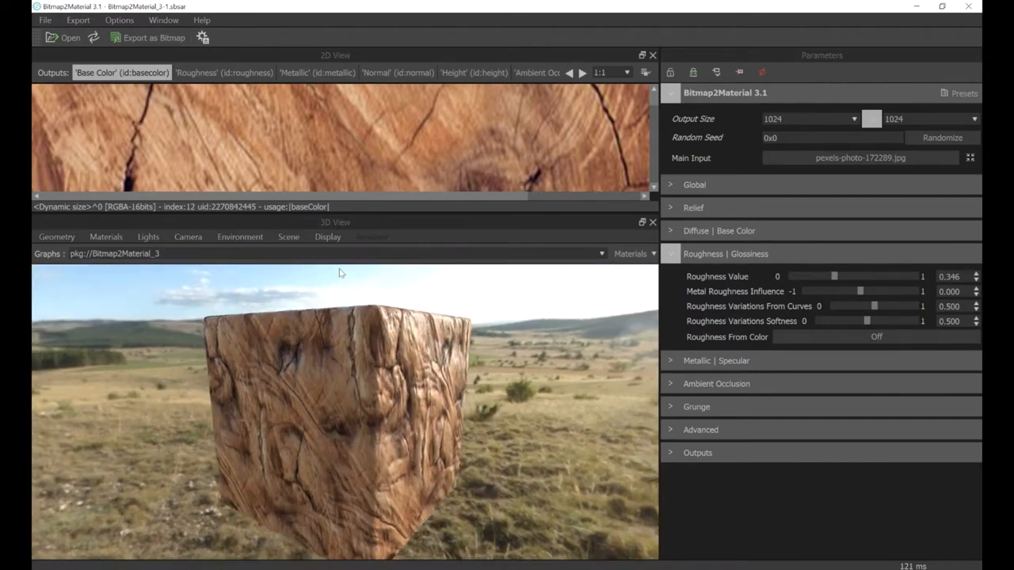
Set Metal Minimum Value under Metallic | Specular to about 0.231
{"action": "left_click", "coordinate": [670, 253]}
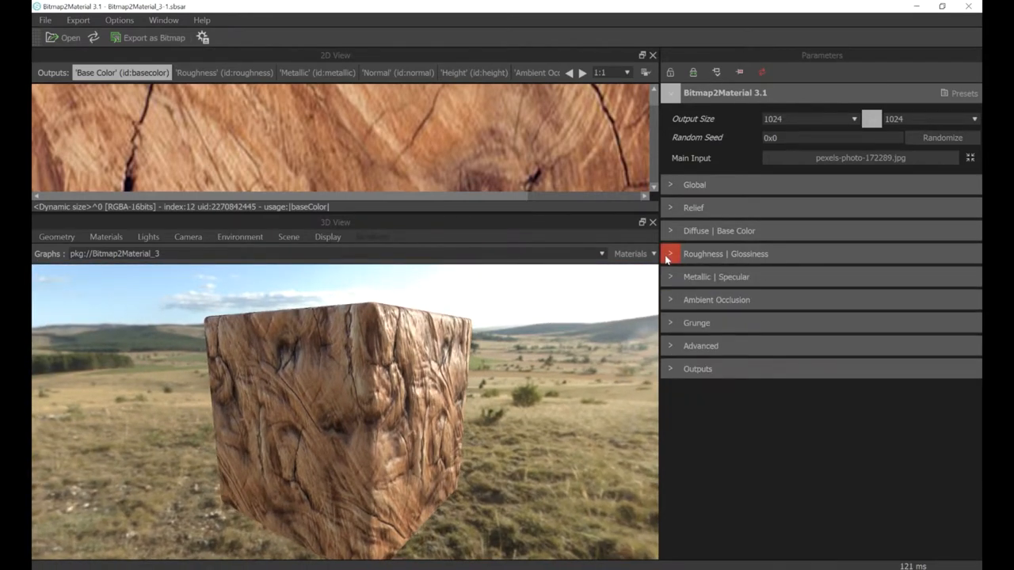
{"action": "left_click", "coordinate": [715, 276]}
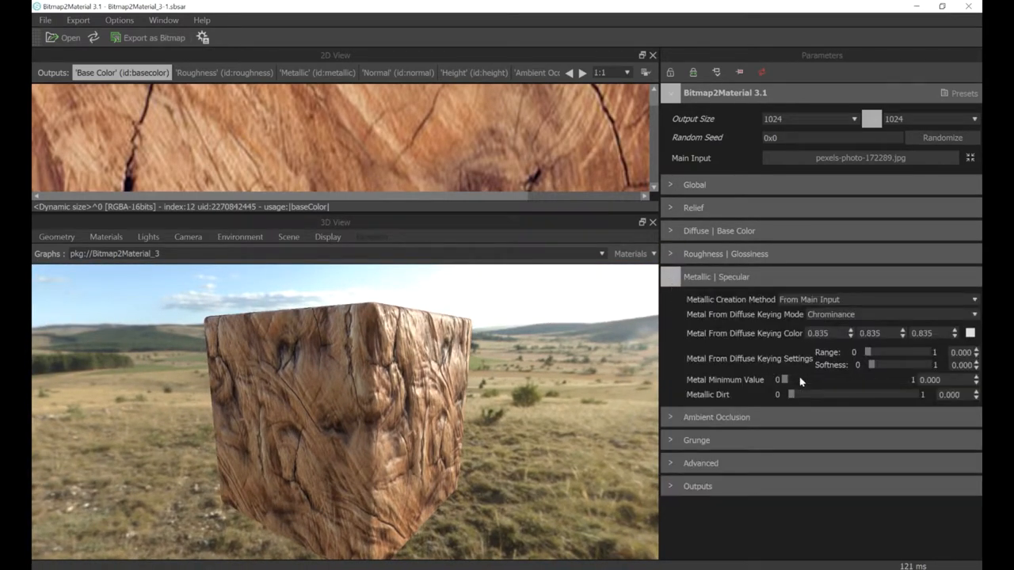
{"action": "left_click_drag", "start_coordinate": [784, 379], "coordinate": [800, 379]}
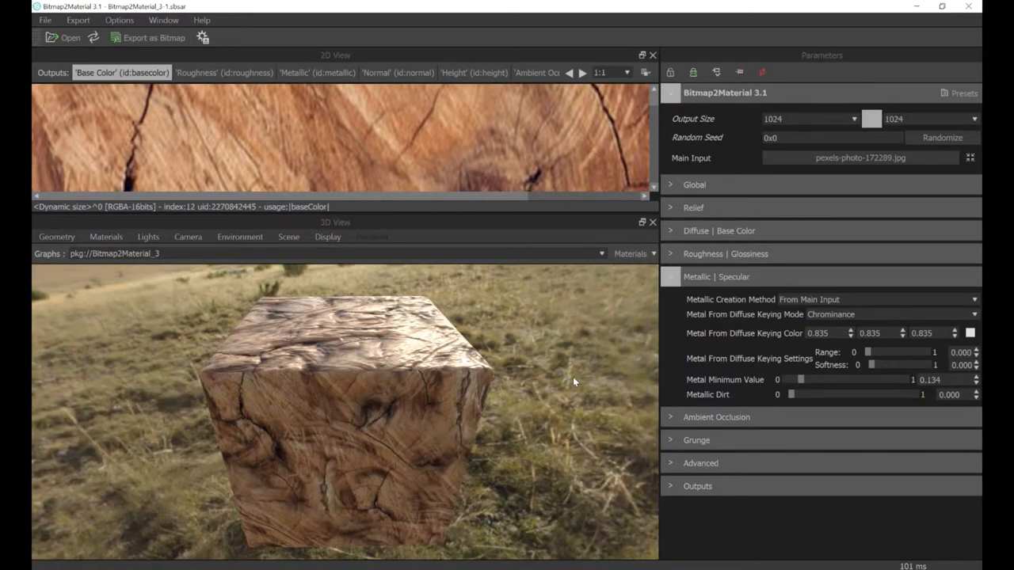
{"action": "left_click_drag", "start_coordinate": [817, 380], "coordinate": [832, 379]}
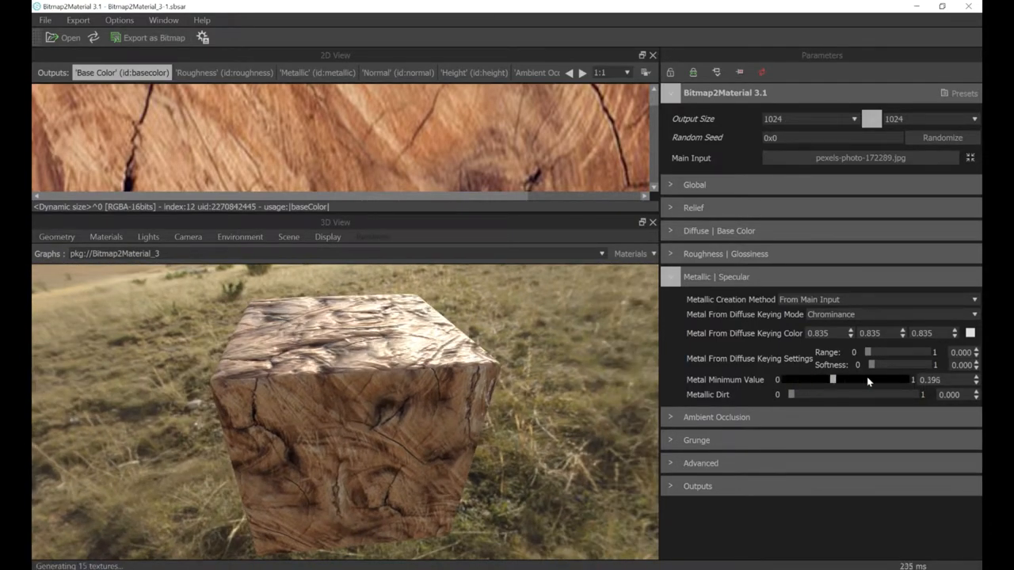
{"action": "left_click_drag", "start_coordinate": [831, 380], "coordinate": [890, 380]}
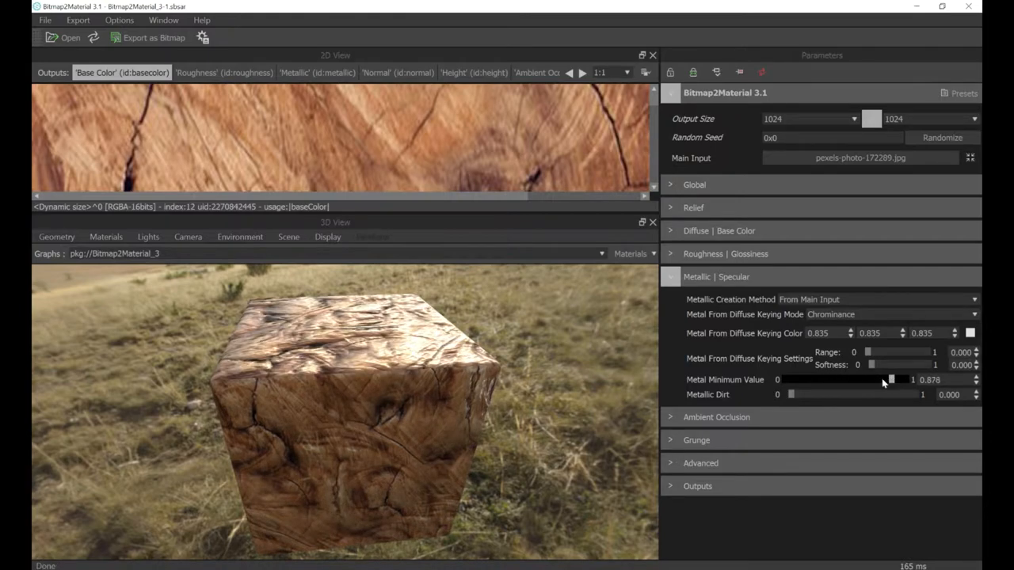
{"action": "left_click_drag", "start_coordinate": [891, 379], "coordinate": [815, 379]}
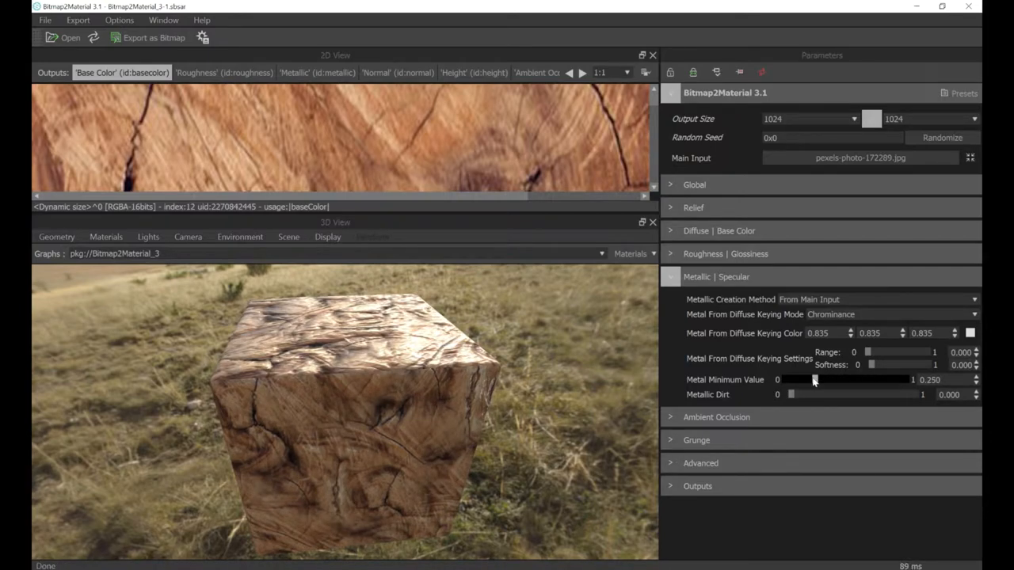
{"action": "left_click_drag", "start_coordinate": [814, 380], "coordinate": [806, 379]}
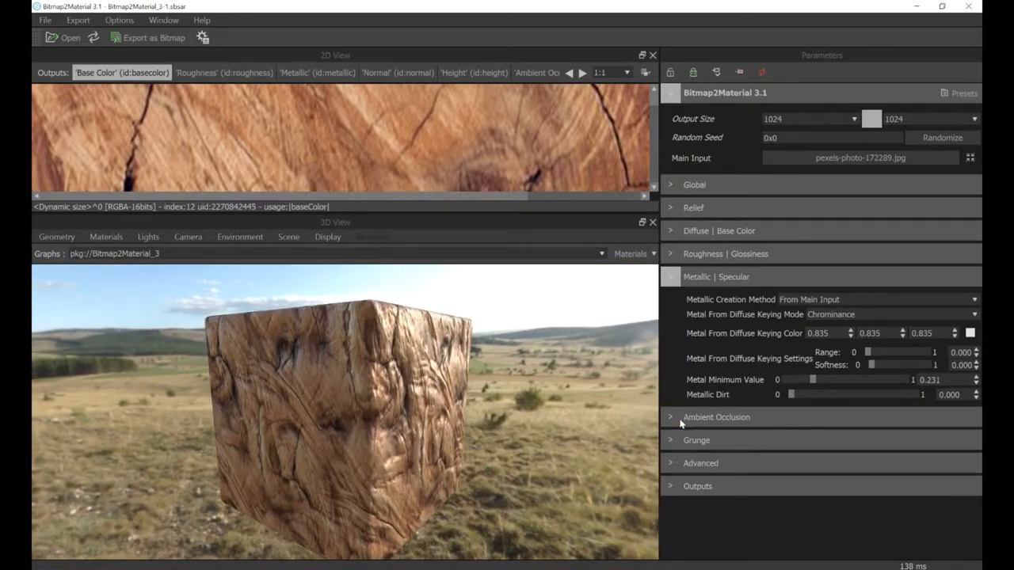
Preview the ambient occlusion map and raise AO Denoise to about 0.038
{"action": "left_click", "coordinate": [715, 416]}
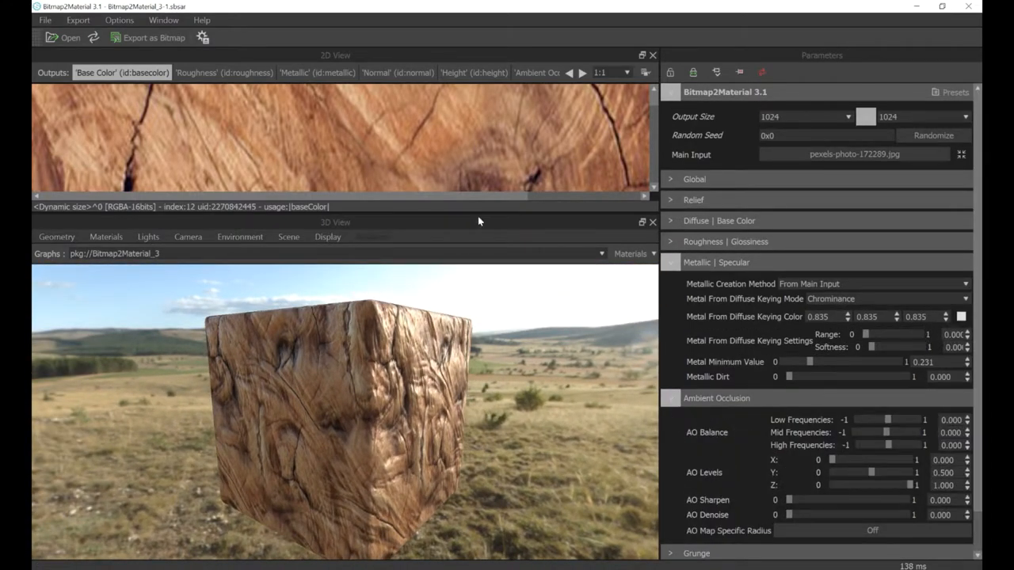
{"action": "left_click", "coordinate": [473, 72]}
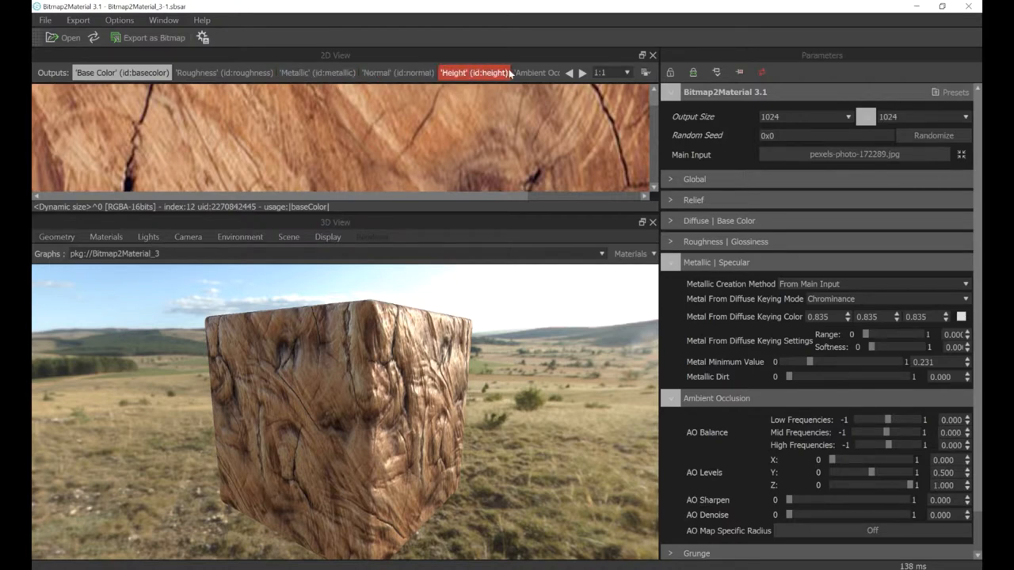
{"action": "left_click", "coordinate": [536, 73]}
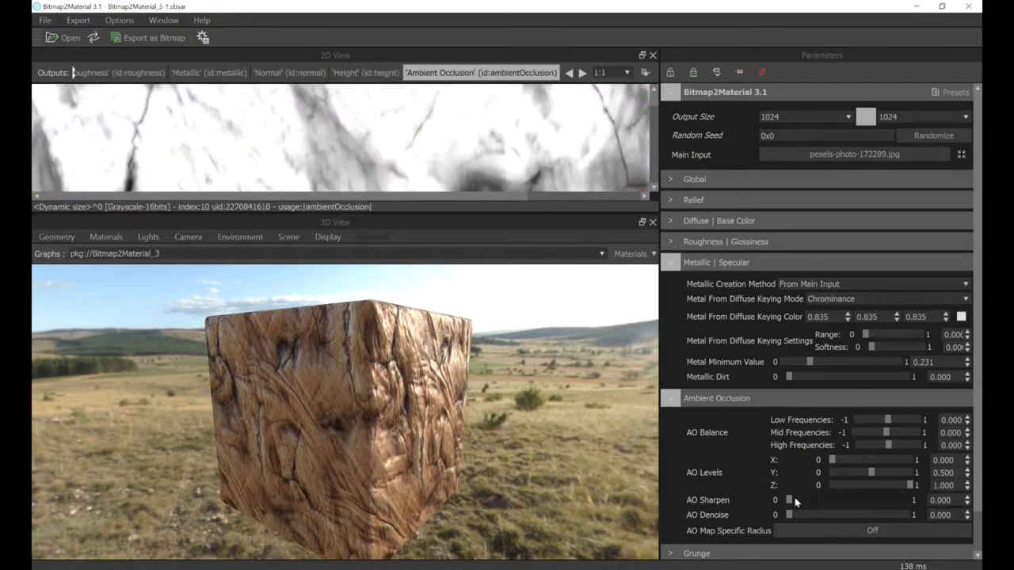
{"action": "left_click_drag", "start_coordinate": [790, 499], "coordinate": [866, 500]}
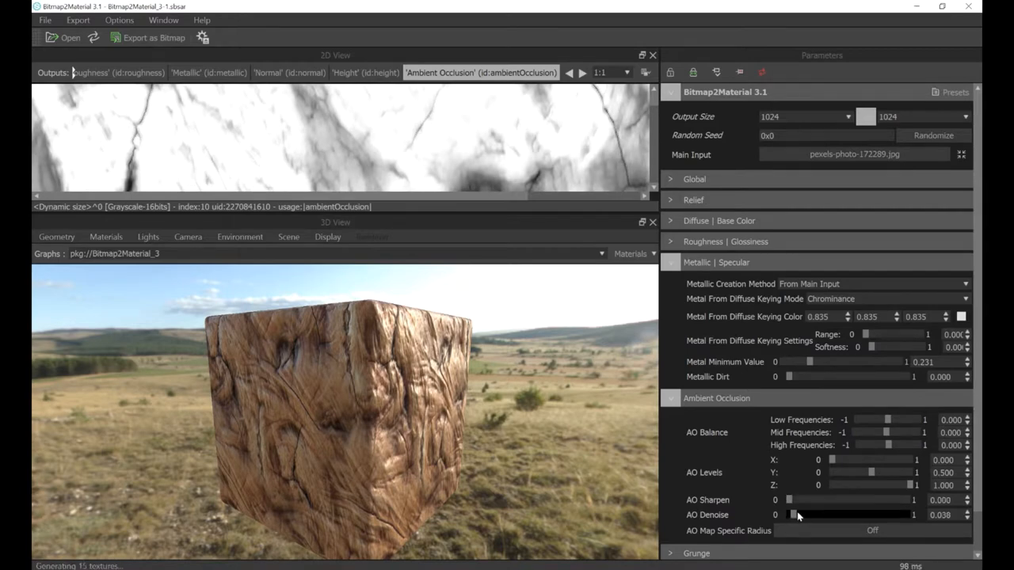
{"action": "left_click_drag", "start_coordinate": [795, 514], "coordinate": [850, 514]}
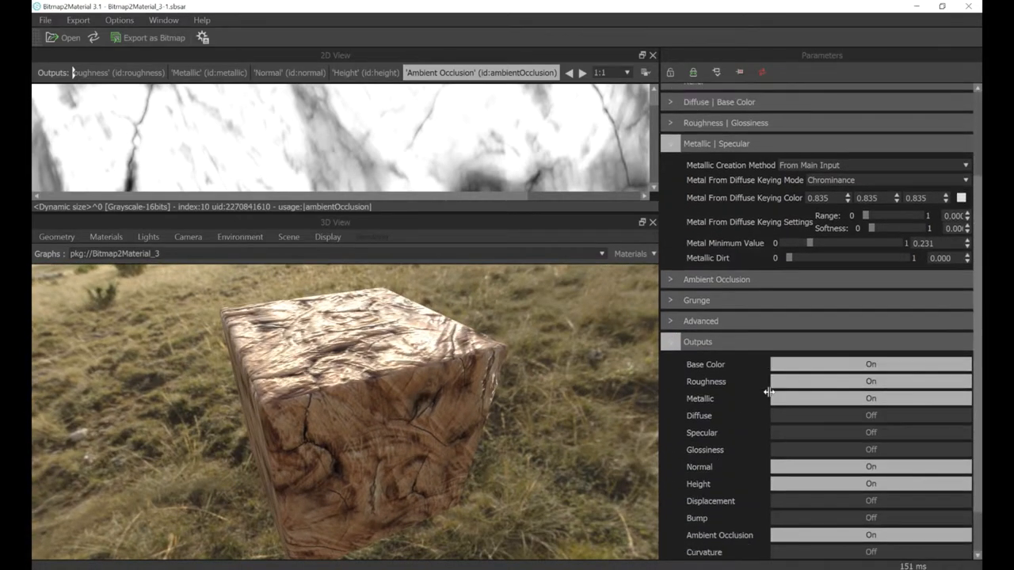
Export Base Color, Roughness, Metallic, Normal and Ambient Occlusion maps as TGA bitmaps
{"action": "left_click", "coordinate": [78, 20]}
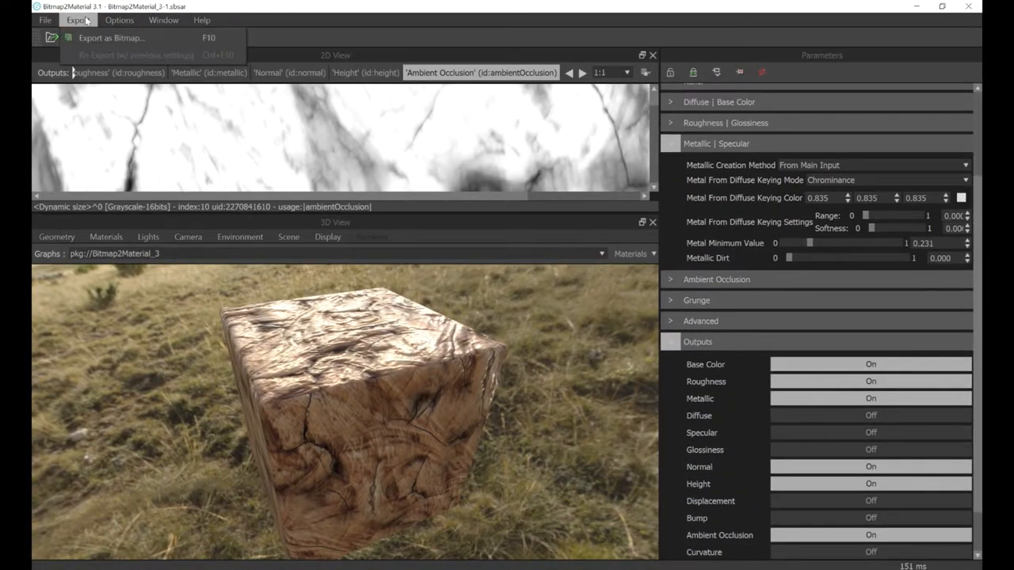
{"action": "left_click", "coordinate": [110, 38]}
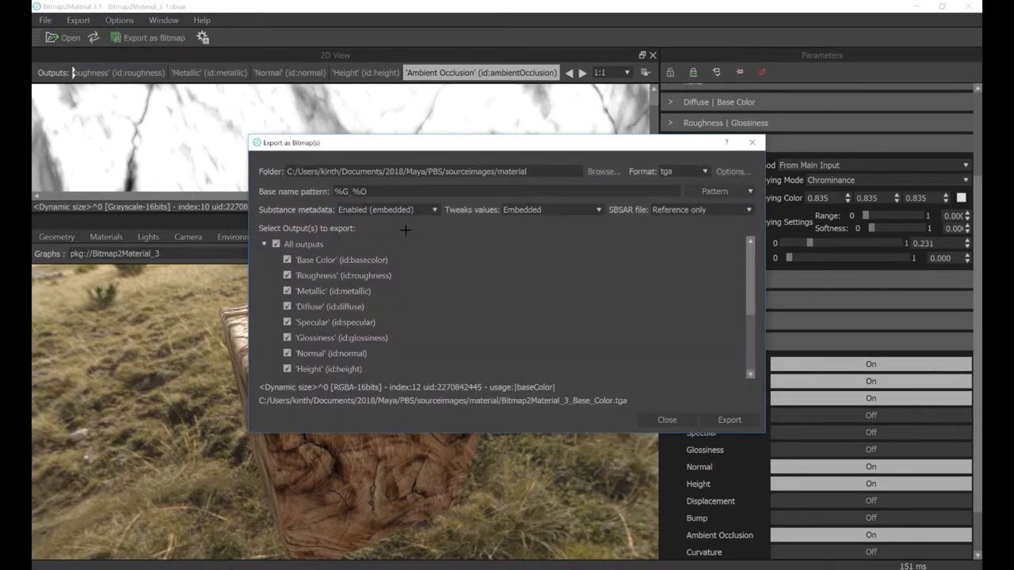
{"action": "left_click", "coordinate": [340, 260]}
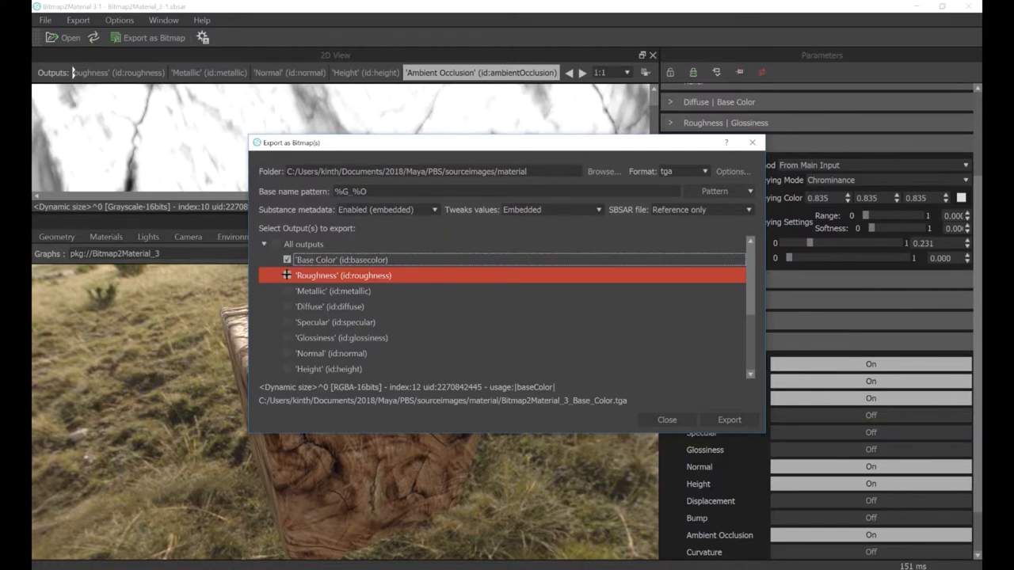
{"action": "left_click", "coordinate": [287, 275]}
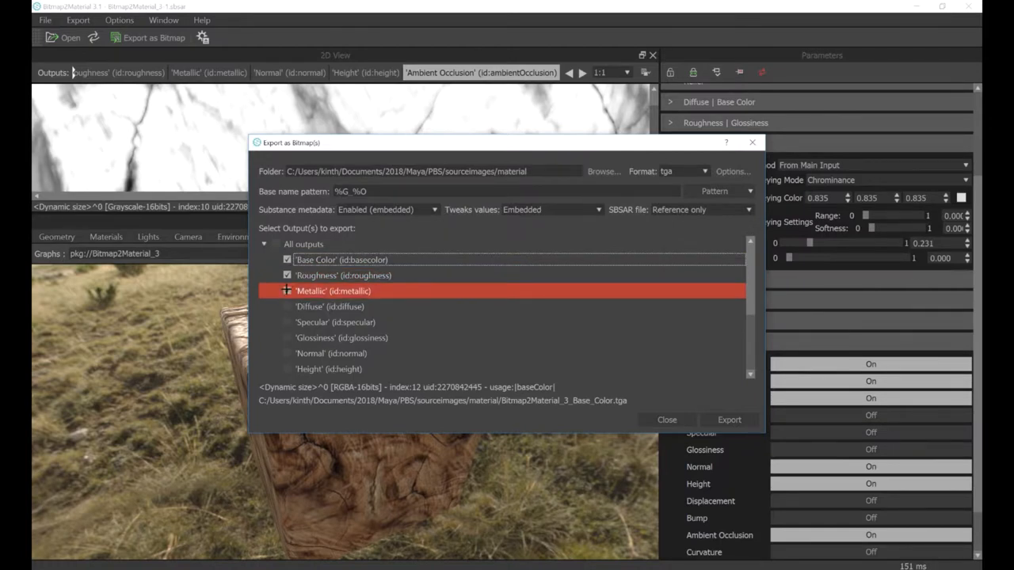
{"action": "left_click", "coordinate": [286, 353]}
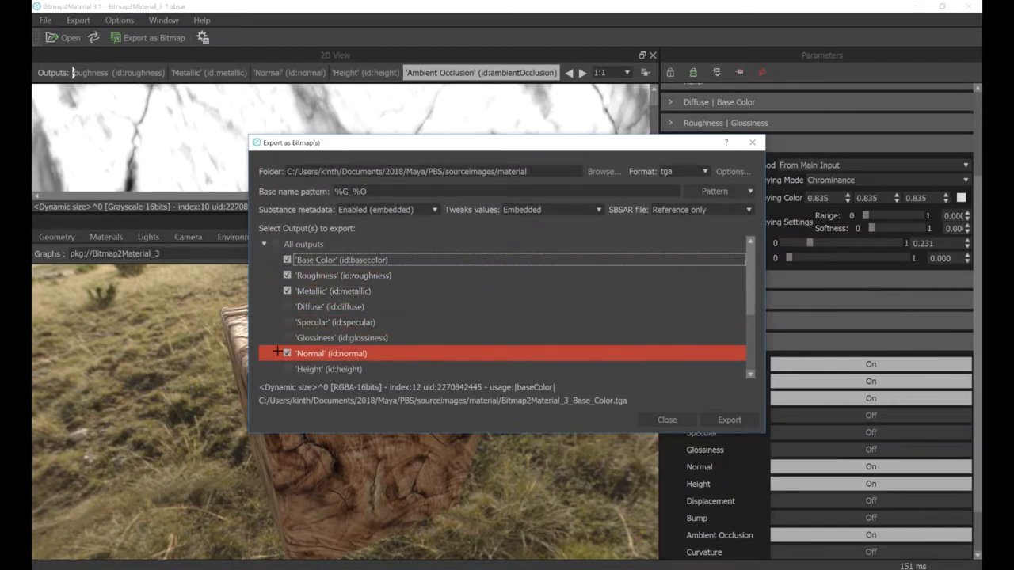
{"action": "scroll", "scroll_direction": "down", "scroll_amount": 3}
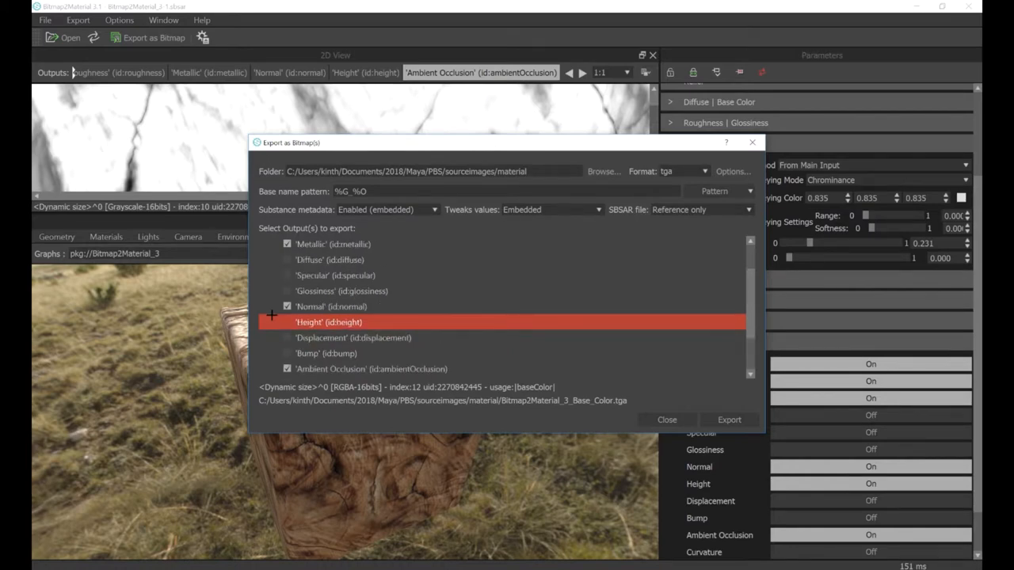
{"action": "scroll", "scroll_direction": "down", "scroll_amount": 3}
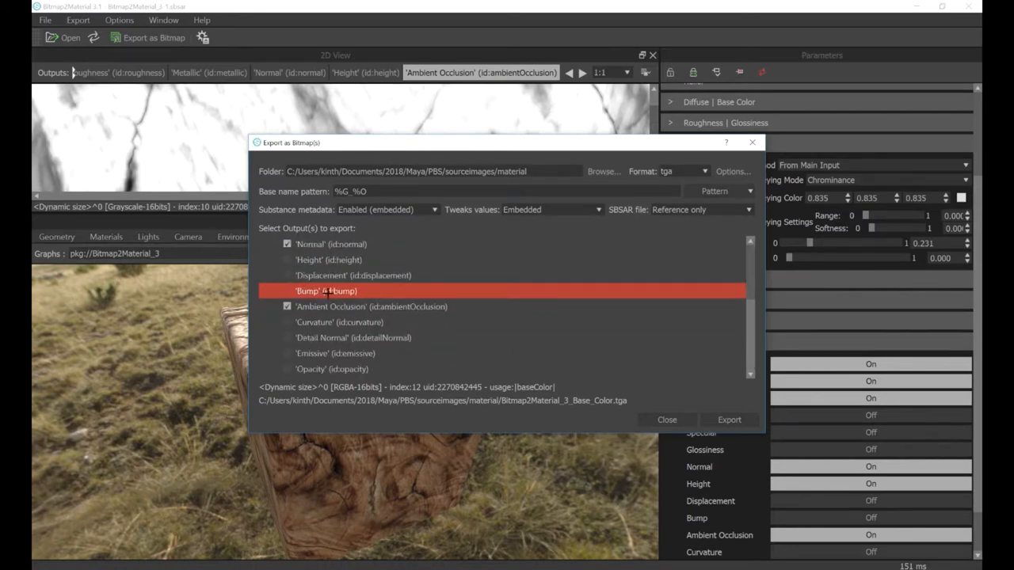
{"action": "left_click", "coordinate": [325, 353]}
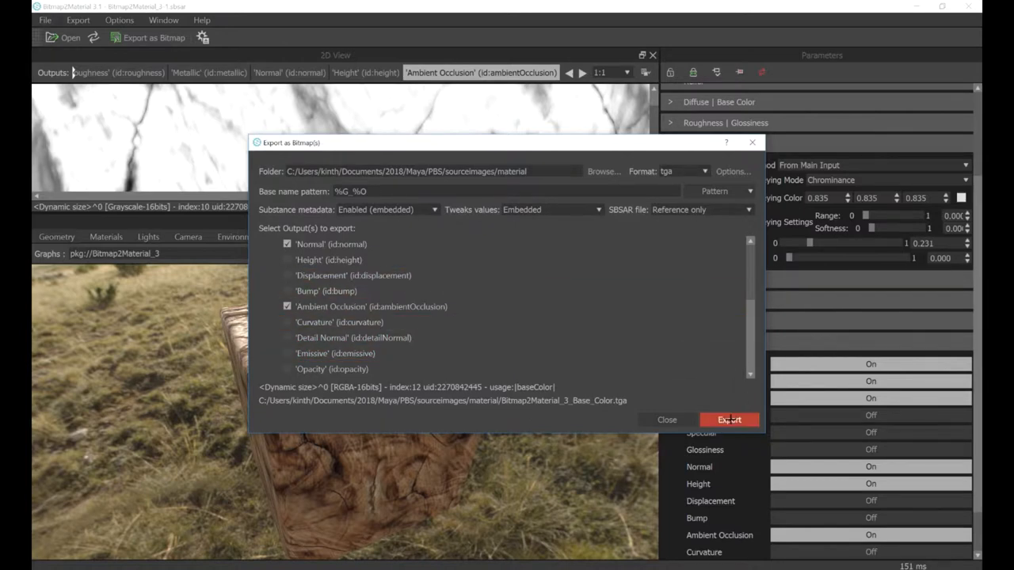
{"action": "left_click", "coordinate": [728, 420]}
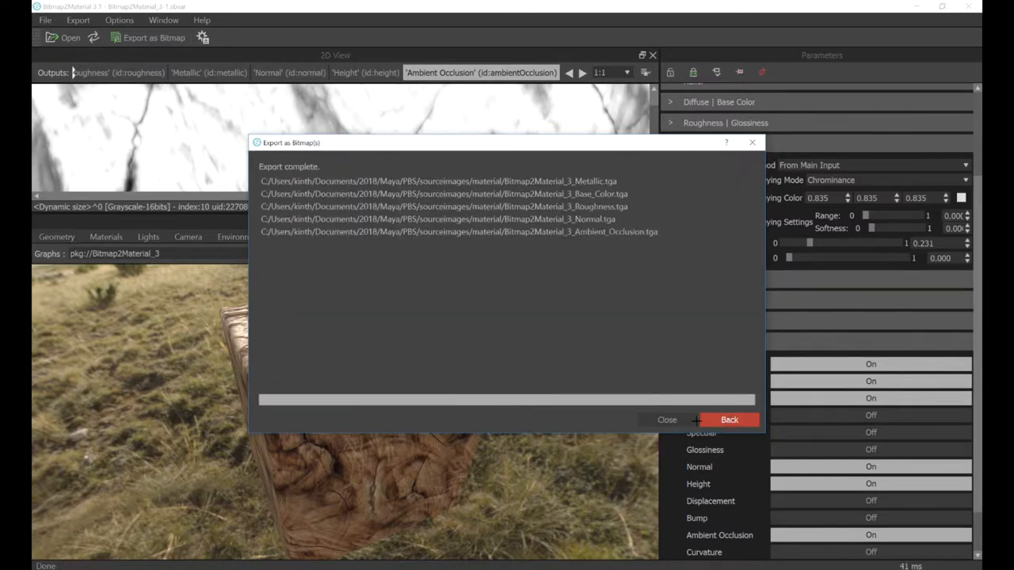
{"action": "left_click", "coordinate": [666, 420]}
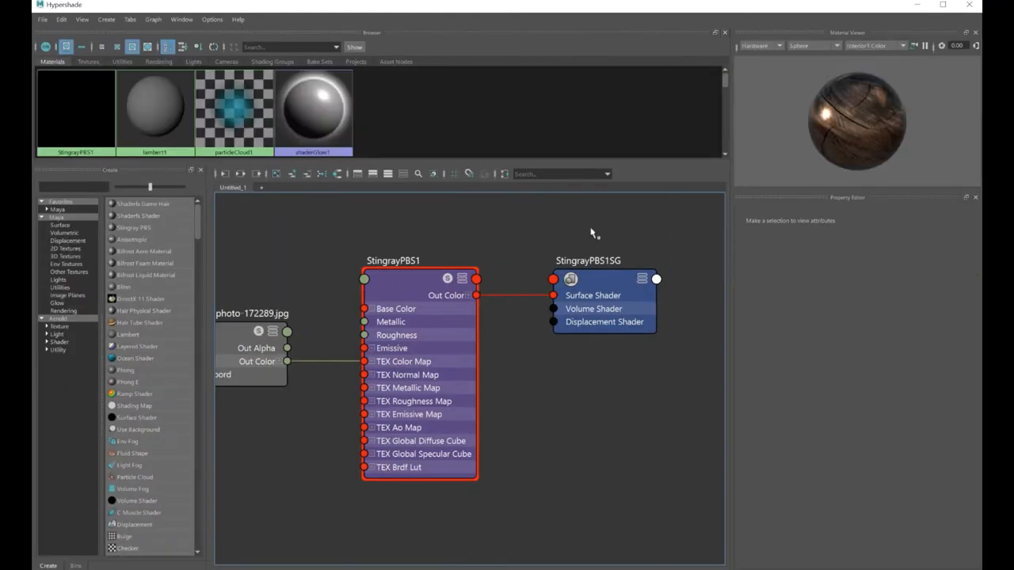
Load the Base_Color and Normal TGA maps into StingrayPBS1's color and normal slots
{"action": "left_click", "coordinate": [393, 261]}
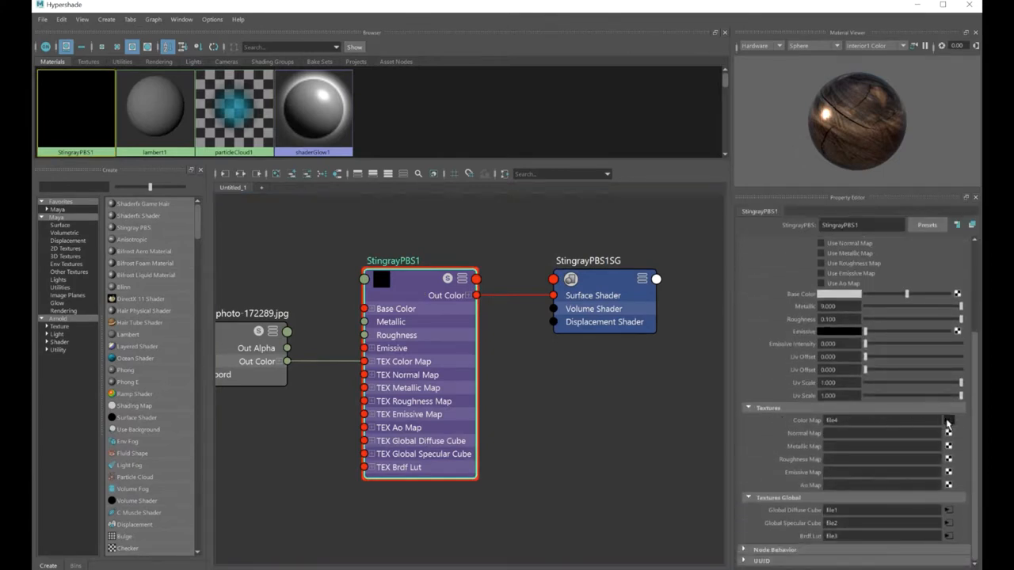
{"action": "left_click", "coordinate": [948, 420]}
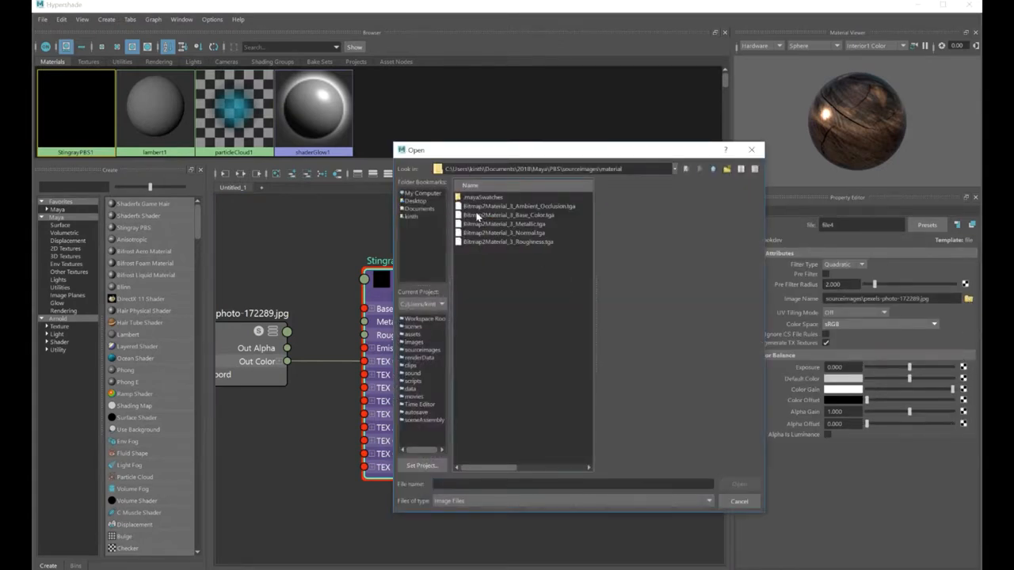
{"action": "left_click", "coordinate": [509, 215]}
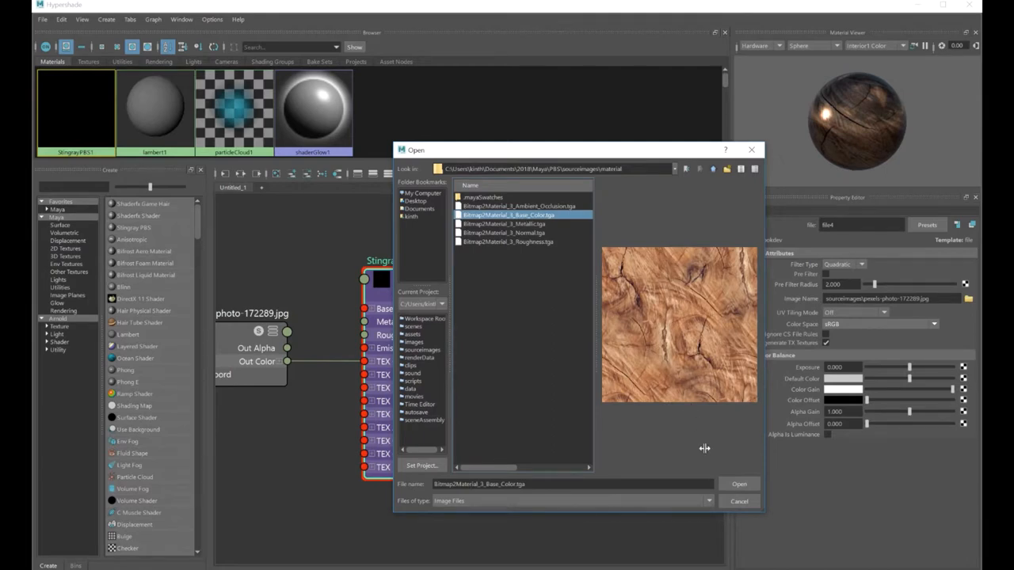
{"action": "left_click", "coordinate": [738, 483]}
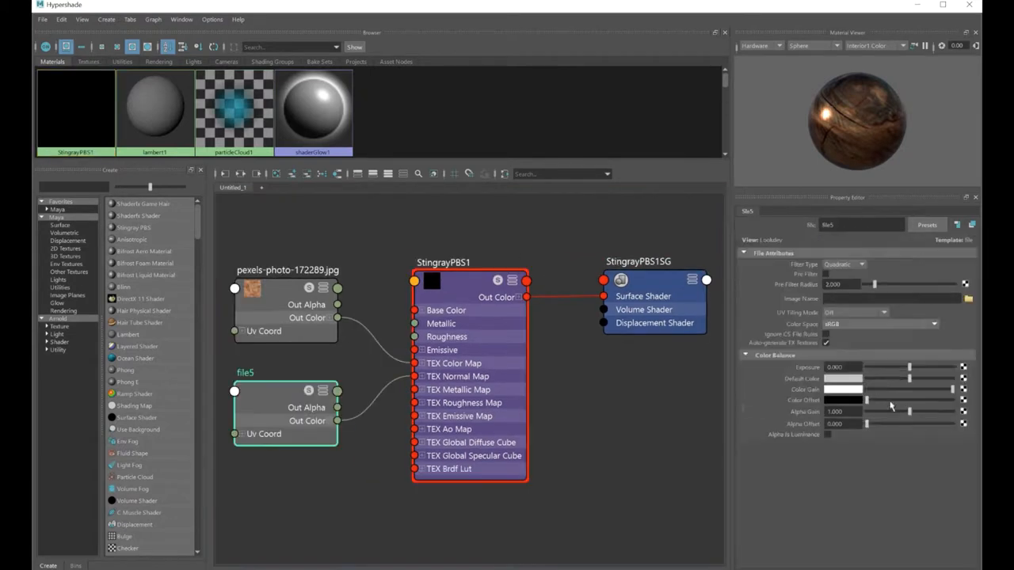
{"action": "left_click", "coordinate": [965, 298]}
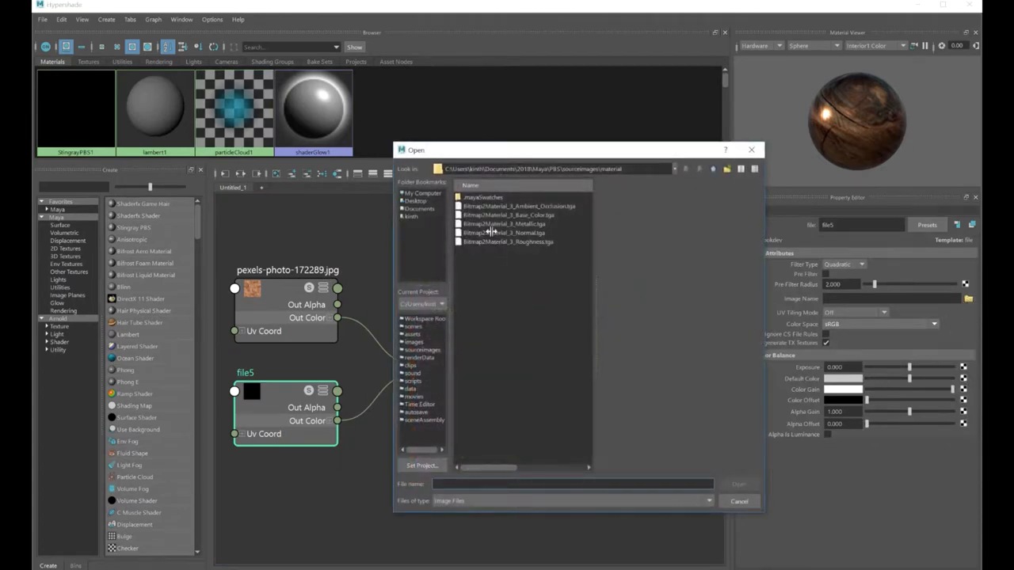
{"action": "left_click", "coordinate": [504, 233]}
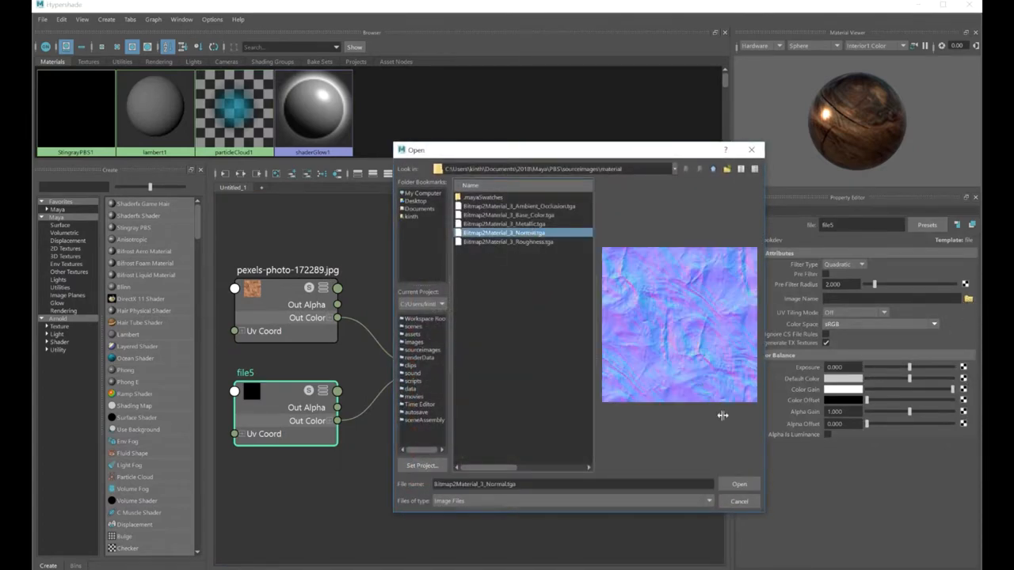
{"action": "left_click", "coordinate": [738, 484]}
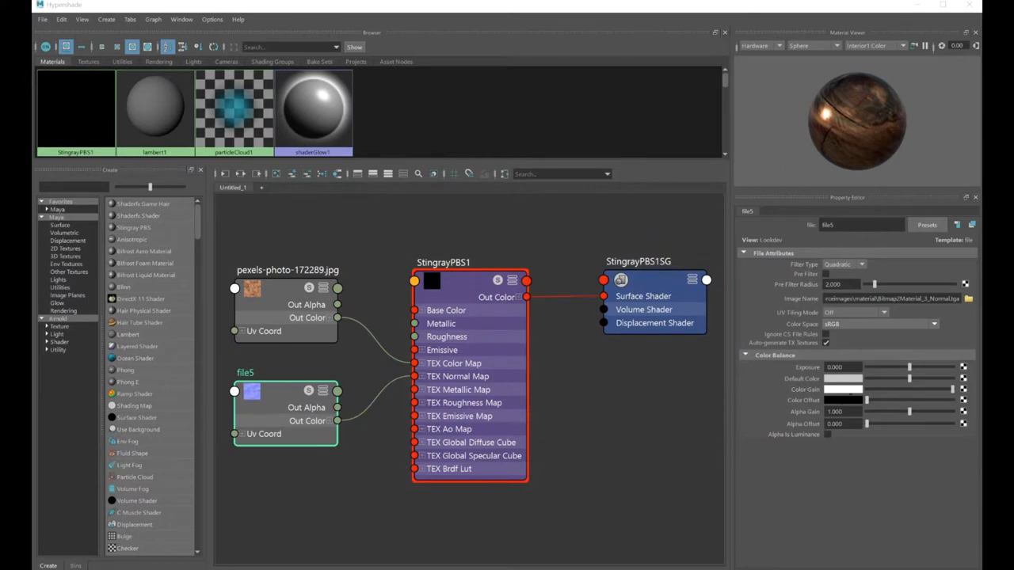
{"action": "left_click", "coordinate": [443, 262]}
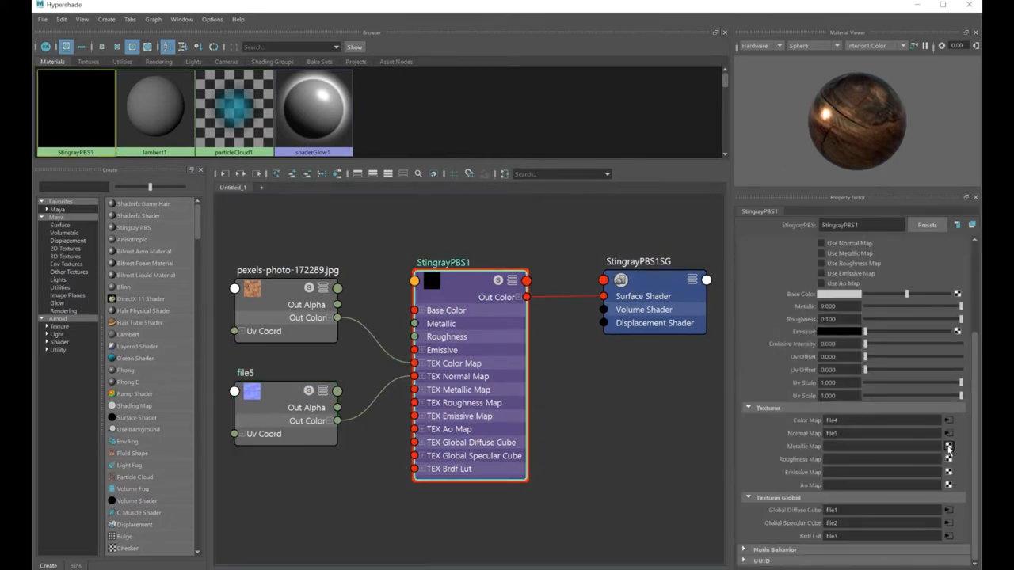
Load the Metallic, Roughness and Ambient Occlusion TGA maps into StingrayPBS1's texture slots
{"action": "left_click", "coordinate": [948, 446]}
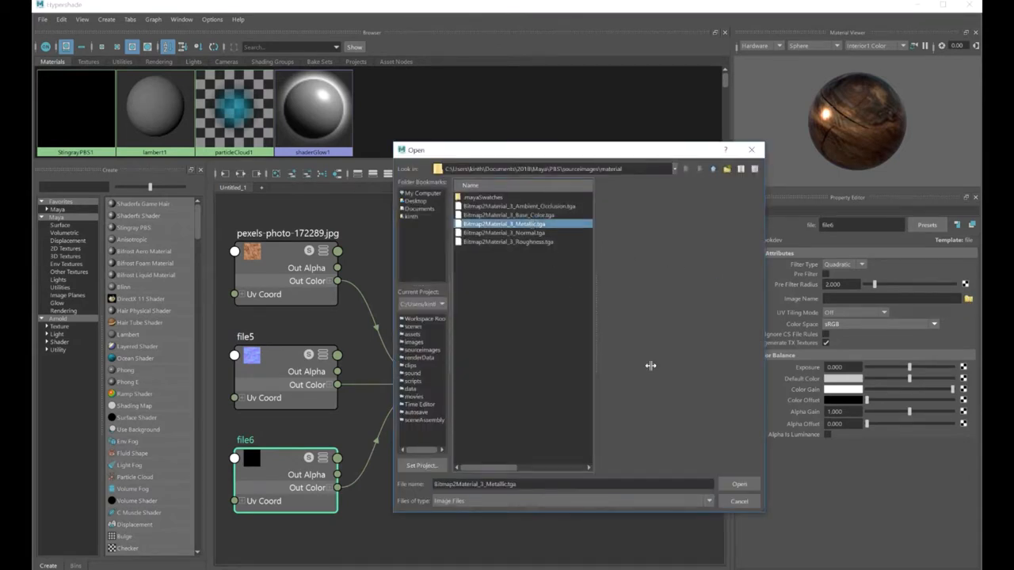
{"action": "left_click", "coordinate": [738, 484]}
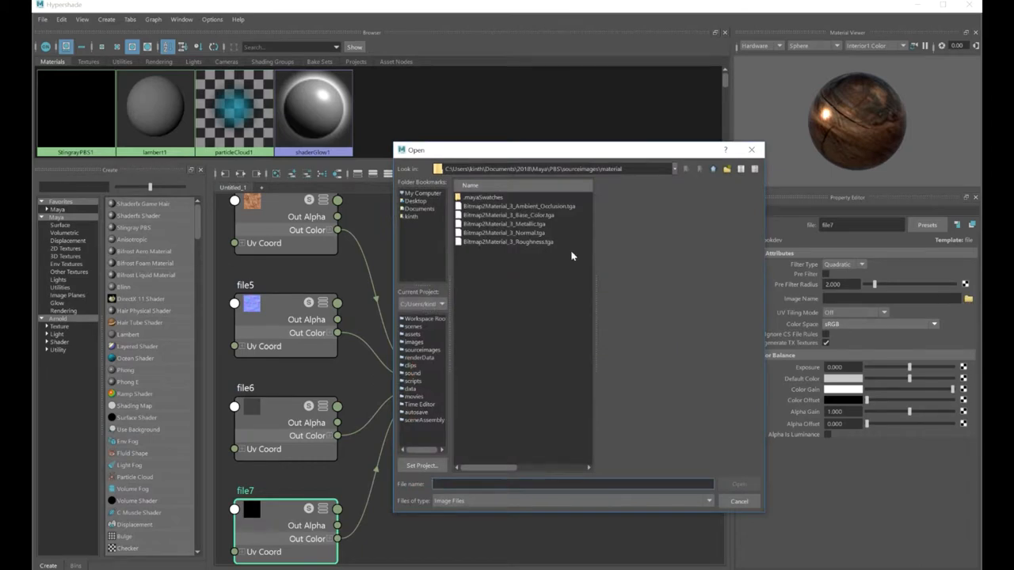
{"action": "left_click", "coordinate": [507, 242]}
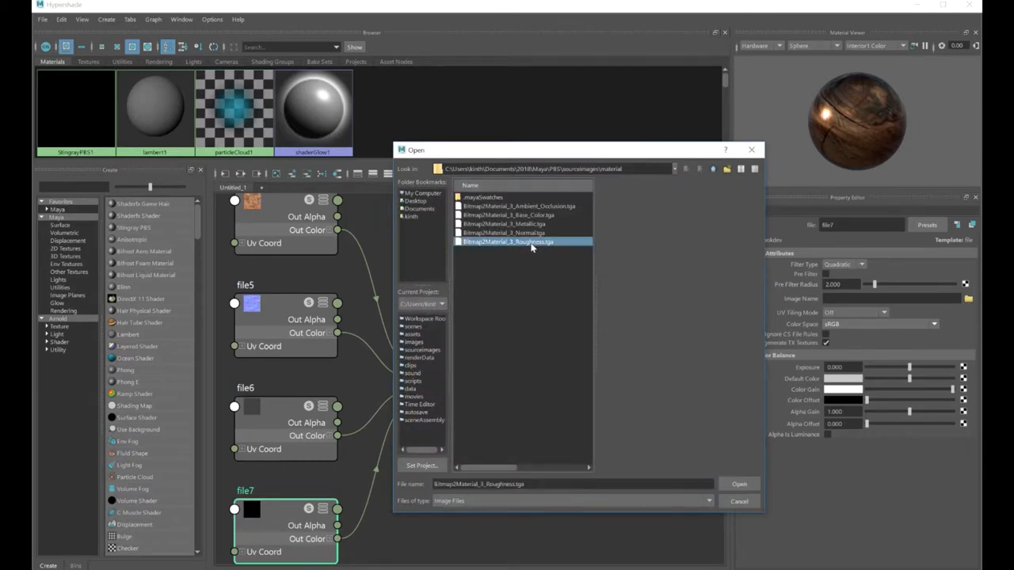
{"action": "left_click", "coordinate": [738, 484]}
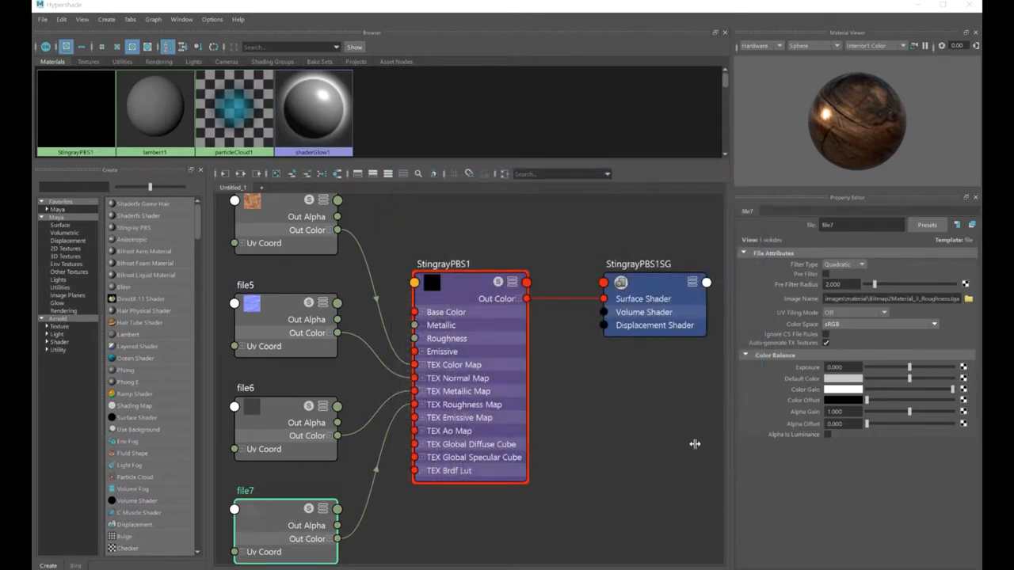
{"action": "left_click", "coordinate": [443, 263]}
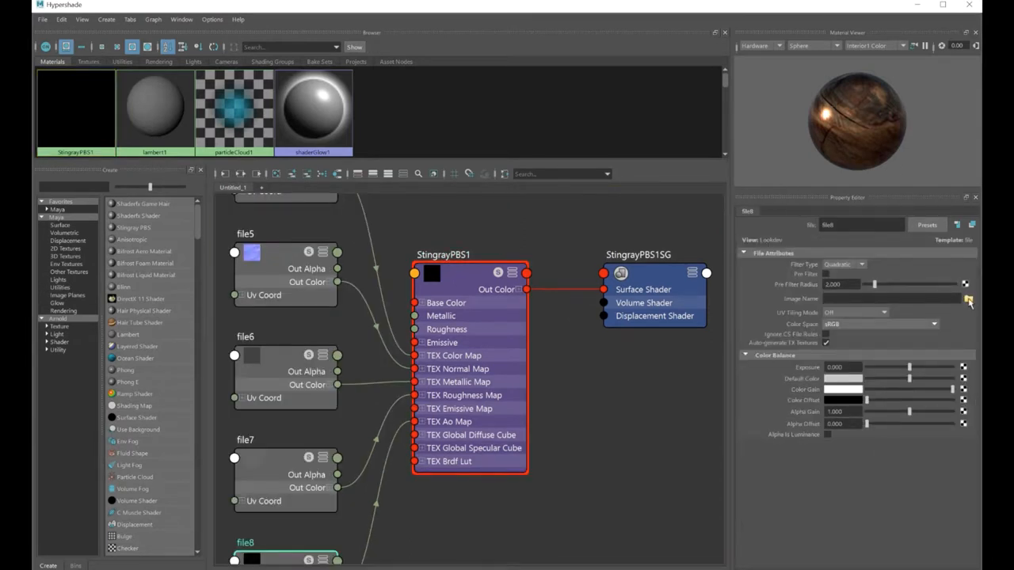
{"action": "left_click", "coordinate": [968, 298]}
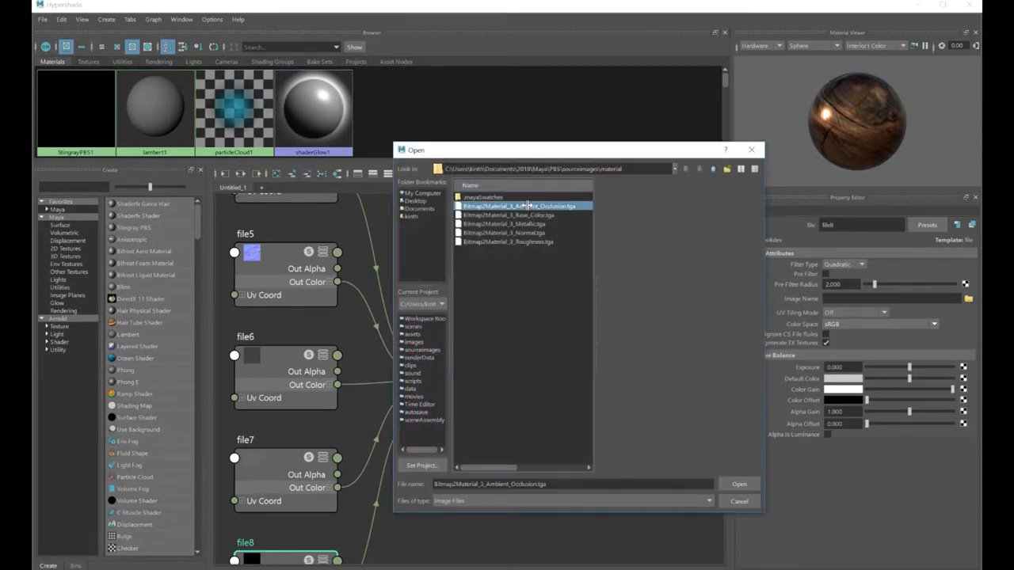
{"action": "left_click", "coordinate": [738, 483]}
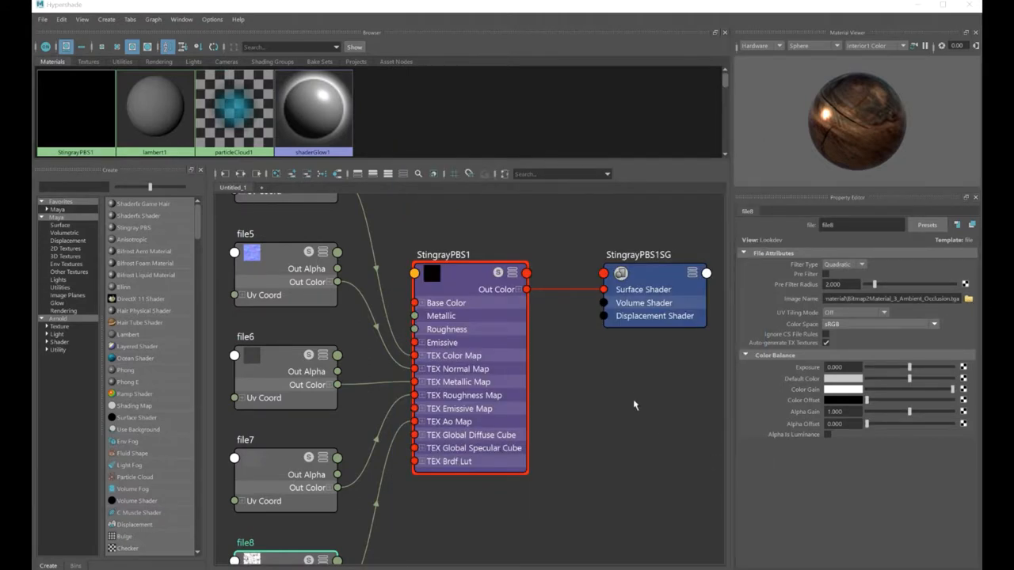
{"action": "left_click", "coordinate": [443, 254]}
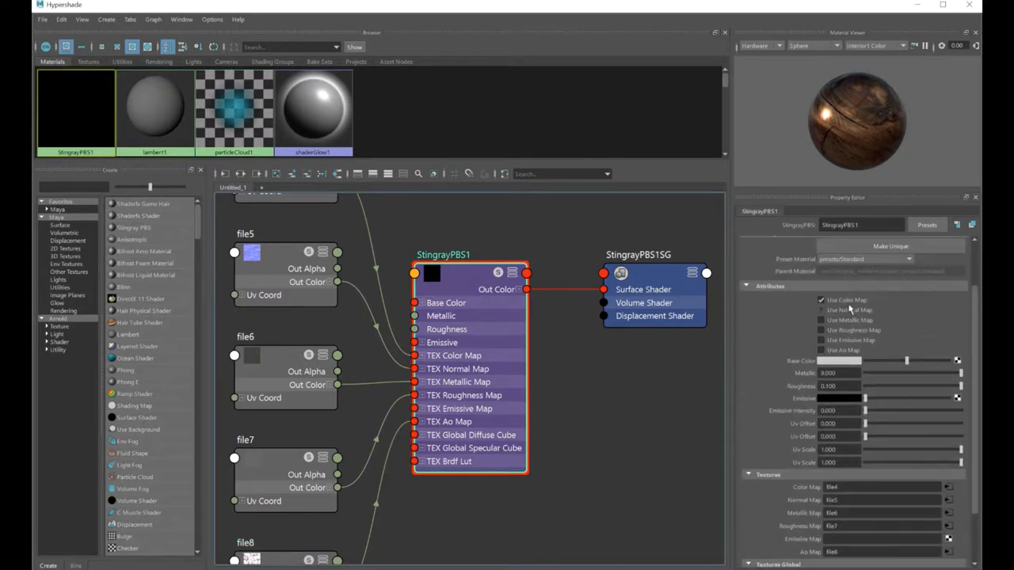
Close Hypershade and orbit around the wood-textured cube in the persp view
{"action": "left_click", "coordinate": [821, 310]}
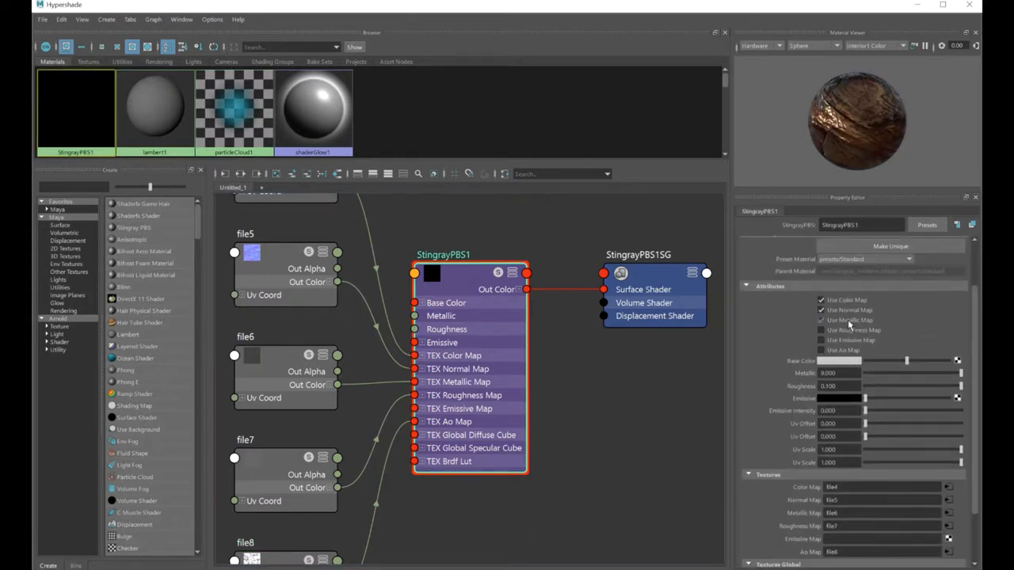
{"action": "left_click", "coordinate": [821, 350]}
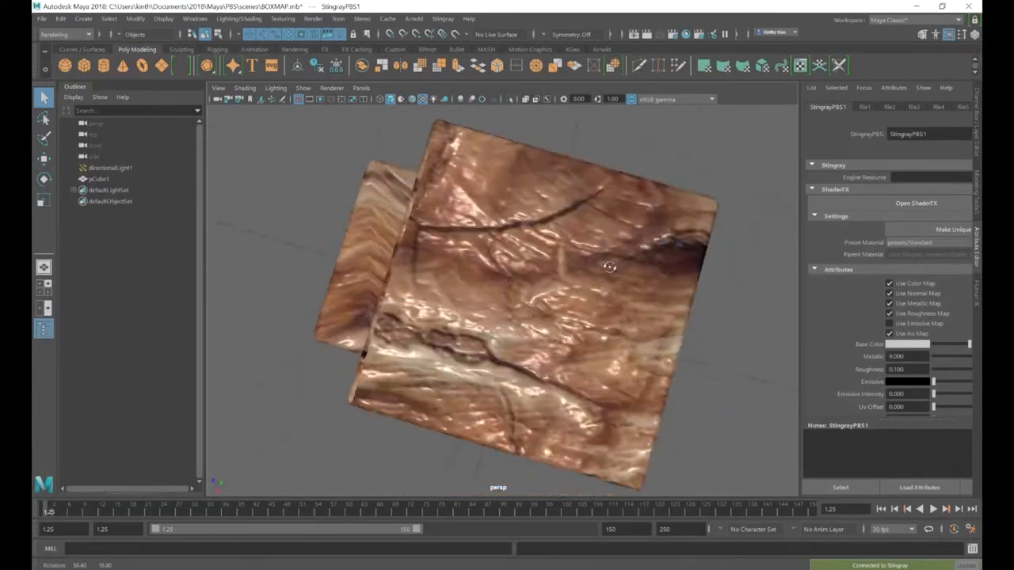
{"action": "left_click_drag", "start_coordinate": [610, 269], "coordinate": [716, 216]}
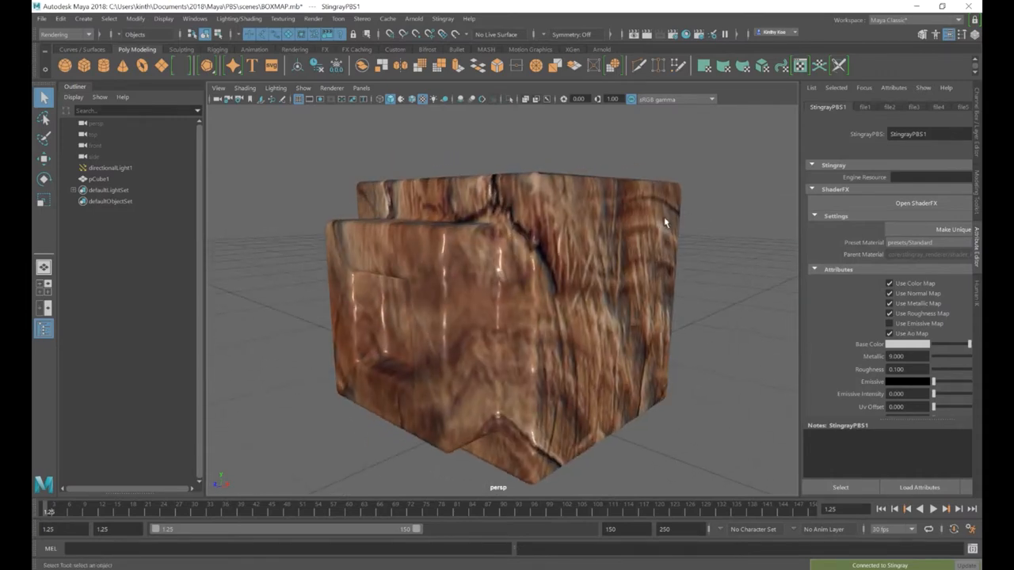
{"action": "mouse_move", "coordinate": [867, 26]}
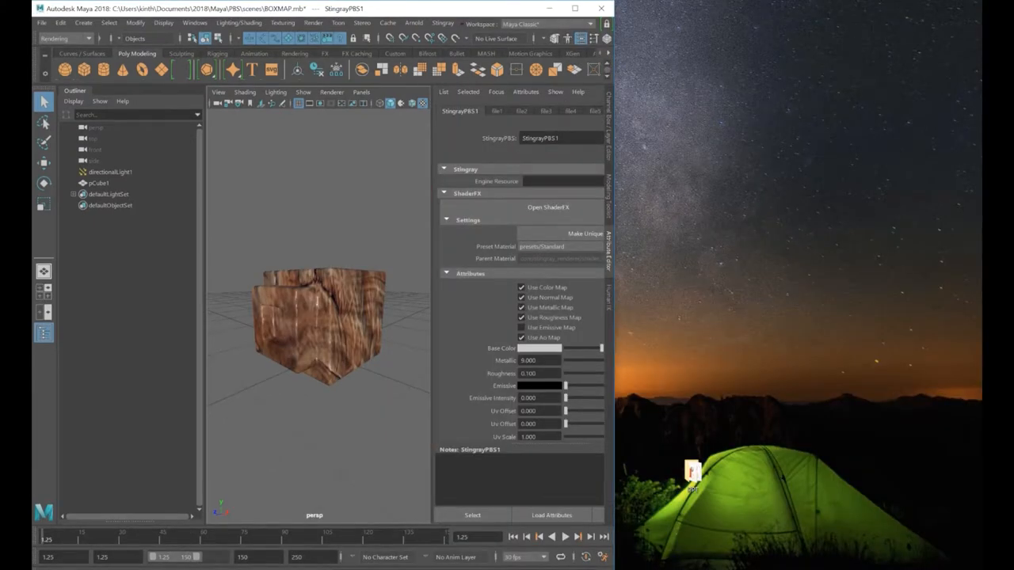
Send pCube1 to Stingray via Send Selected and maximize the Stingray Editor
{"action": "left_click", "coordinate": [548, 207]}
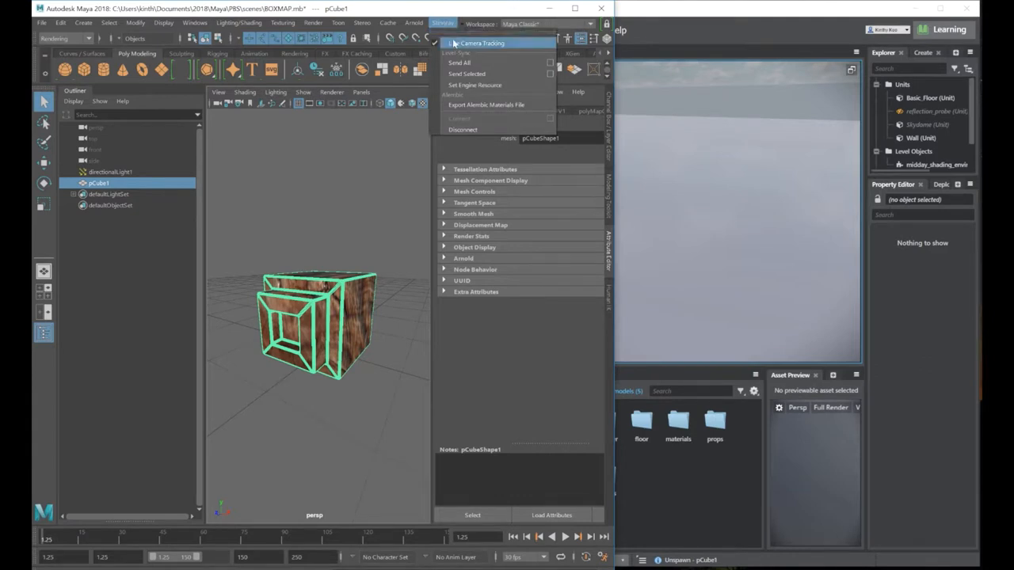
{"action": "mouse_move", "coordinate": [471, 74]}
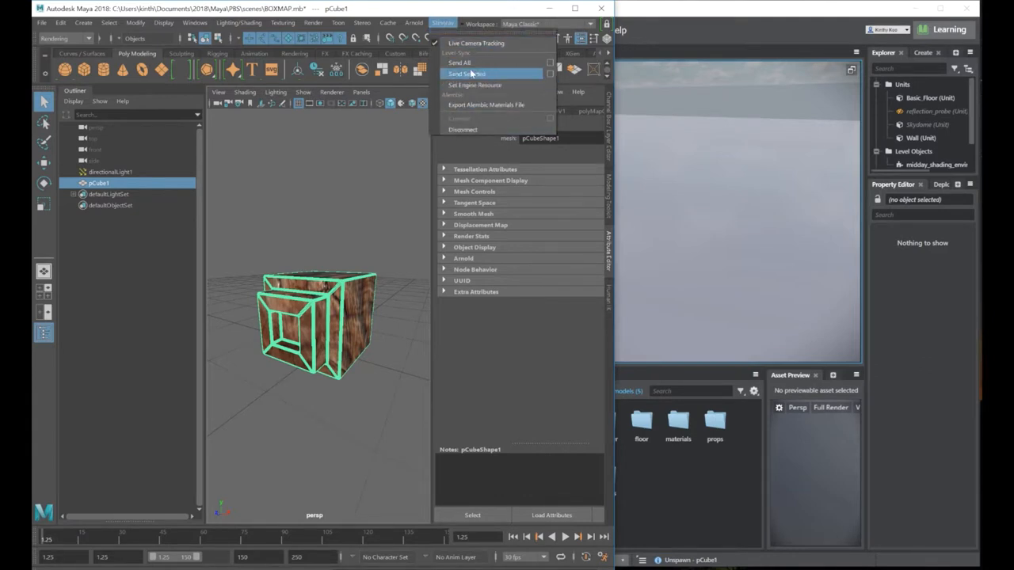
{"action": "left_click", "coordinate": [467, 74]}
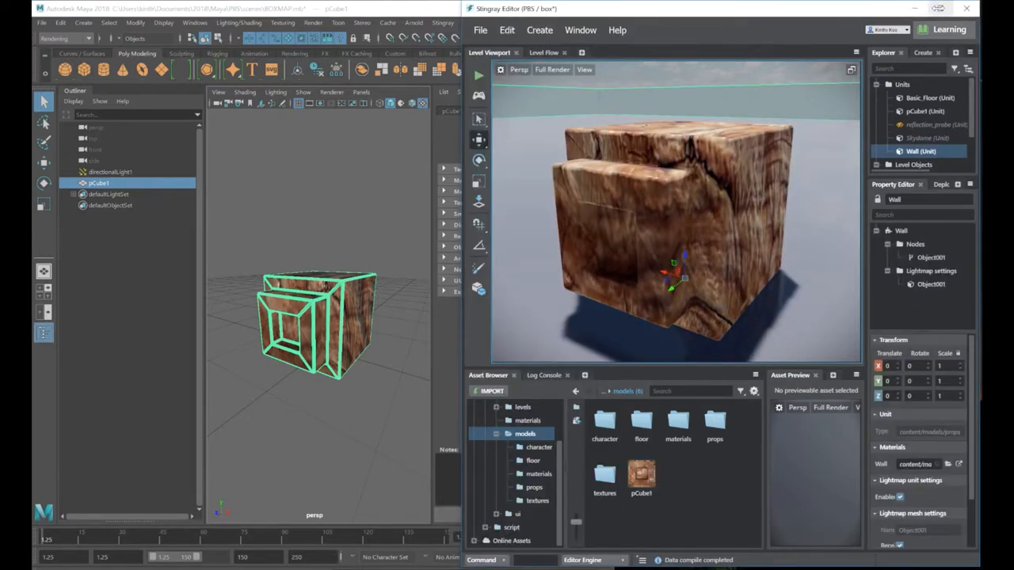
{"action": "left_click", "coordinate": [937, 8]}
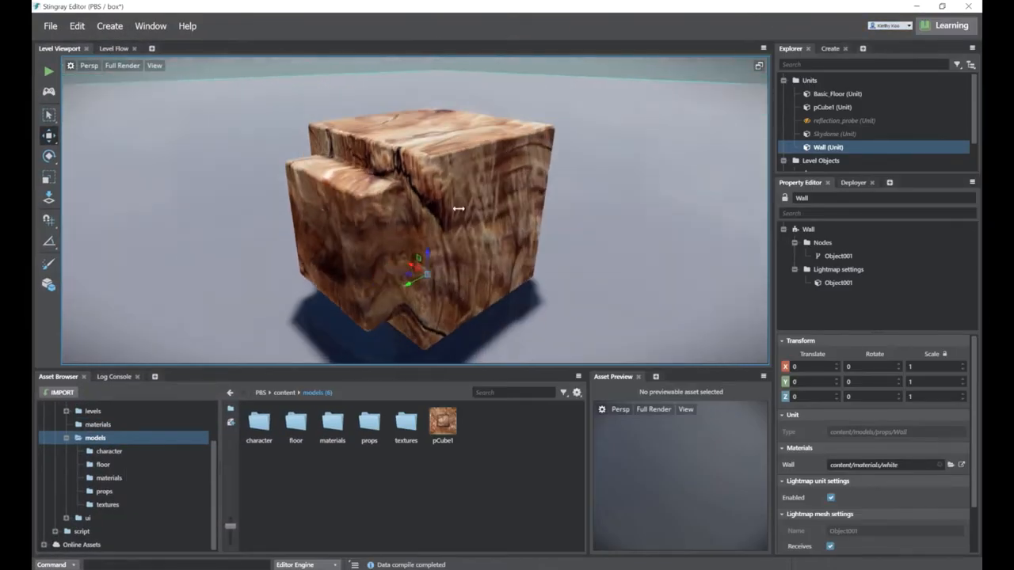
{"action": "left_click_drag", "start_coordinate": [458, 208], "coordinate": [488, 332]}
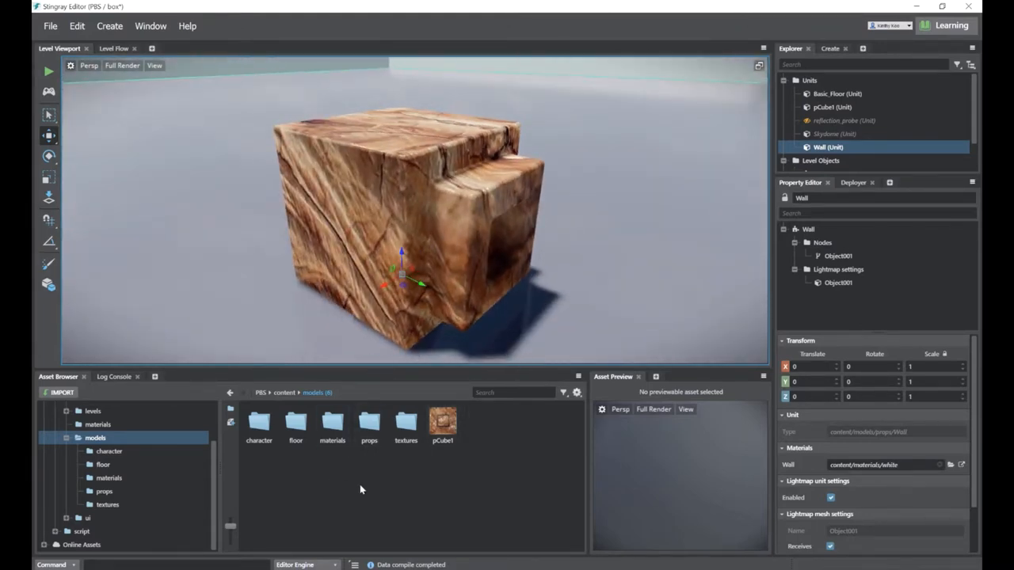
{"action": "double_click", "coordinate": [331, 424]}
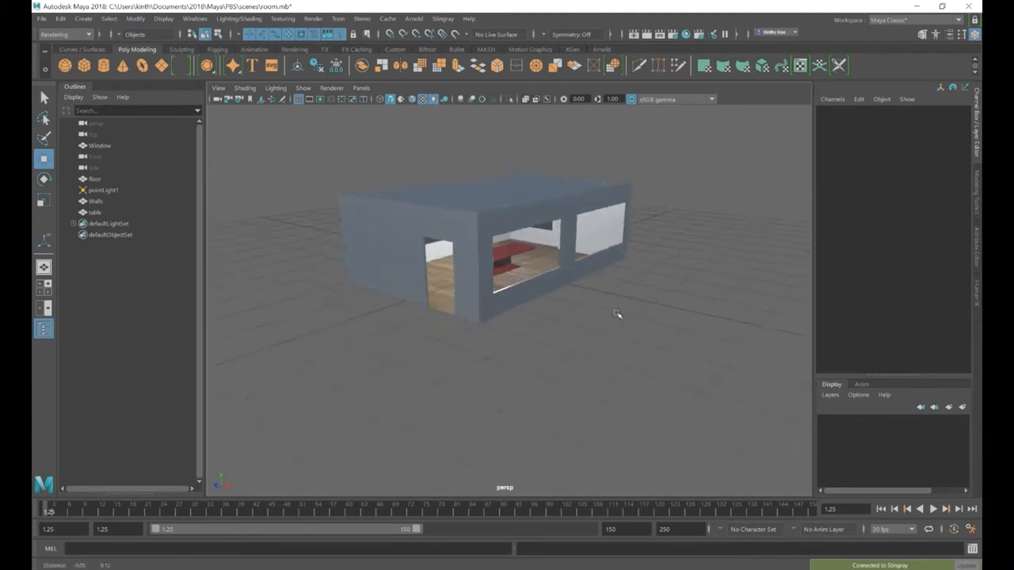
Orbit the persp view inside the room and back out again
{"action": "left_click_drag", "start_coordinate": [617, 315], "coordinate": [685, 333]}
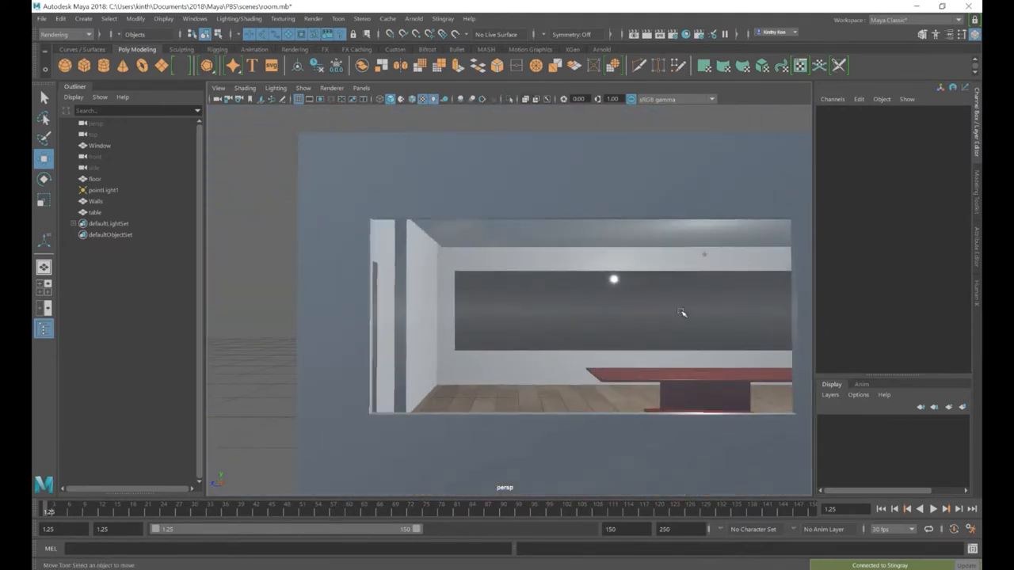
{"action": "left_click_drag", "start_coordinate": [683, 313], "coordinate": [620, 308]}
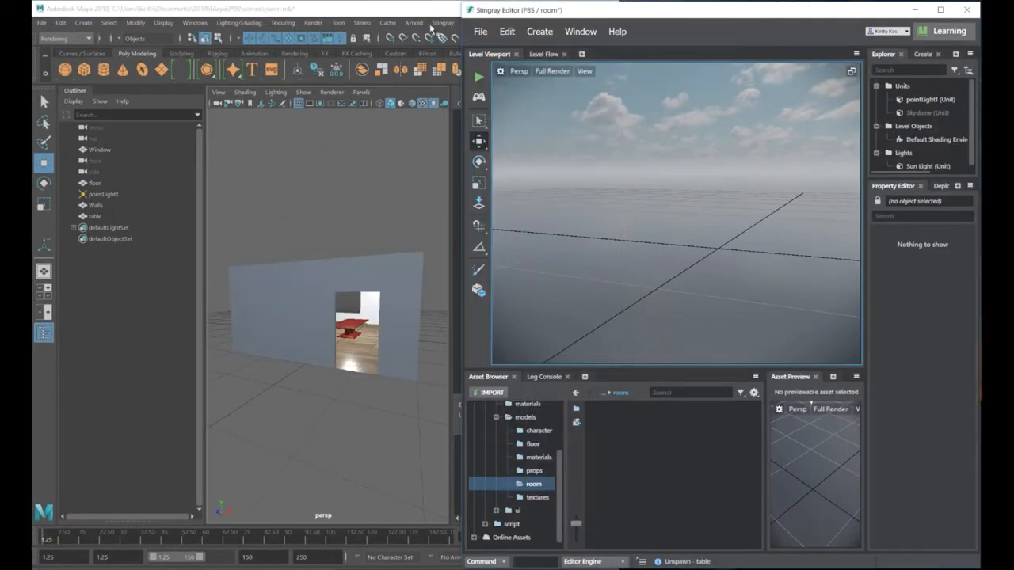
Send the walls, floor, window, table and light via Send All, then maximize Stingray
{"action": "left_click", "coordinate": [442, 22]}
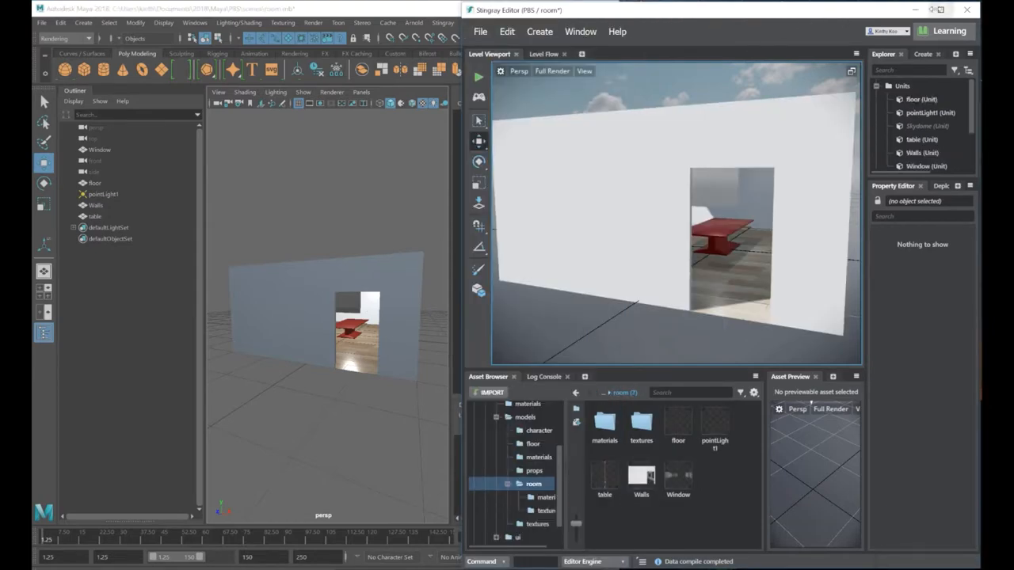
{"action": "left_click", "coordinate": [936, 9]}
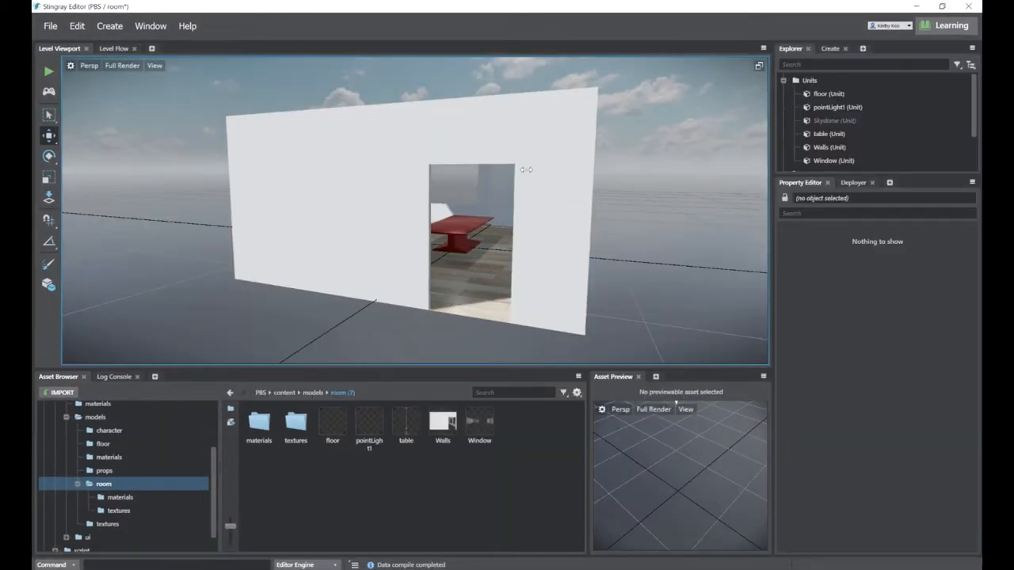
Orbit into the room and select the glass window pane
{"action": "left_click_drag", "start_coordinate": [526, 170], "coordinate": [510, 169]}
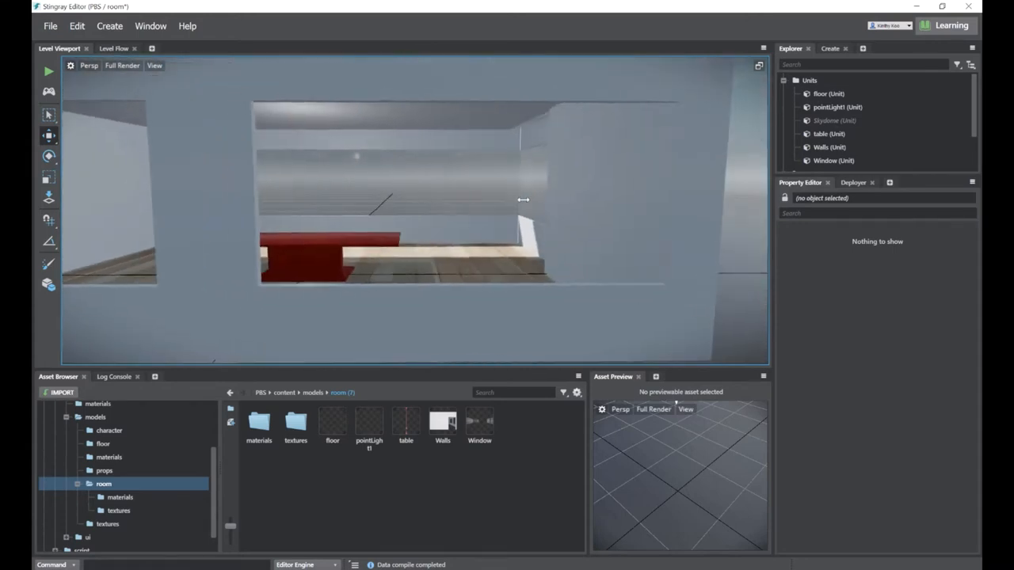
{"action": "left_click_drag", "start_coordinate": [522, 200], "coordinate": [606, 196]}
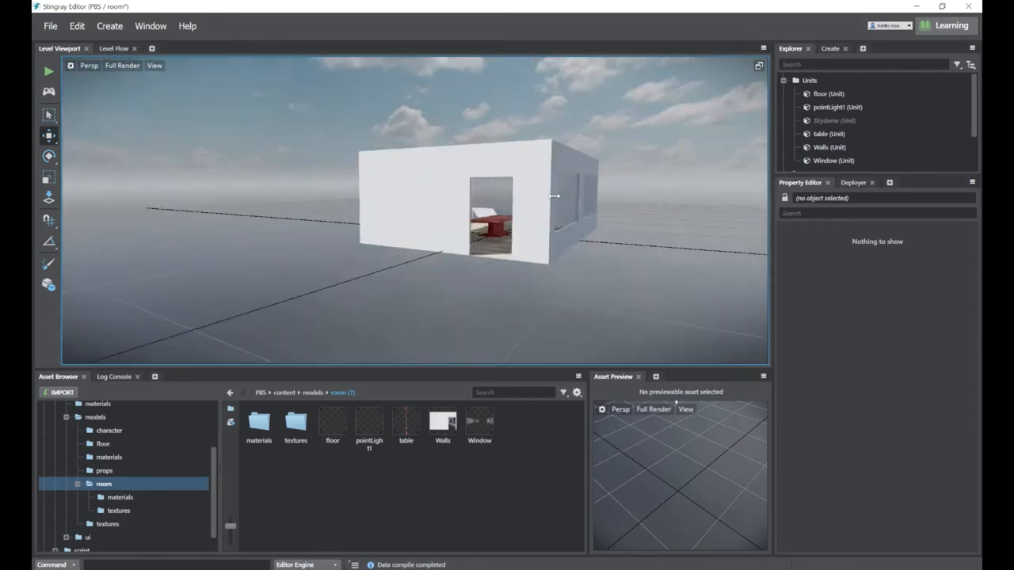
{"action": "left_click_drag", "start_coordinate": [555, 196], "coordinate": [536, 235]}
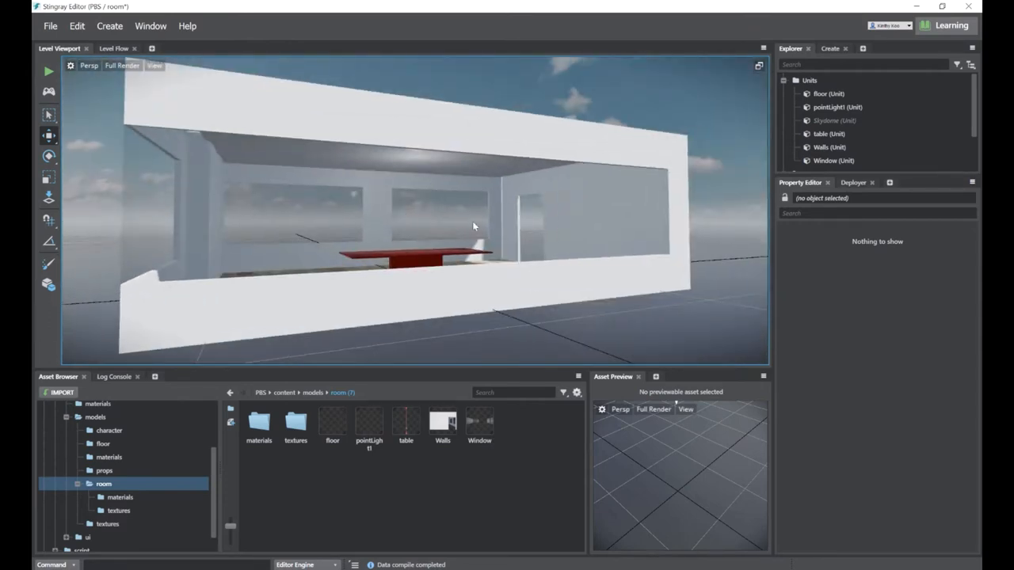
{"action": "left_click_drag", "start_coordinate": [473, 227], "coordinate": [378, 207]}
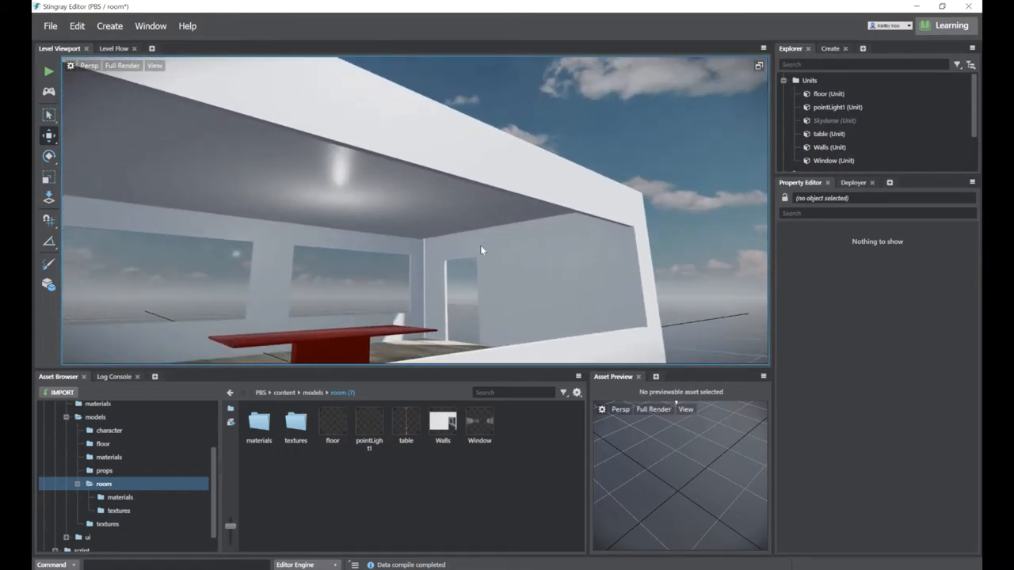
{"action": "left_click", "coordinate": [834, 160]}
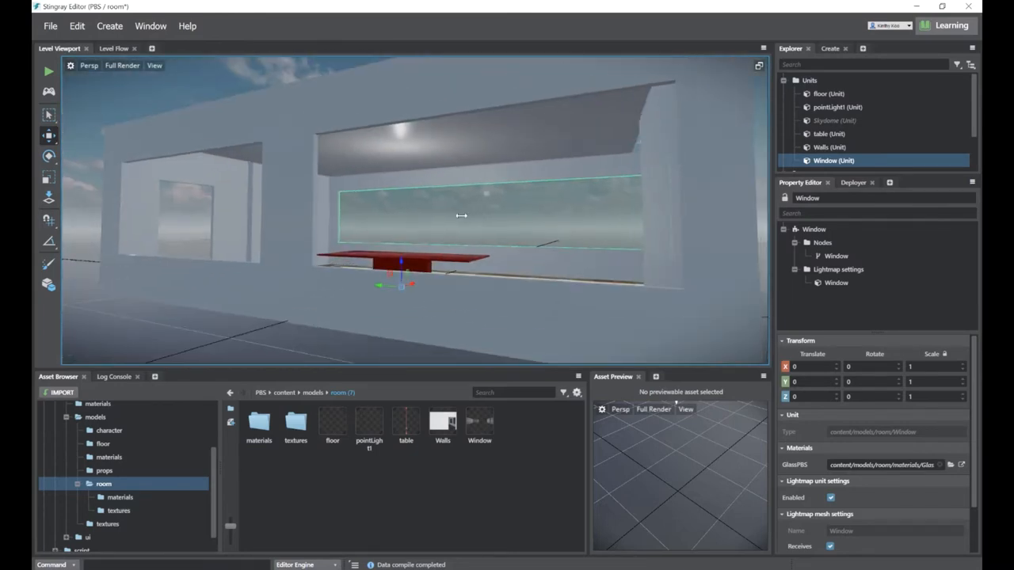
Open the room's materials folder and select the GlassPBS material
{"action": "left_click_drag", "start_coordinate": [461, 215], "coordinate": [447, 203]}
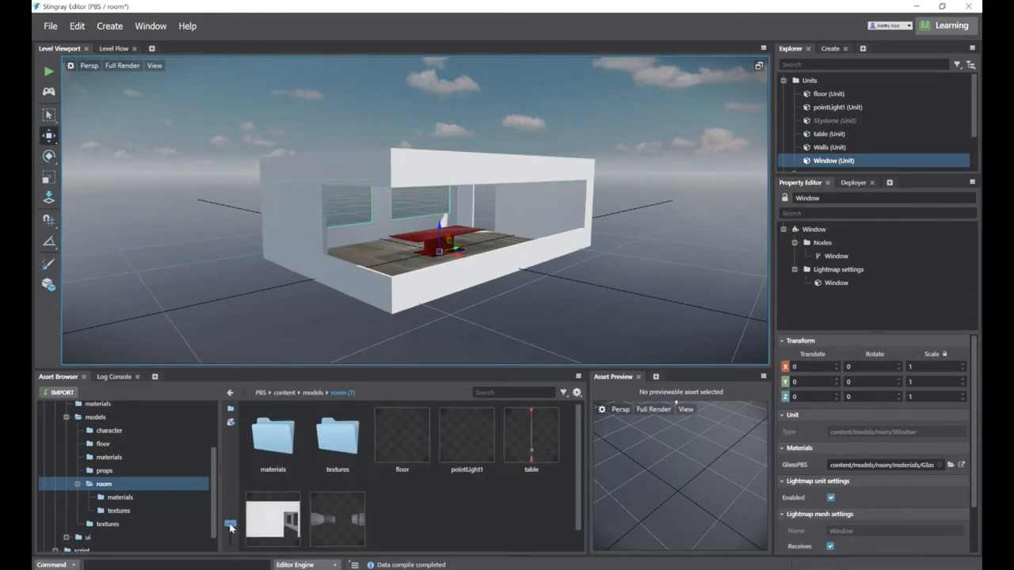
{"action": "double_click", "coordinate": [120, 497]}
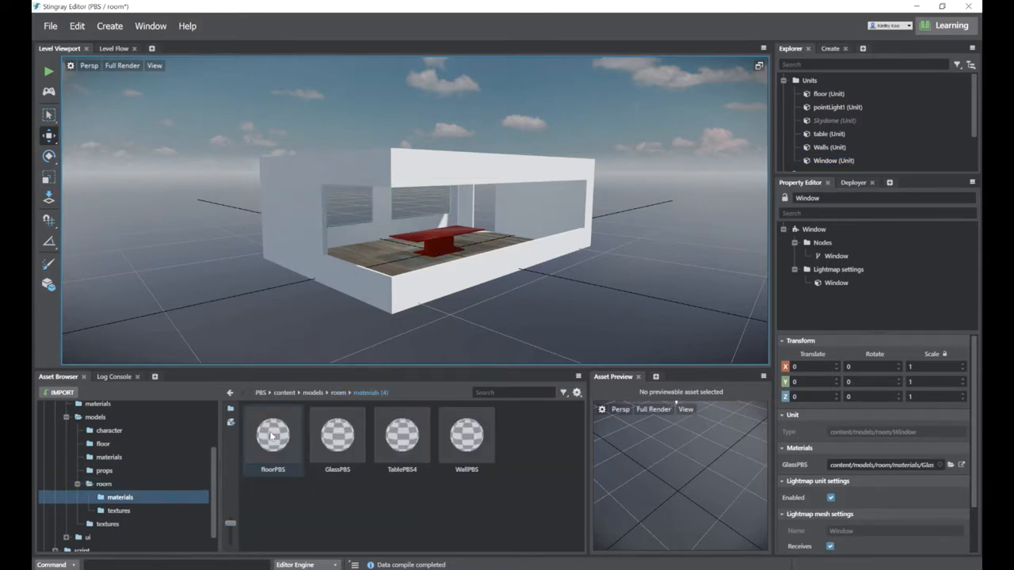
{"action": "left_click", "coordinate": [336, 435]}
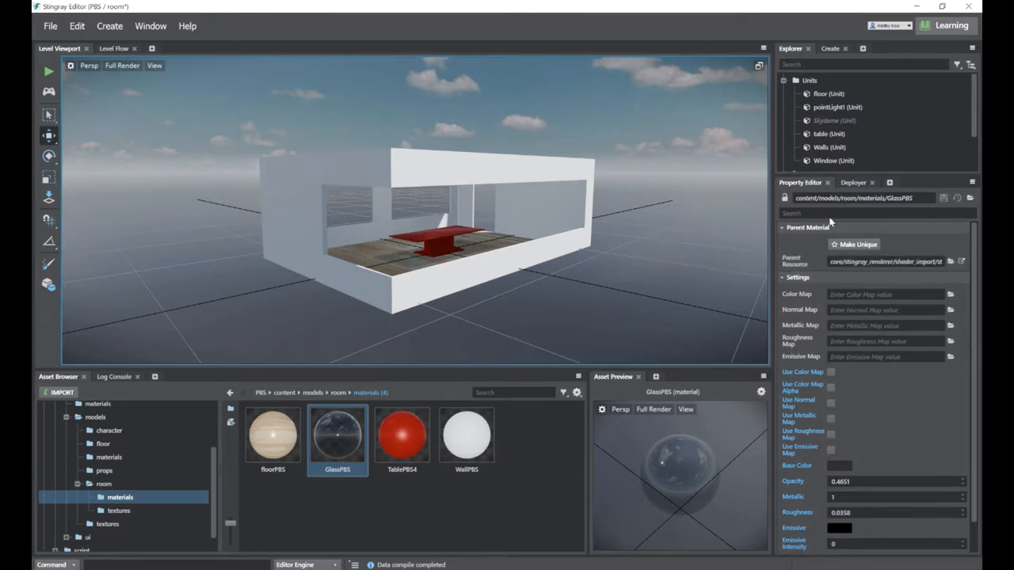
Make GlassPBS unique and open its shader graph
{"action": "left_click", "coordinate": [854, 244]}
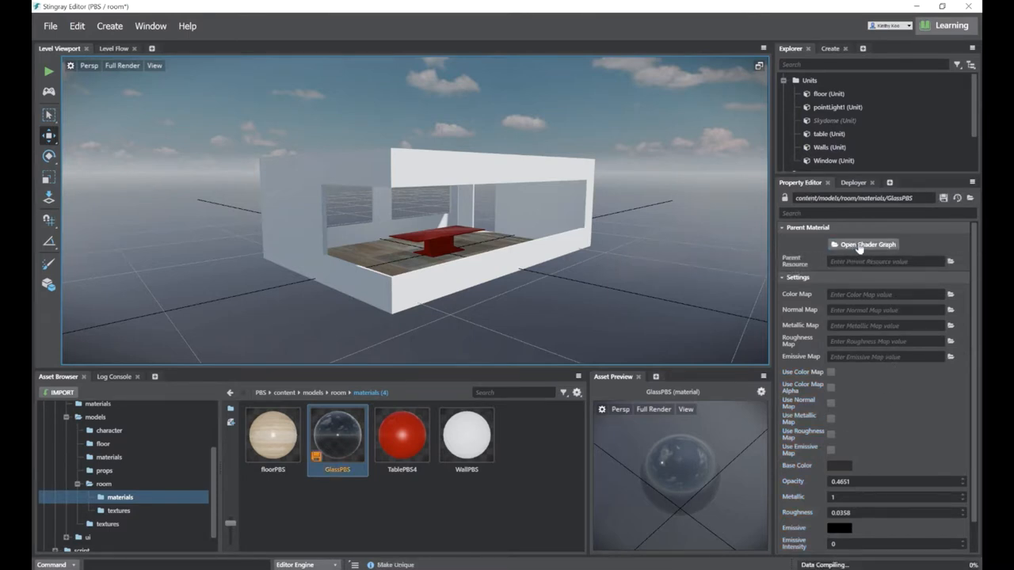
{"action": "left_click", "coordinate": [866, 243]}
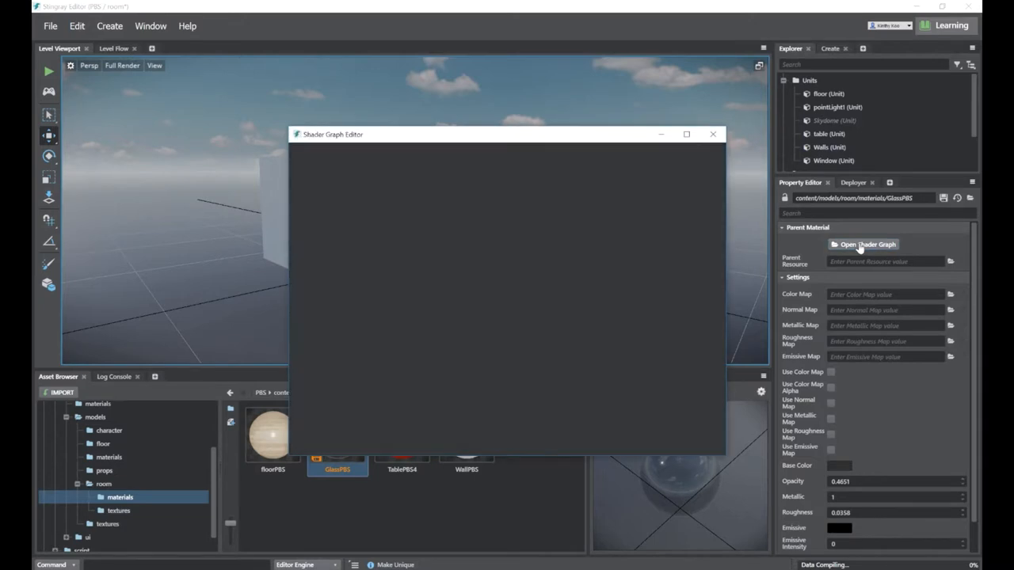
{"action": "left_click", "coordinate": [864, 244]}
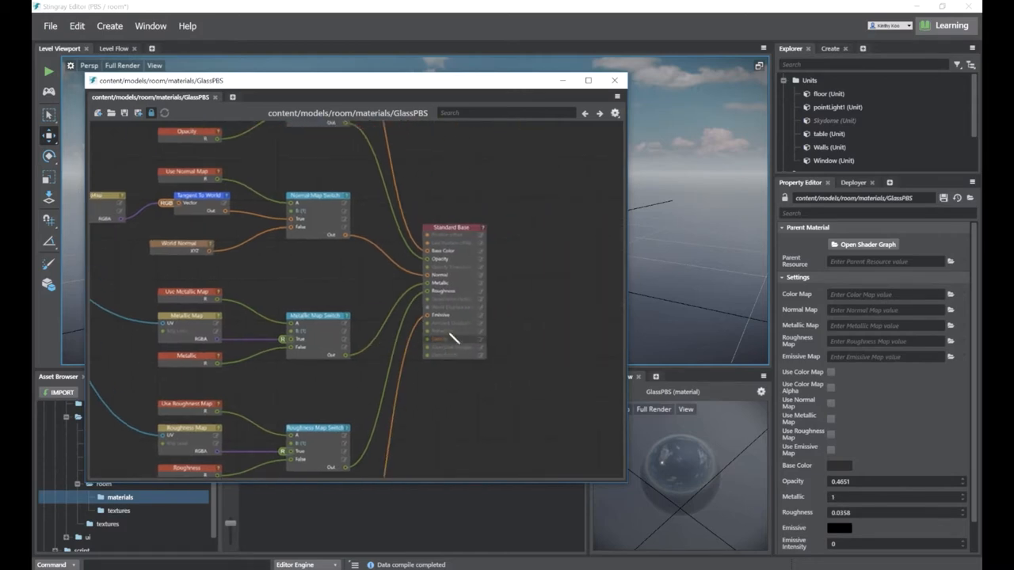
Set the Standard Base node's face culling to double-sided and save GlassPBS
{"action": "left_click", "coordinate": [467, 216]}
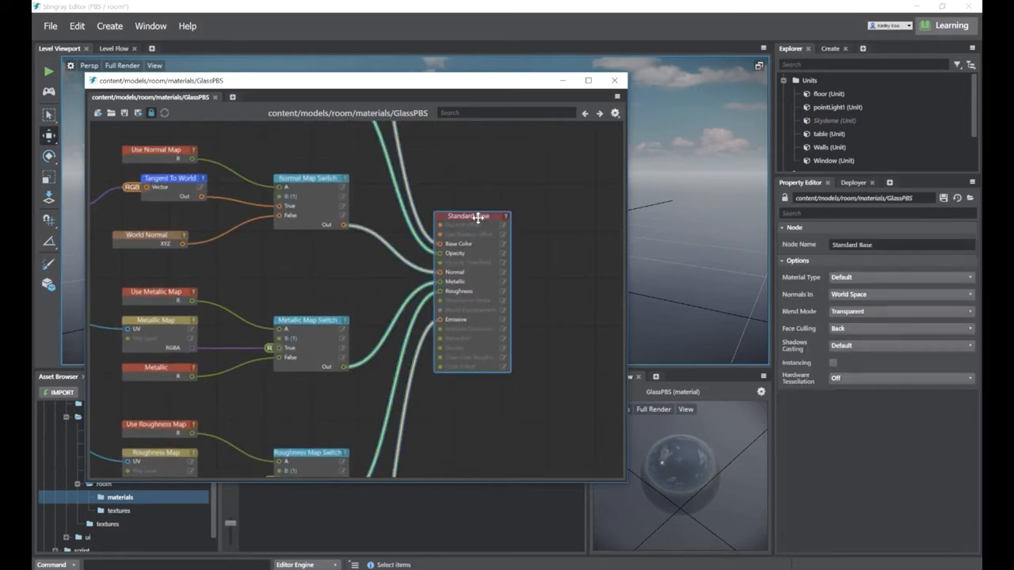
{"action": "mouse_move", "coordinate": [790, 317]}
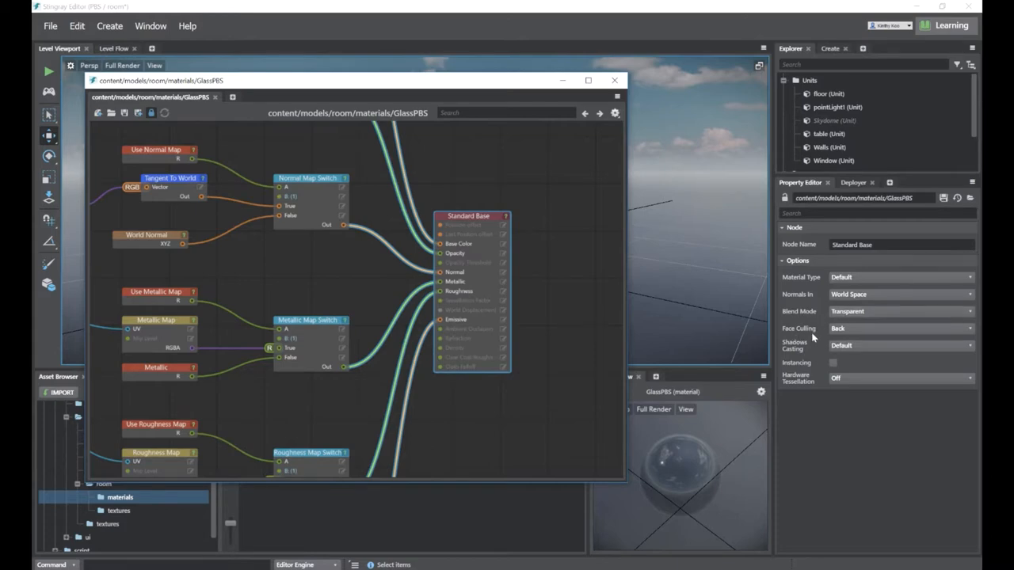
{"action": "left_click", "coordinate": [900, 327]}
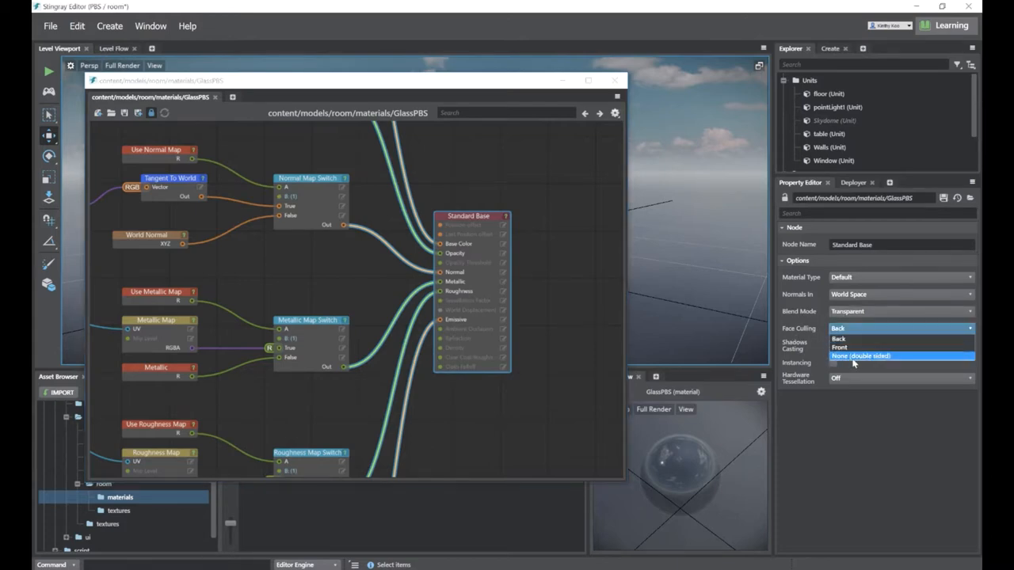
{"action": "left_click", "coordinate": [861, 355]}
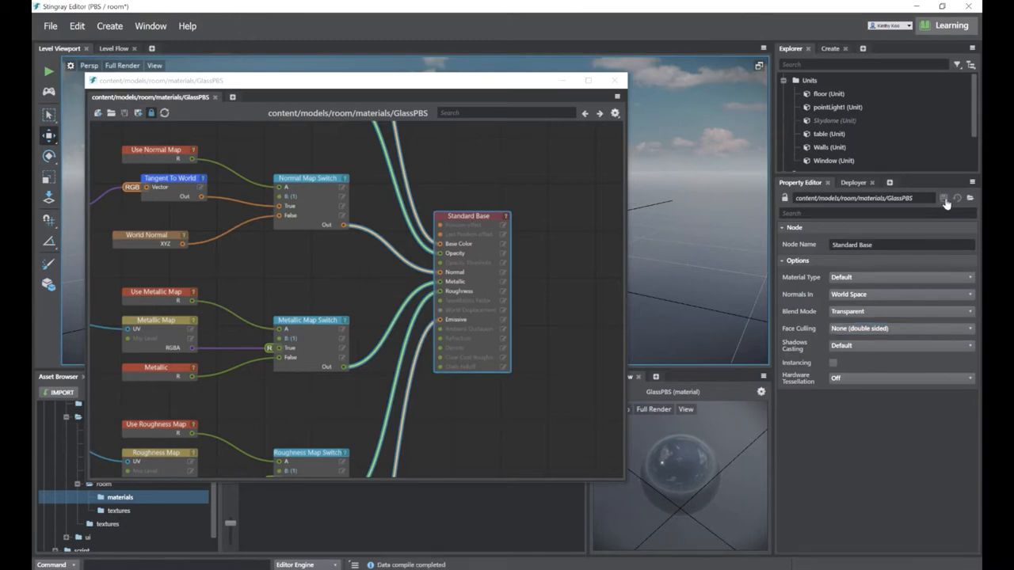
{"action": "left_click", "coordinate": [614, 80]}
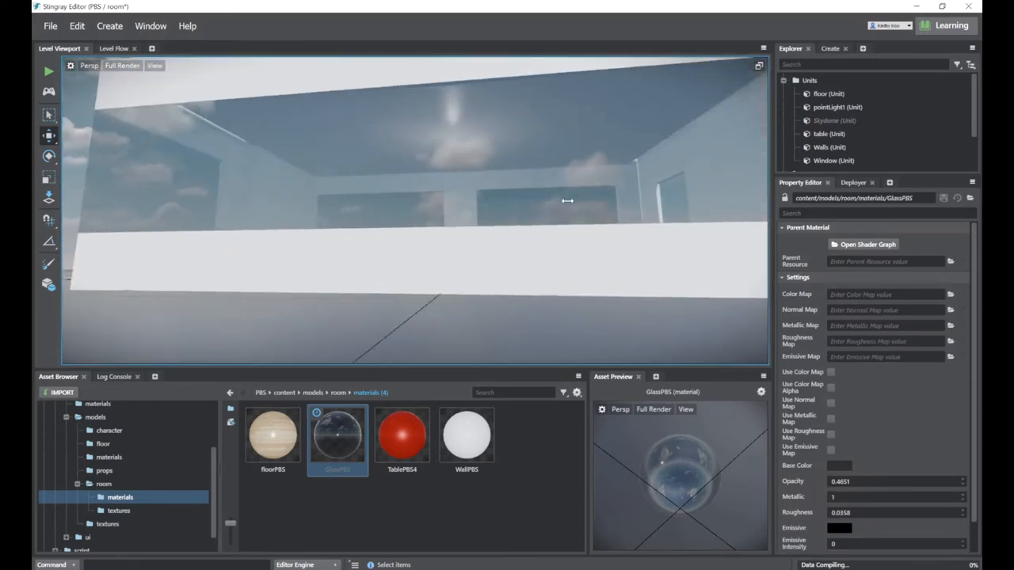
Move the view down to the wooden floor beneath the red table
{"action": "left_click_drag", "start_coordinate": [566, 201], "coordinate": [630, 220]}
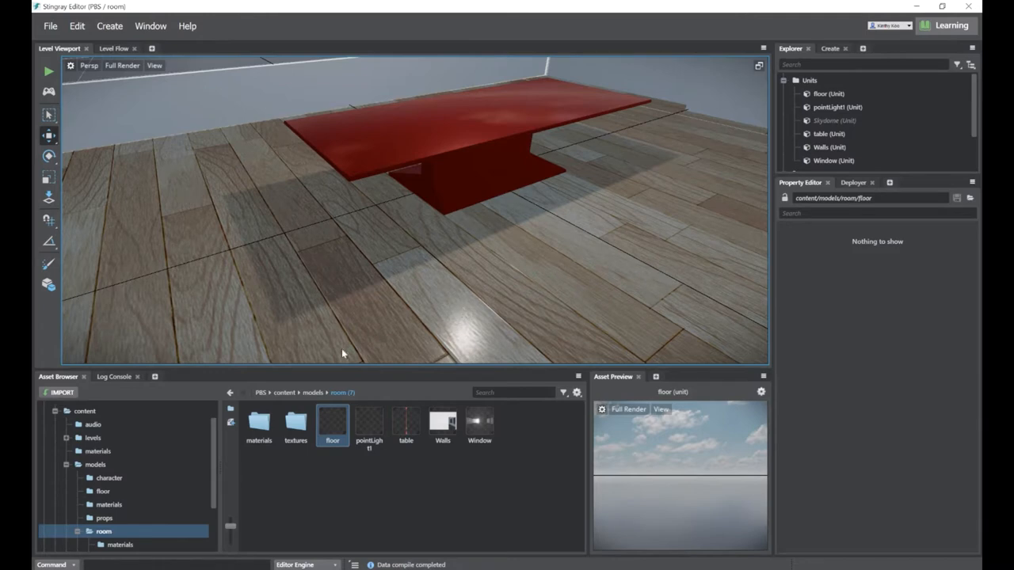
Select floorPBS in the room materials folder and set its UV Scale to 2 and 6
{"action": "left_click", "coordinate": [258, 424]}
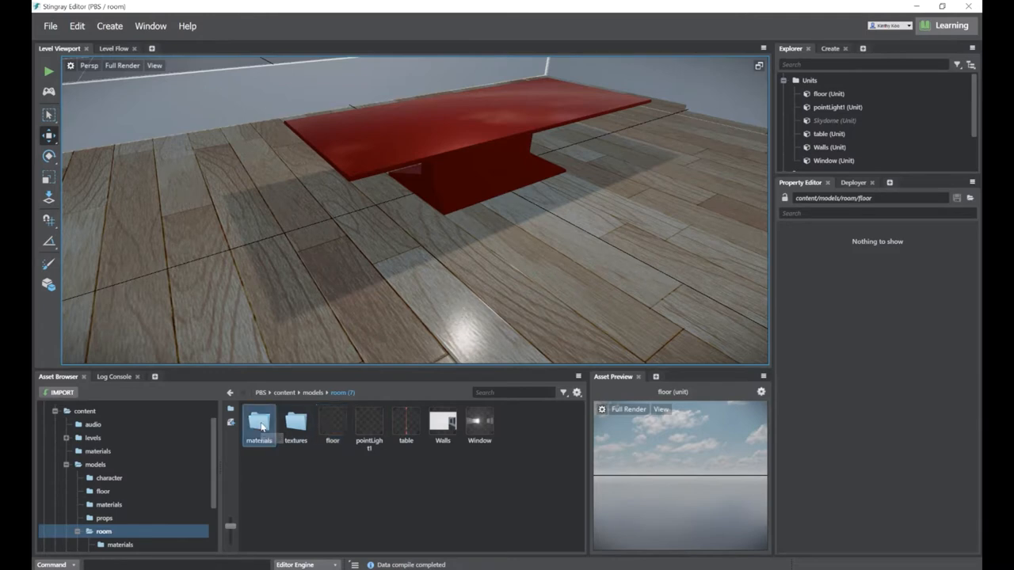
{"action": "double_click", "coordinate": [259, 423]}
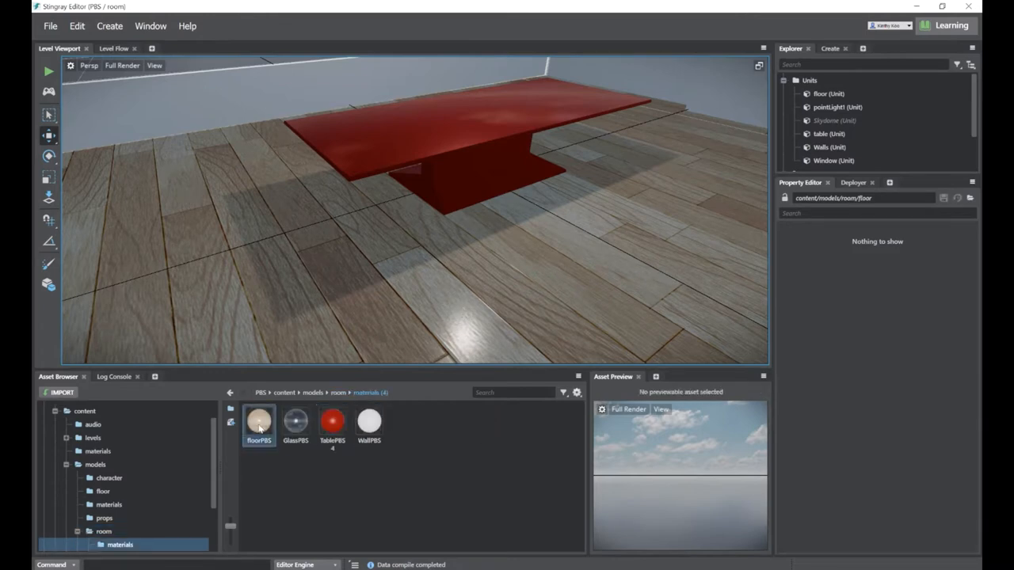
{"action": "left_click", "coordinate": [259, 420]}
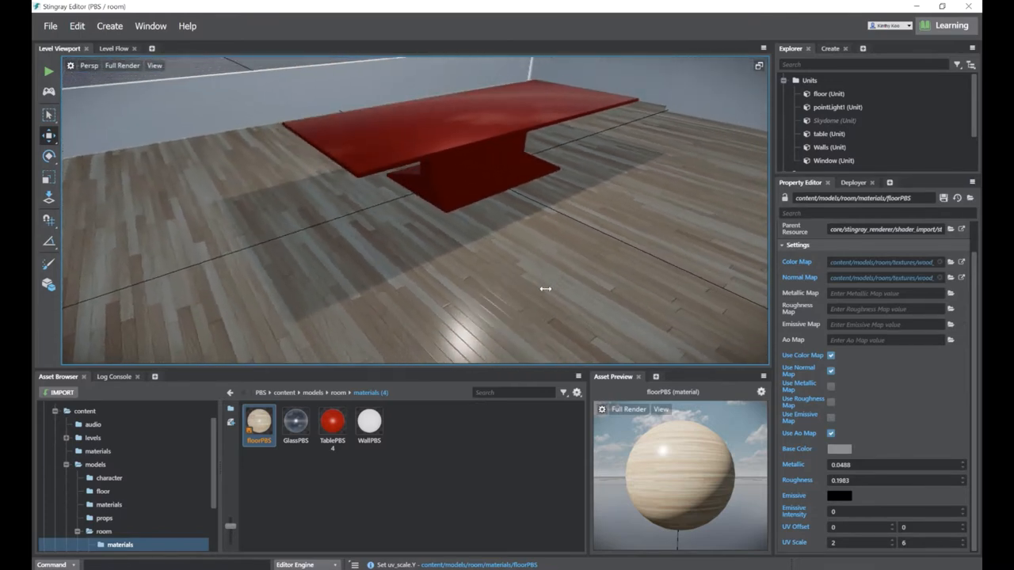
{"action": "left_click", "coordinate": [810, 80]}
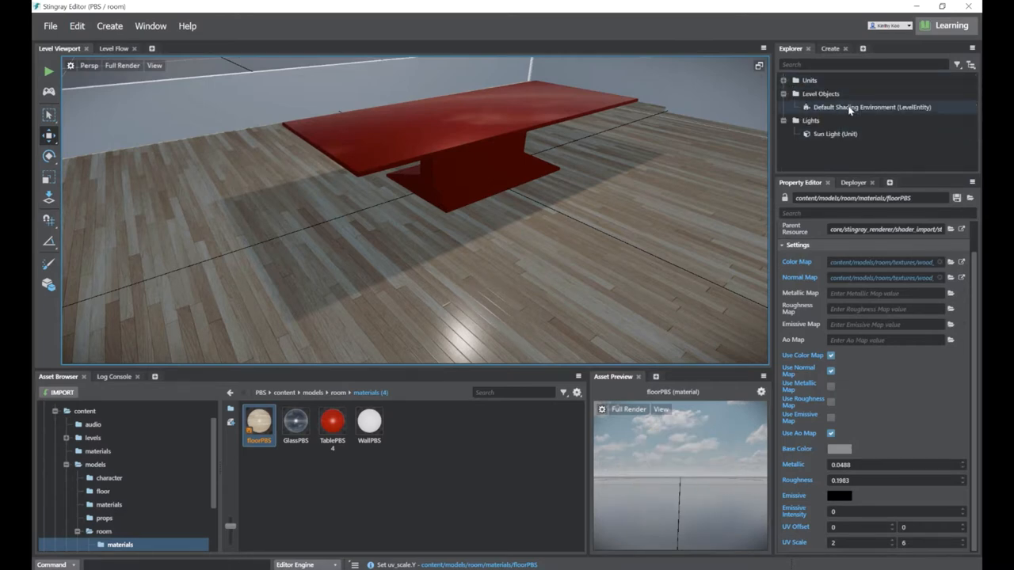
Enable Screen-Space Reflections on the Default Shading Environment
{"action": "left_click", "coordinate": [871, 107]}
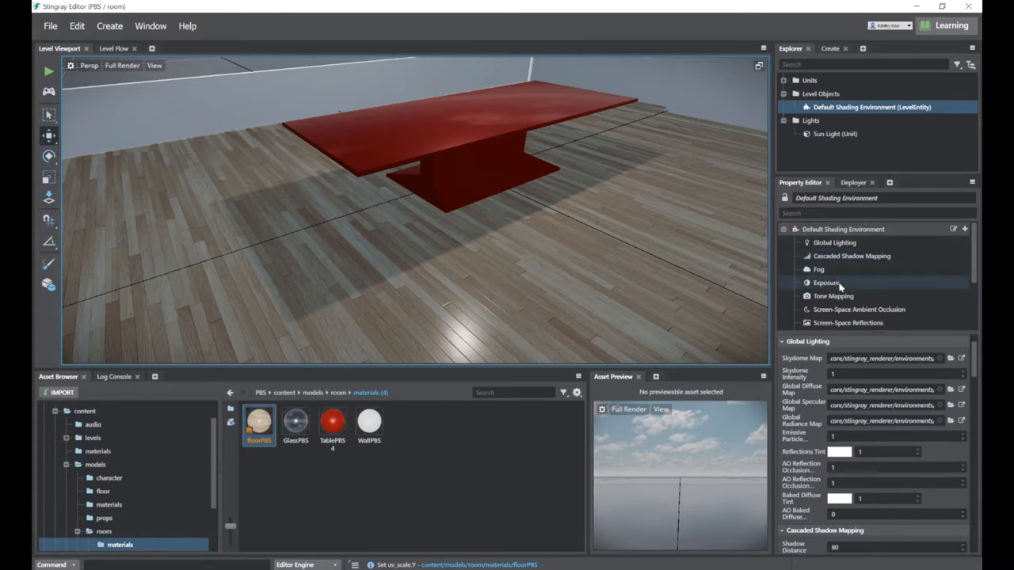
{"action": "left_click", "coordinate": [847, 322]}
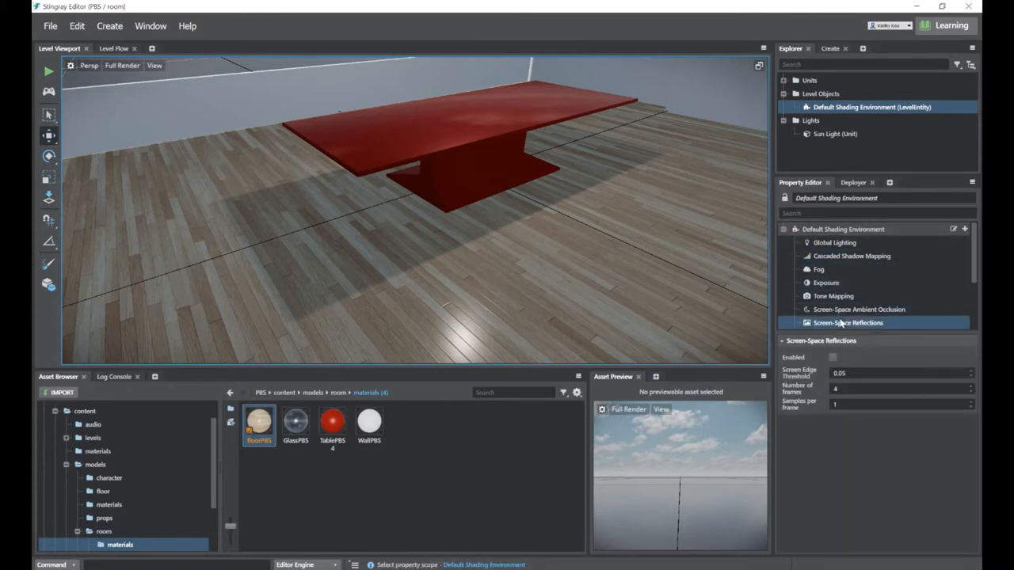
{"action": "left_click", "coordinate": [832, 357]}
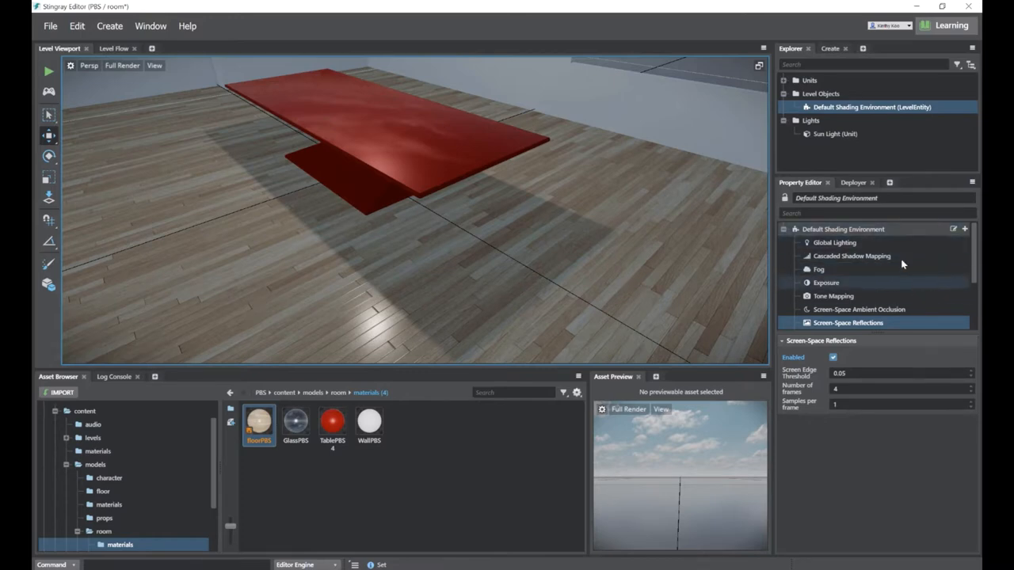
{"action": "scroll", "scroll_direction": "down", "scroll_amount": 3}
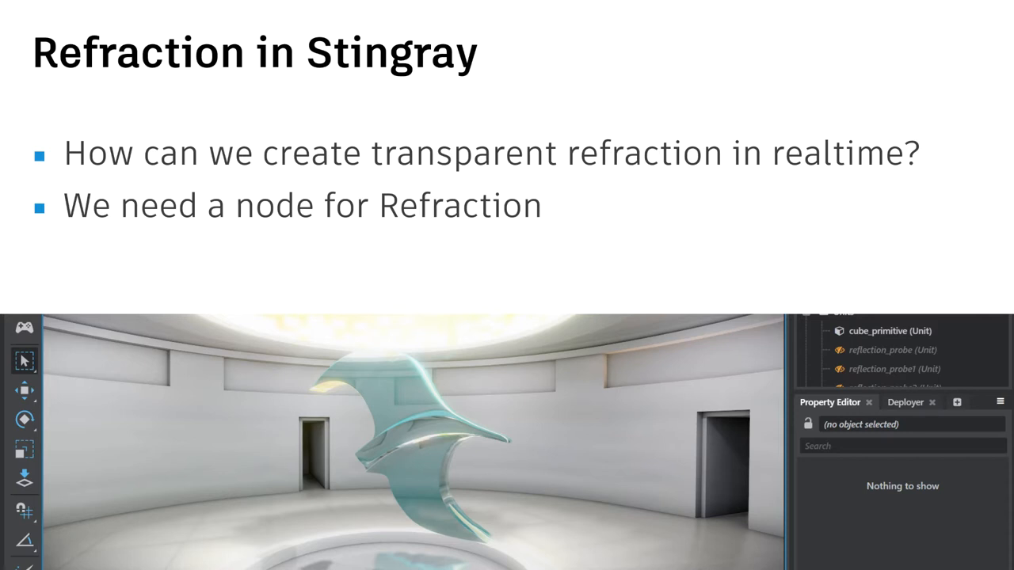
Place the imported typeMesh1 green letter A onto the red table
{"action": "key", "text": "right"}
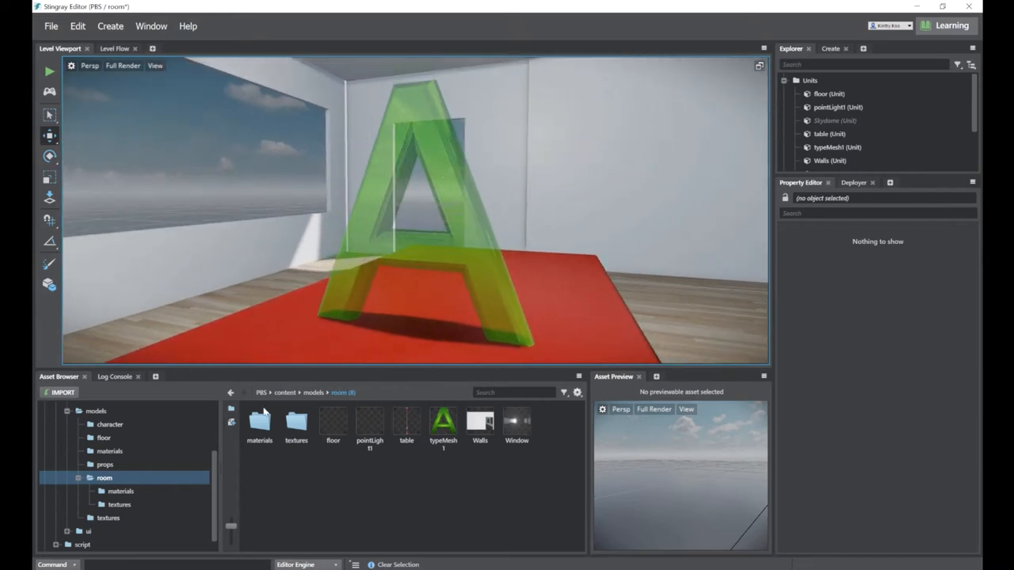
Select APBS7 in the materials folder, make it unique, and open its shader graph
{"action": "double_click", "coordinate": [259, 421]}
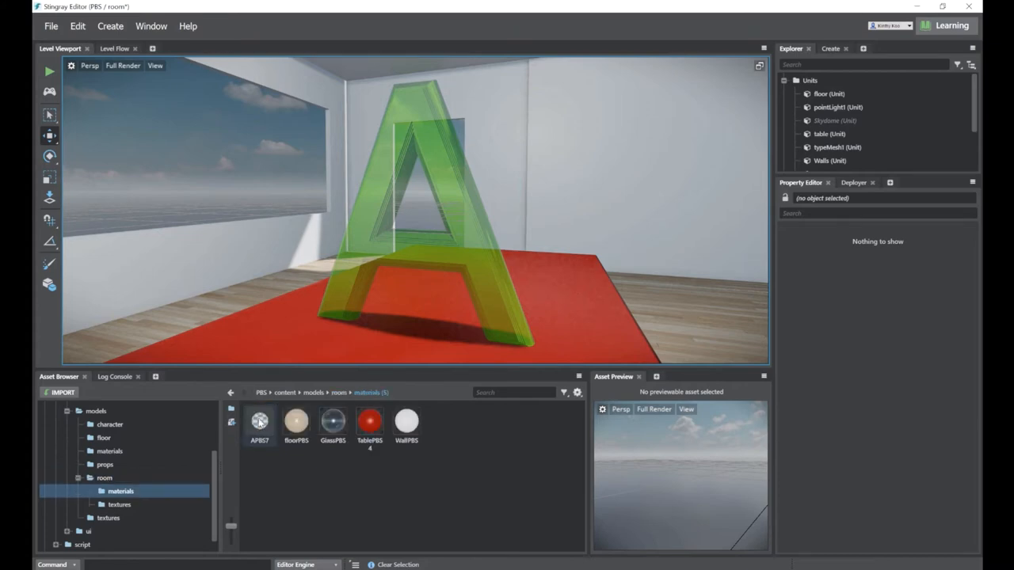
{"action": "left_click", "coordinate": [259, 423]}
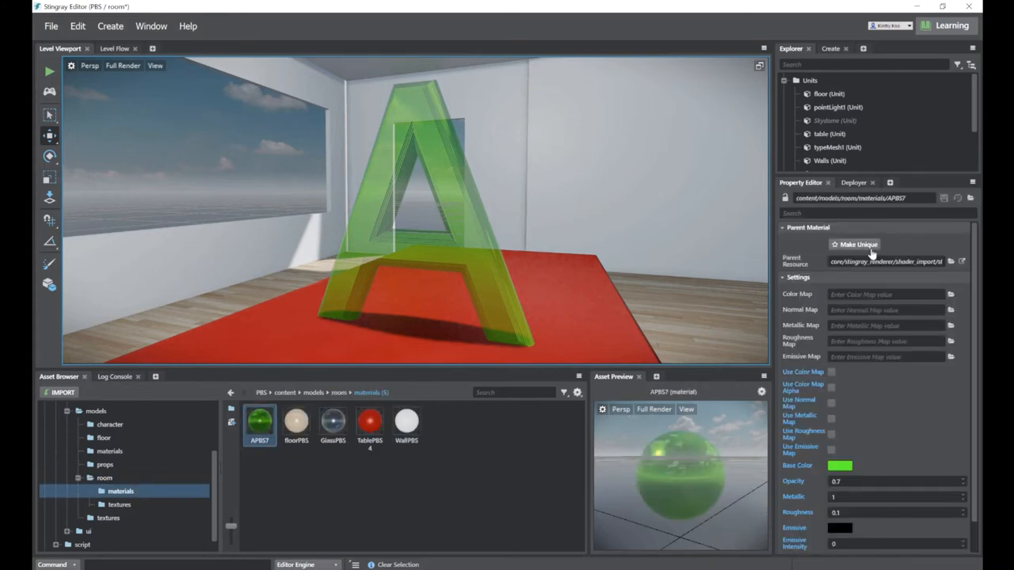
{"action": "left_click", "coordinate": [855, 244]}
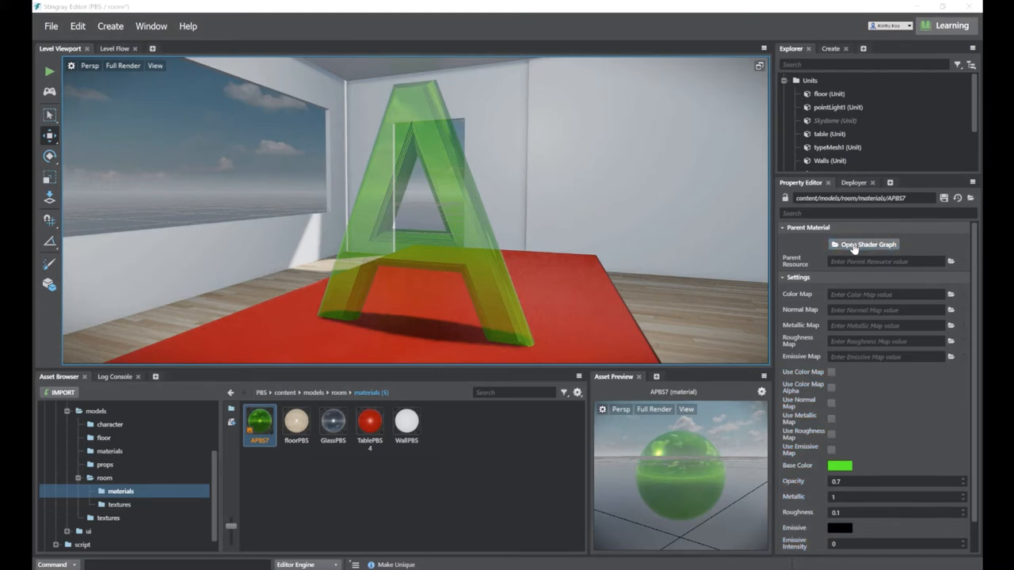
{"action": "left_click", "coordinate": [867, 244]}
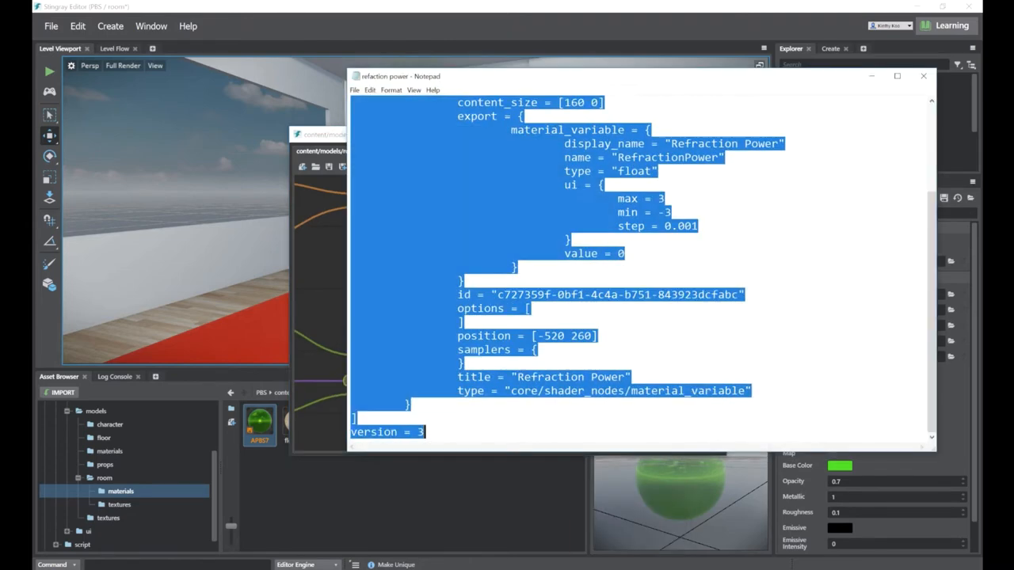
Paste a Refraction Power node and wire it into Standard Base's Refraction input
{"action": "left_click", "coordinate": [662, 427]}
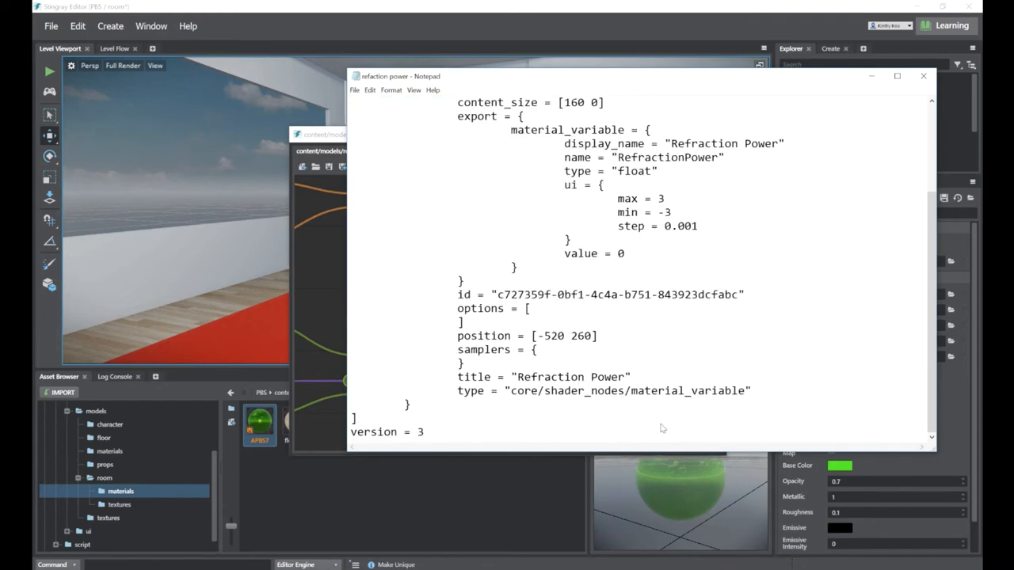
{"action": "key", "text": "ctrl+a"}
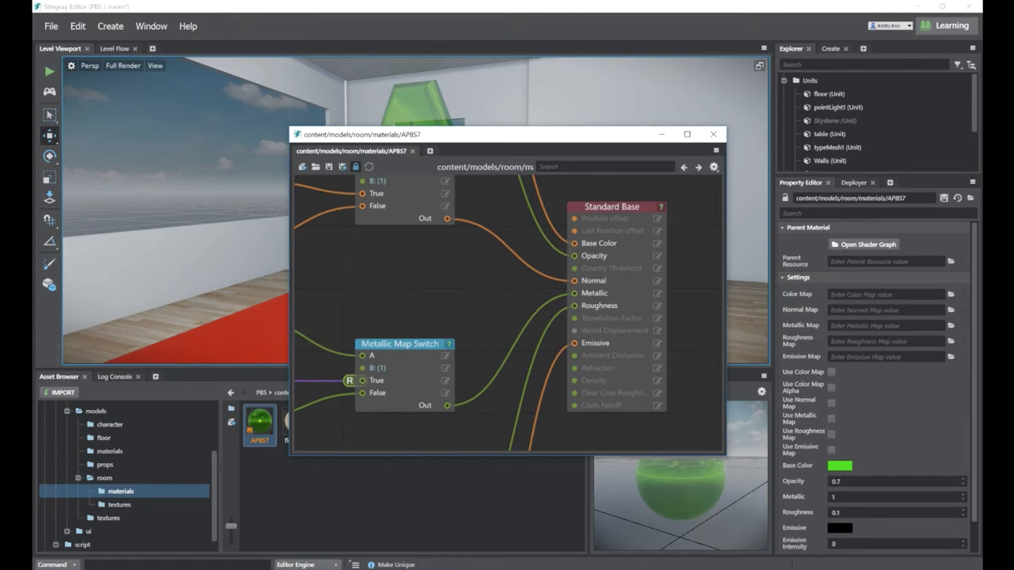
{"action": "left_click", "coordinate": [475, 281]}
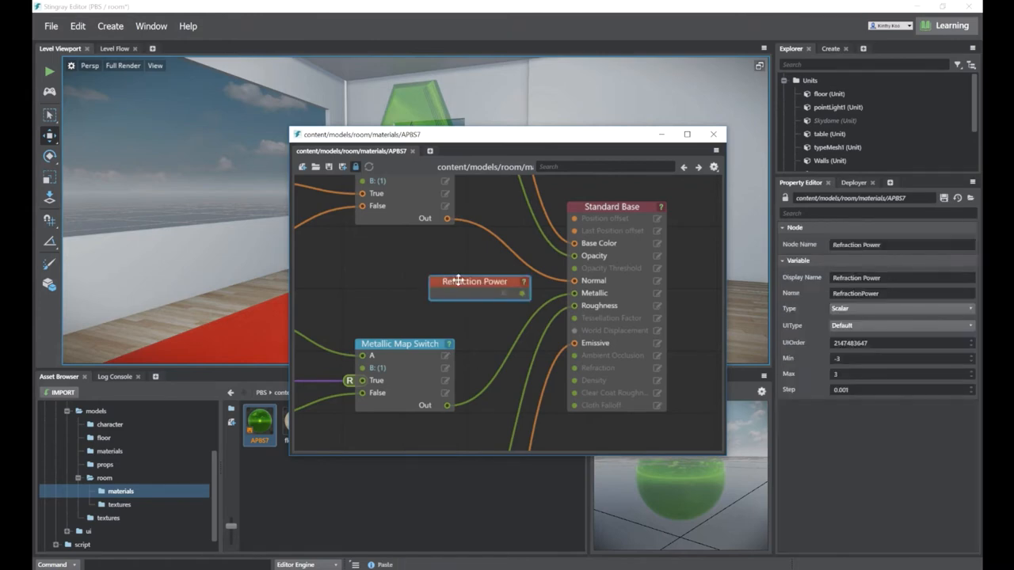
{"action": "left_click_drag", "start_coordinate": [475, 282], "coordinate": [404, 281]}
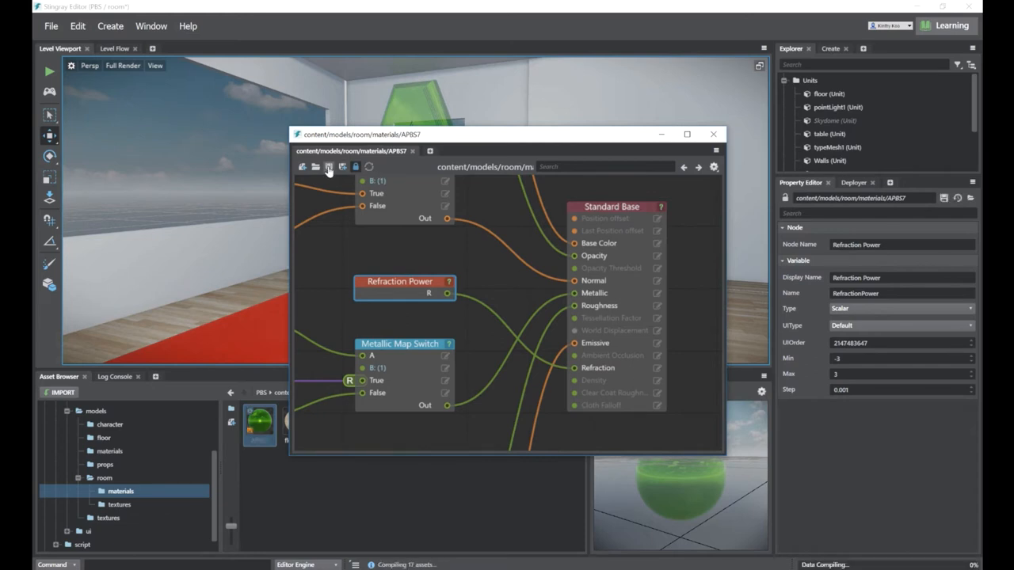
{"action": "mouse_move", "coordinate": [668, 152]}
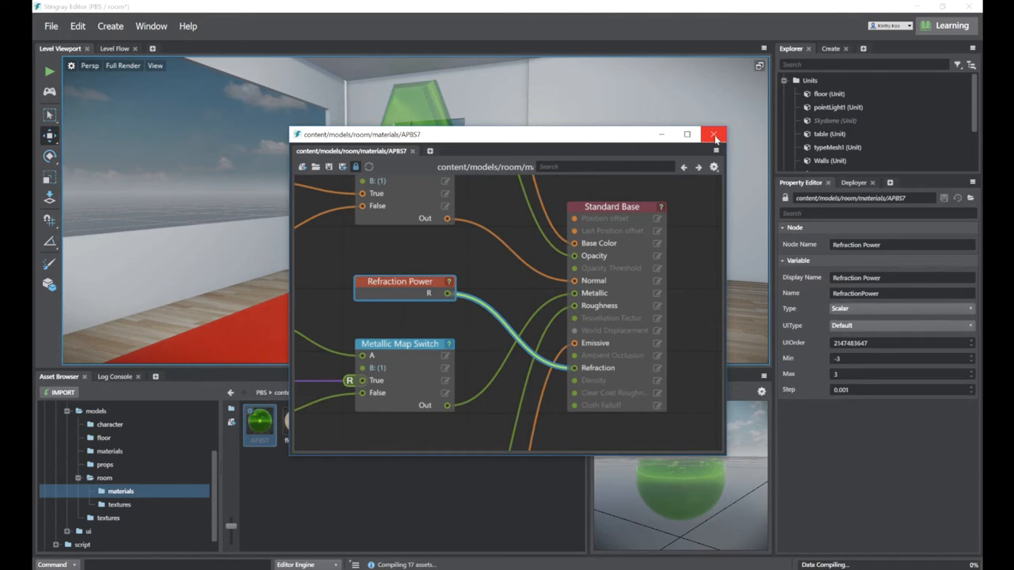
Set APBS7 Refraction Power to 1.3, then select and orbit around typeMesh1
{"action": "left_click", "coordinate": [712, 134]}
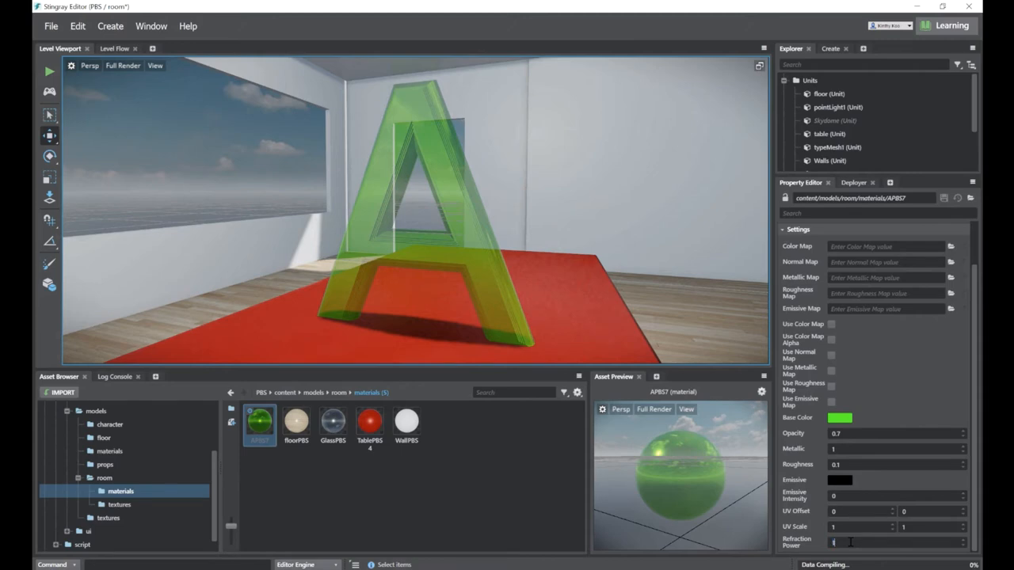
{"action": "type", "text": "1.3"}
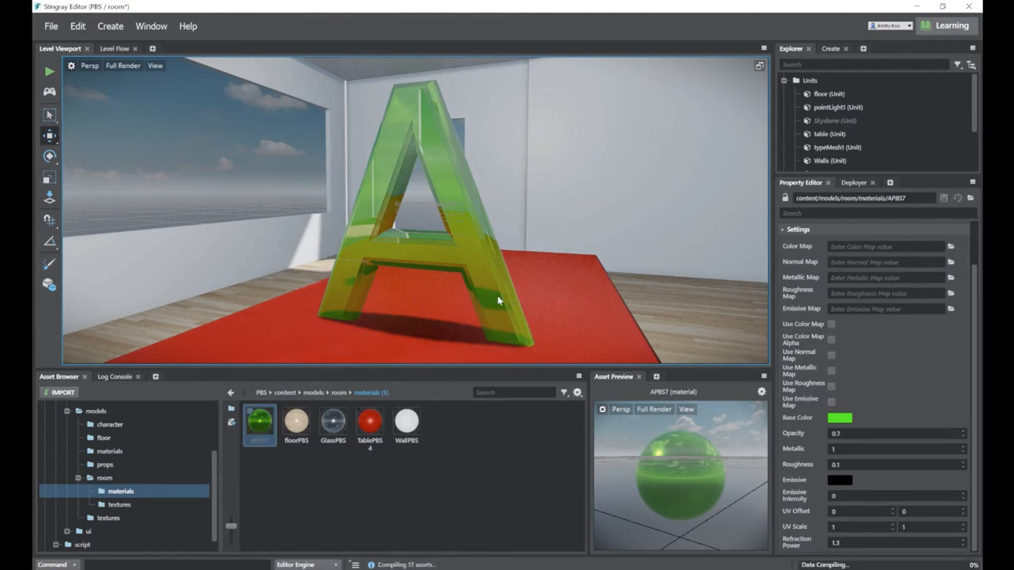
{"action": "mouse_move", "coordinate": [419, 219]}
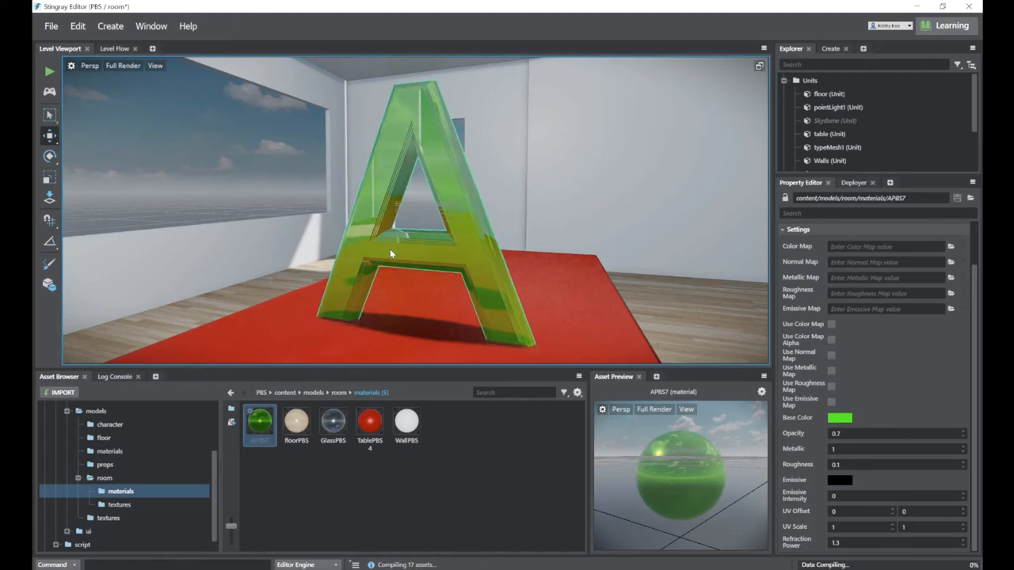
{"action": "left_click", "coordinate": [836, 146]}
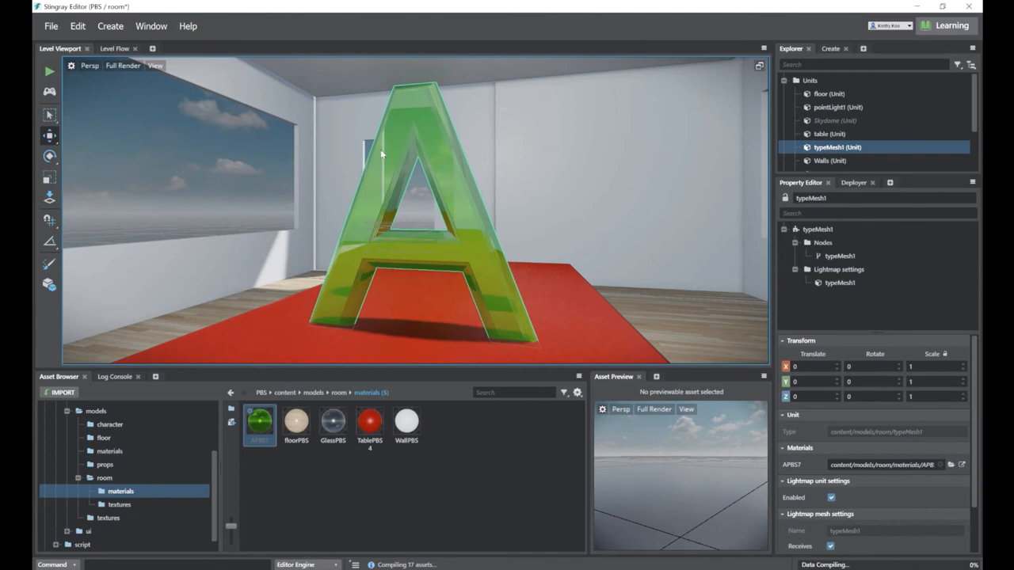
{"action": "mouse_move", "coordinate": [368, 264]}
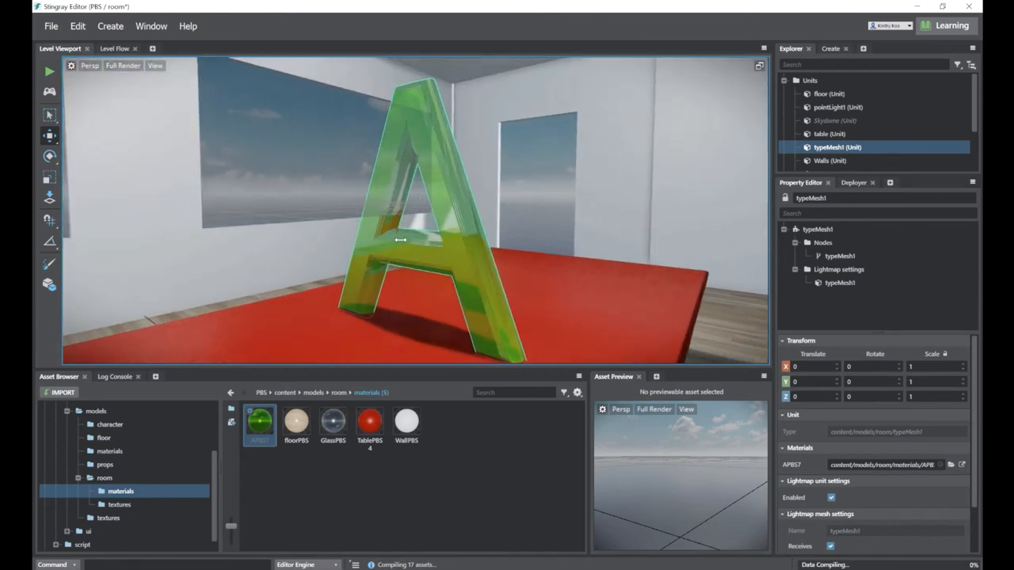
{"action": "left_click_drag", "start_coordinate": [400, 241], "coordinate": [570, 261]}
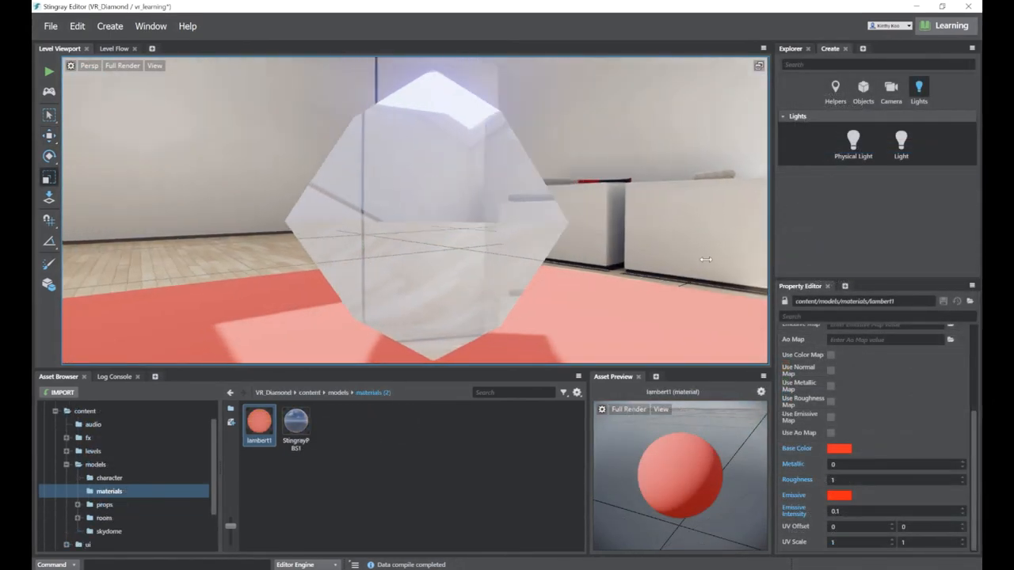
Orbit around the VR_Diamond diamond and look down at it from above
{"action": "left_click_drag", "start_coordinate": [705, 260], "coordinate": [530, 235]}
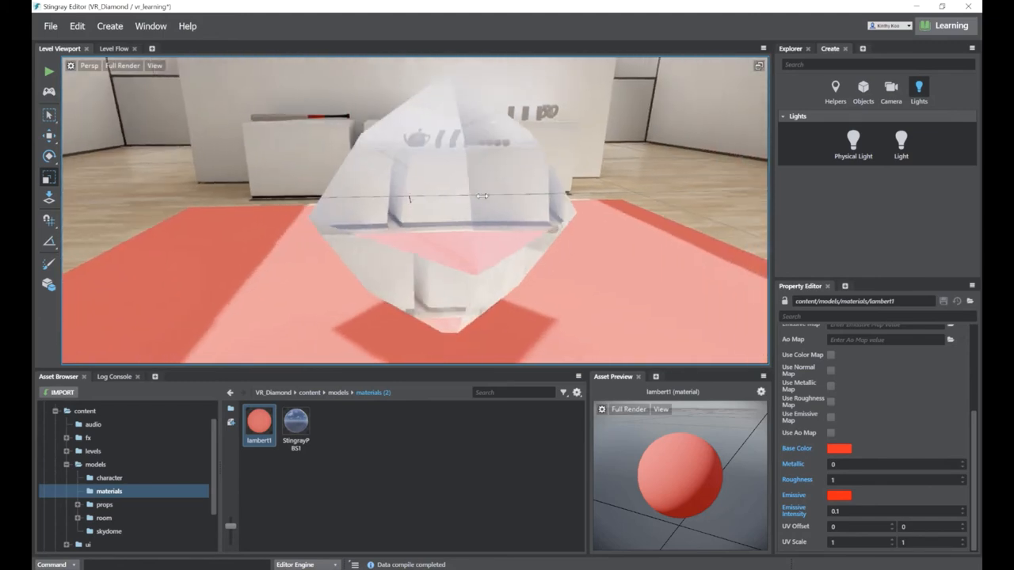
{"action": "left_click_drag", "start_coordinate": [483, 195], "coordinate": [598, 283]}
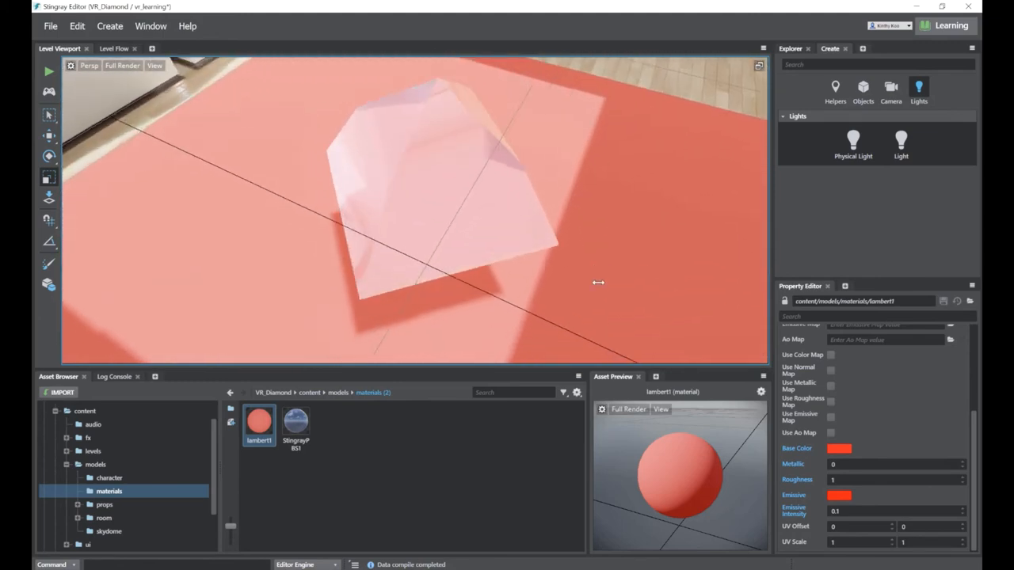